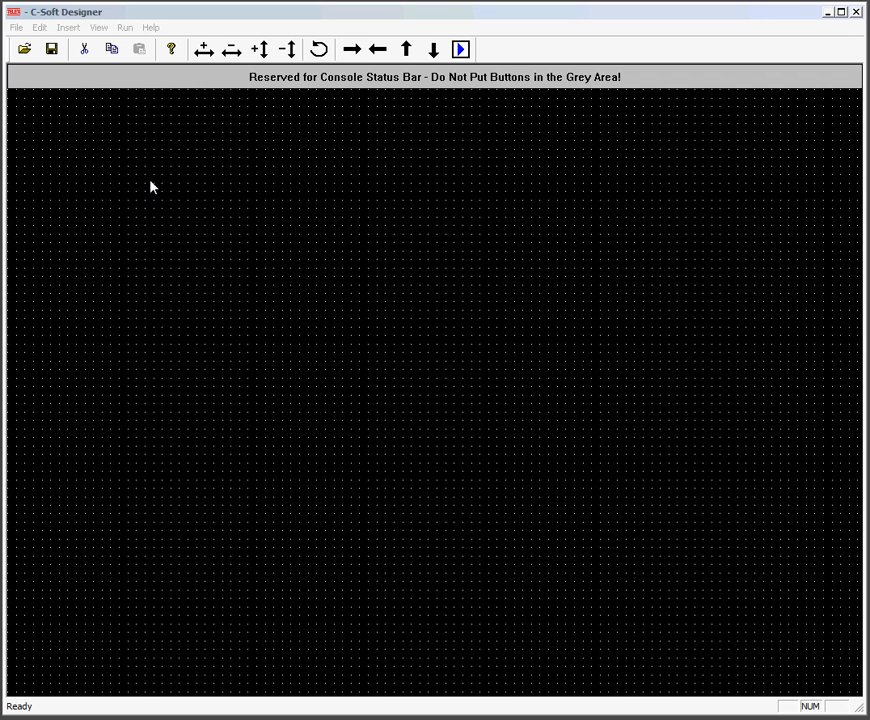
Open the Per Line Parameters dialog from the menu bar
left_click(40, 27)
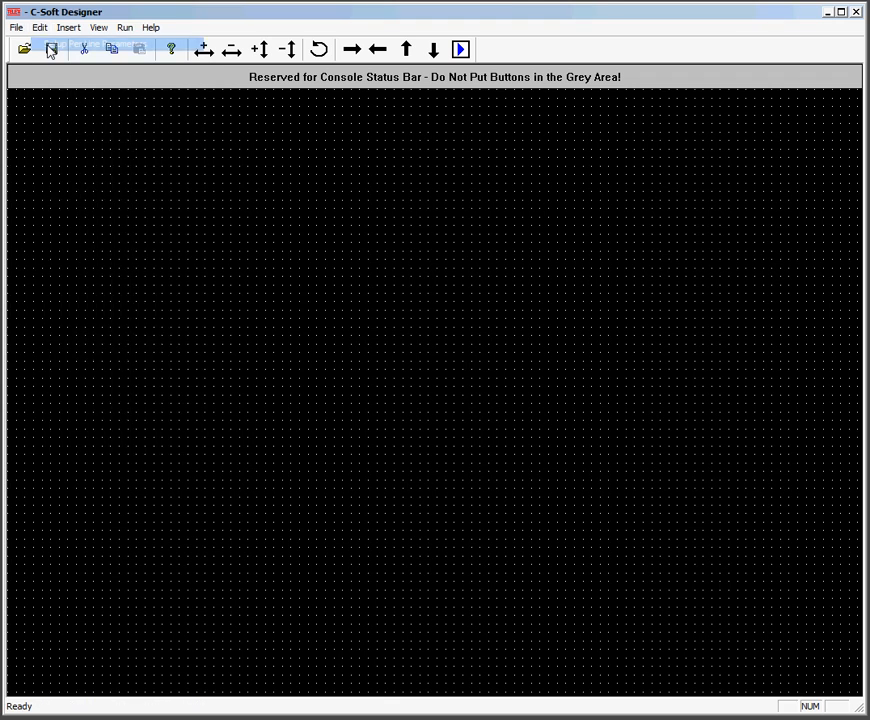
left_click(52, 49)
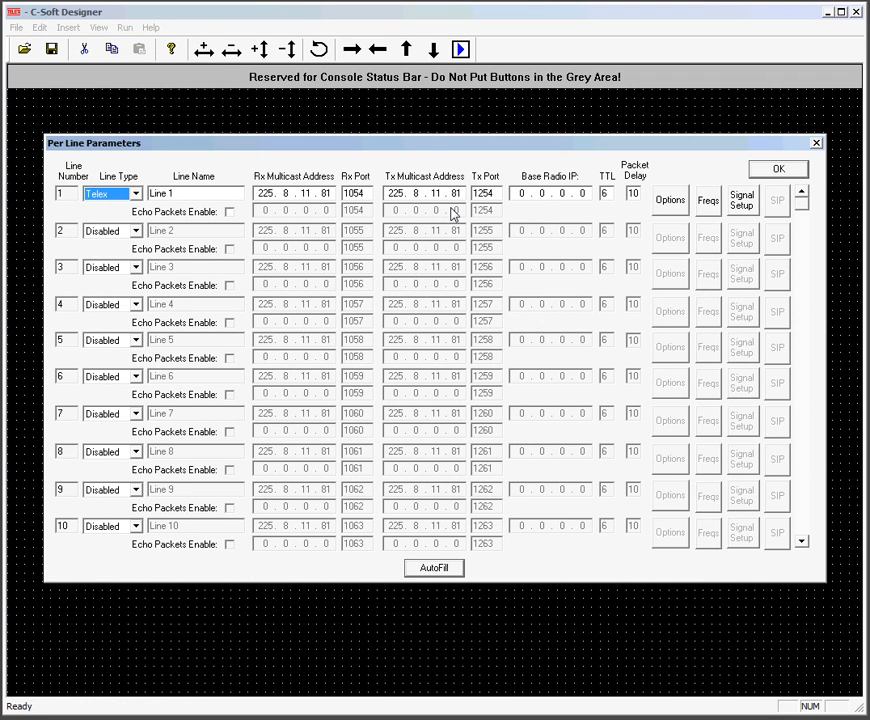
mouse_move(443, 210)
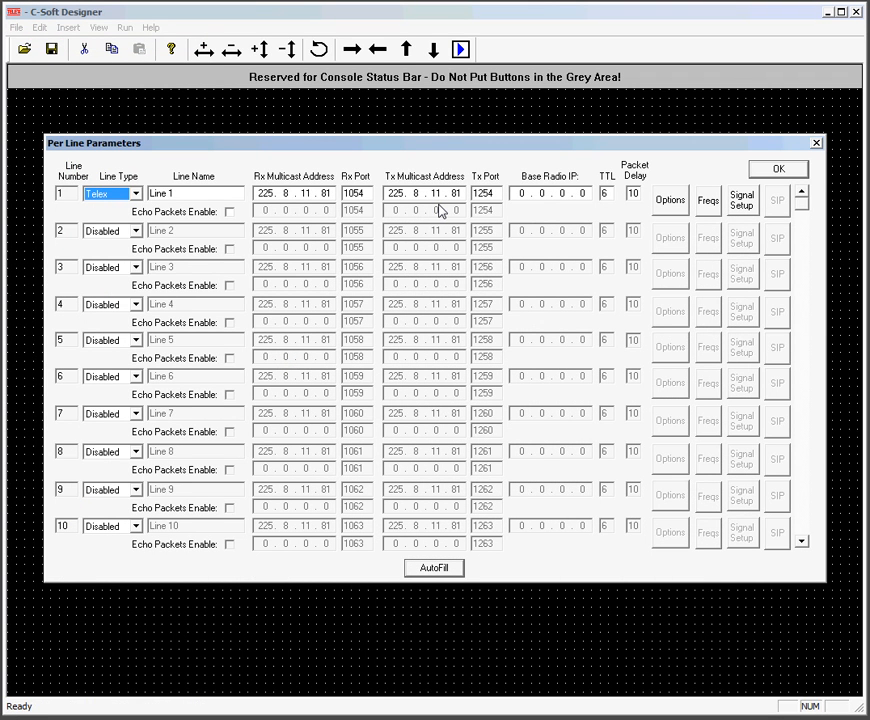
mouse_move(500, 498)
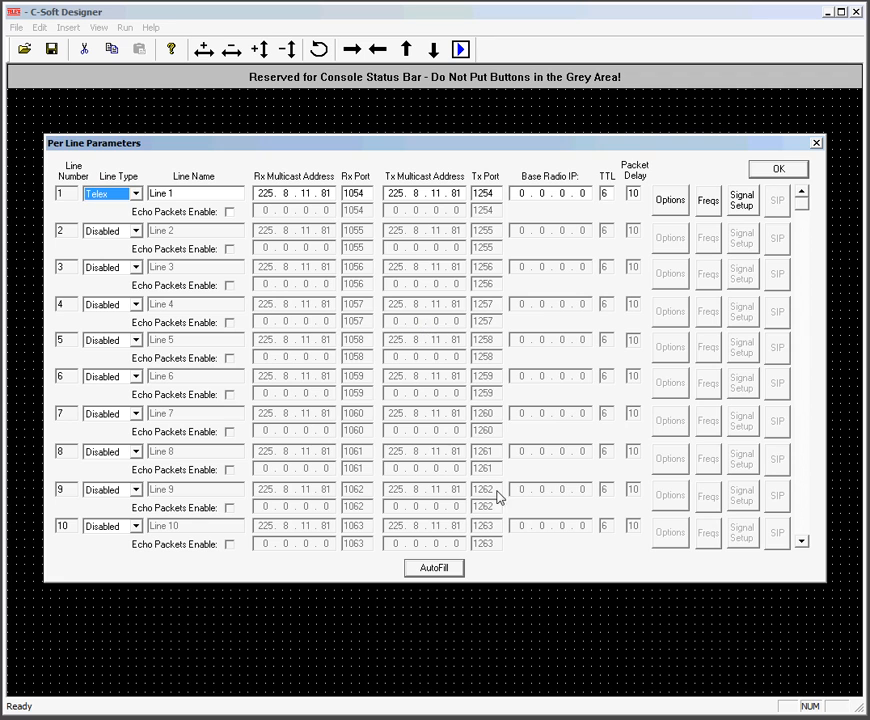
Start an AutoFill with RX Port Start 5101 and TX Port Start 6101
left_click(433, 567)
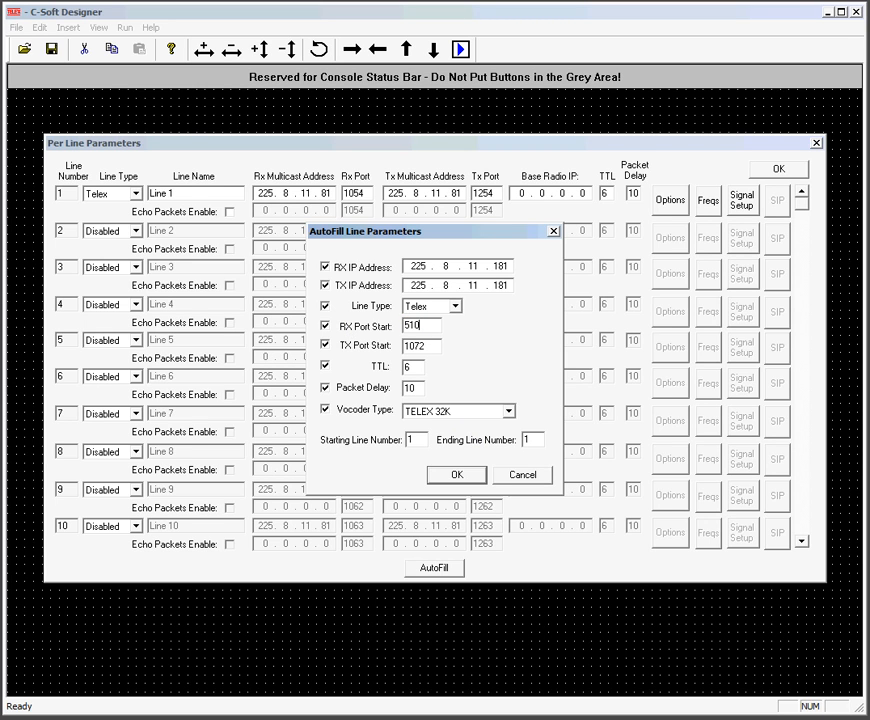
type("1")
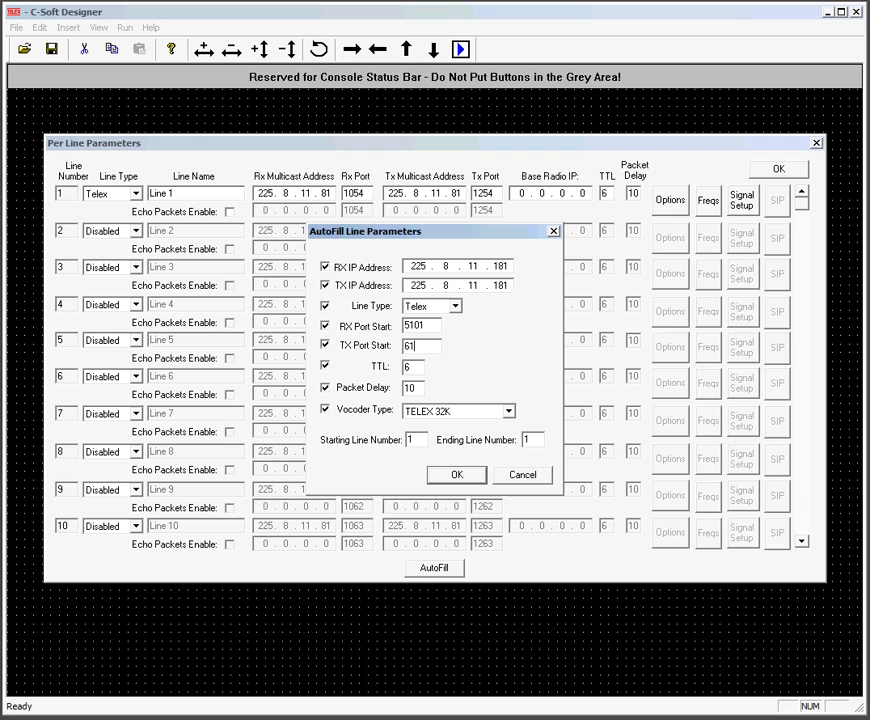
type("6101")
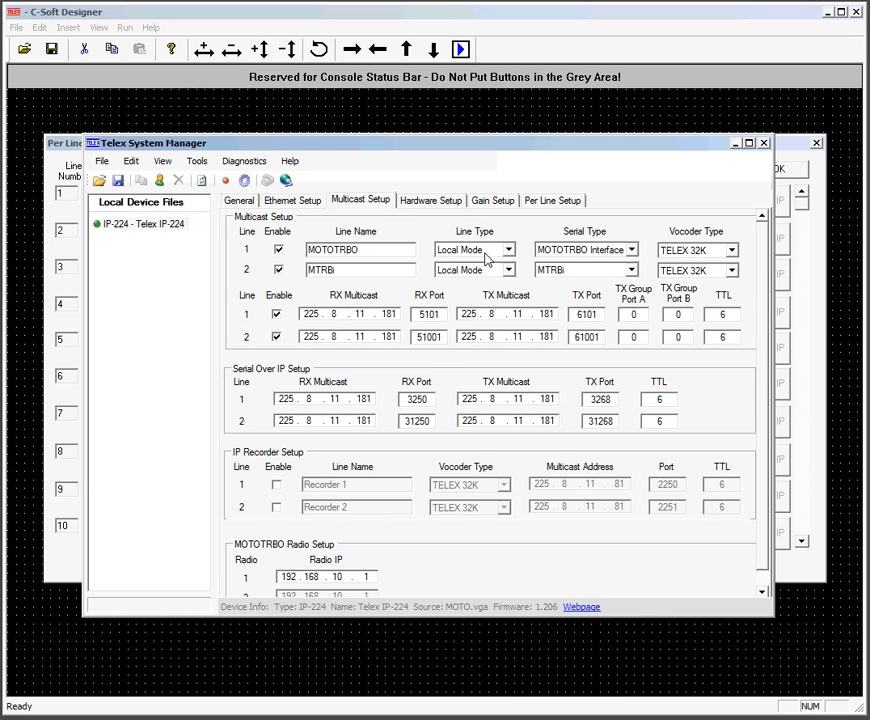
mouse_move(562, 281)
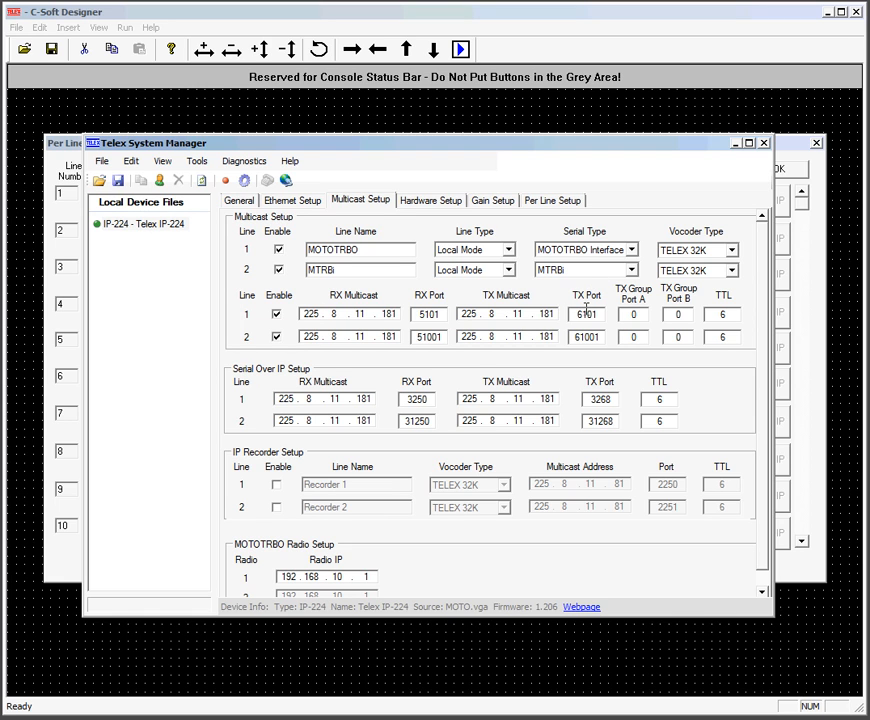
mouse_move(360, 415)
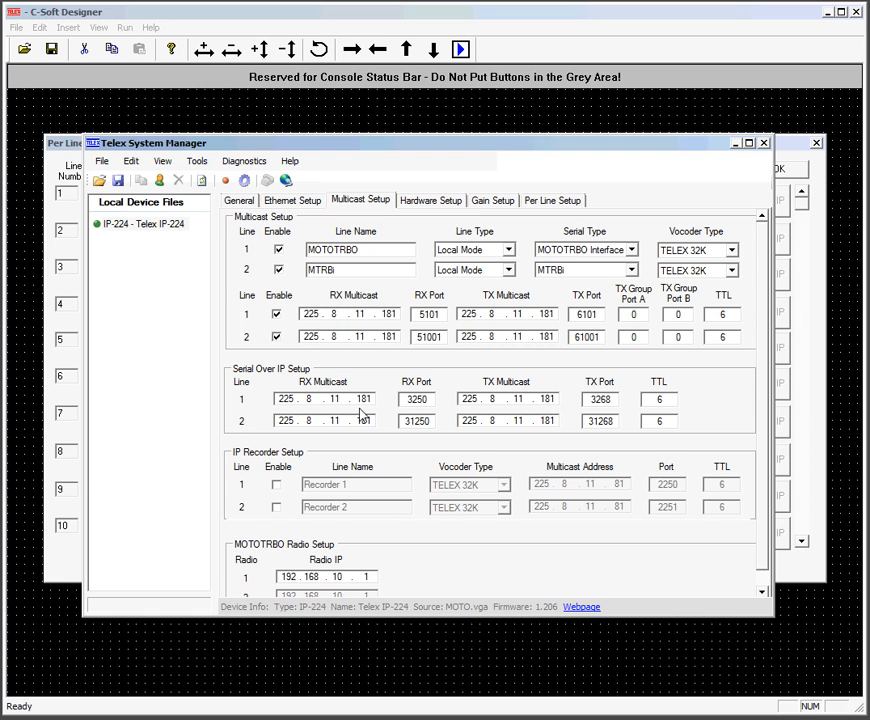
mouse_move(399, 439)
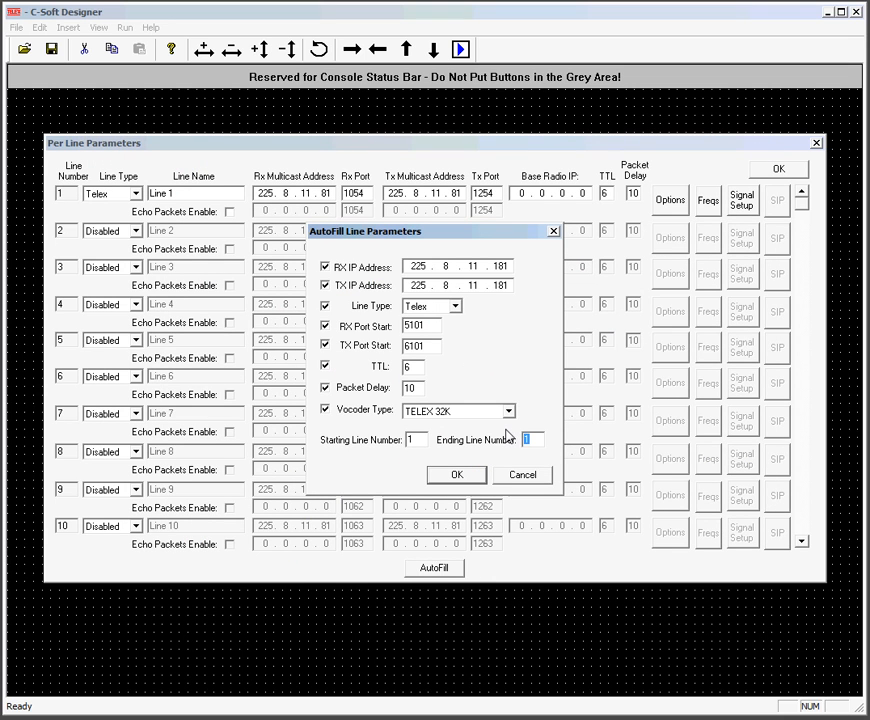
Autofill lines 1–2 as Telex lines, accept the line parameters, and reopen them
left_click(456, 474)
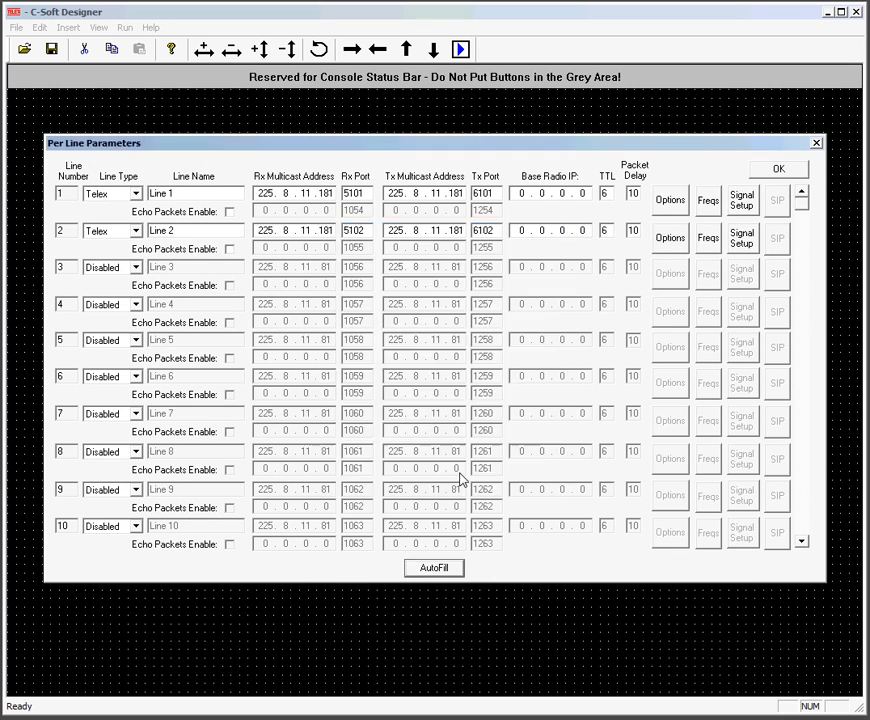
mouse_move(778, 178)
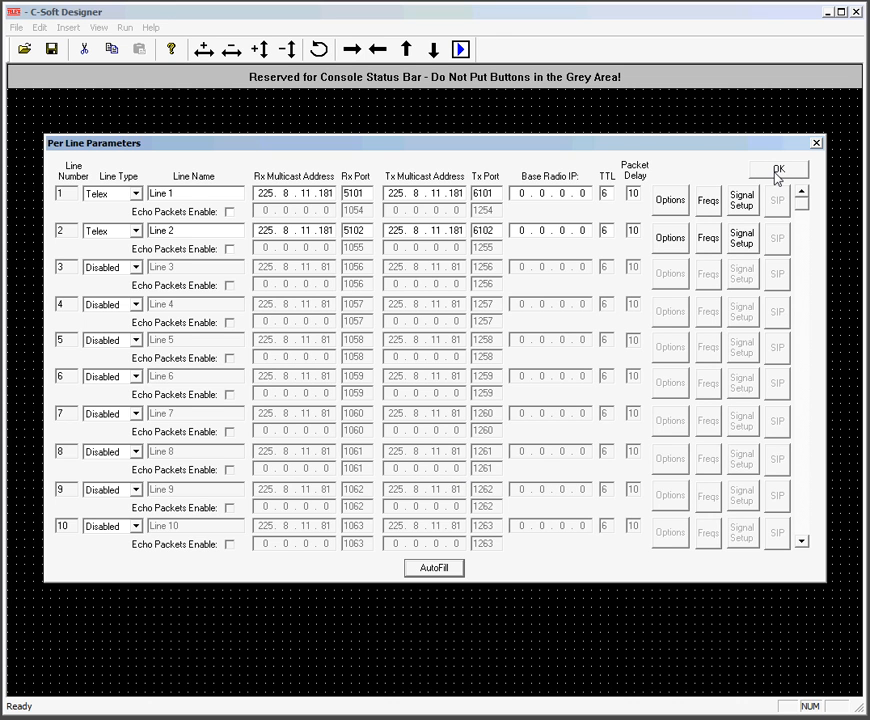
left_click(778, 169)
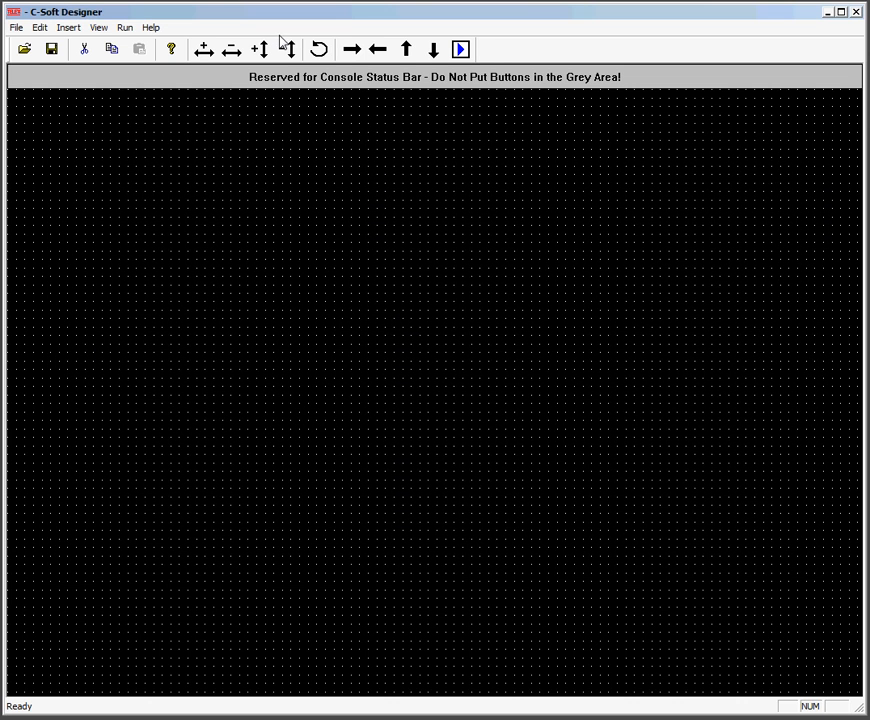
left_click(40, 27)
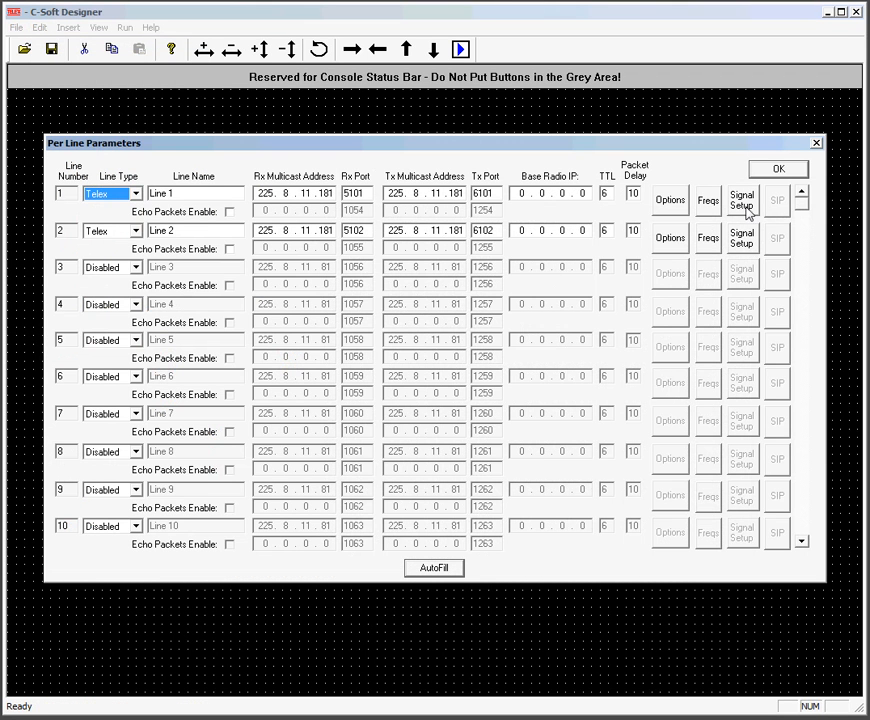
Name line 1 'TRBO Interface' and line 2 'MTRBi'
double_click(190, 193)
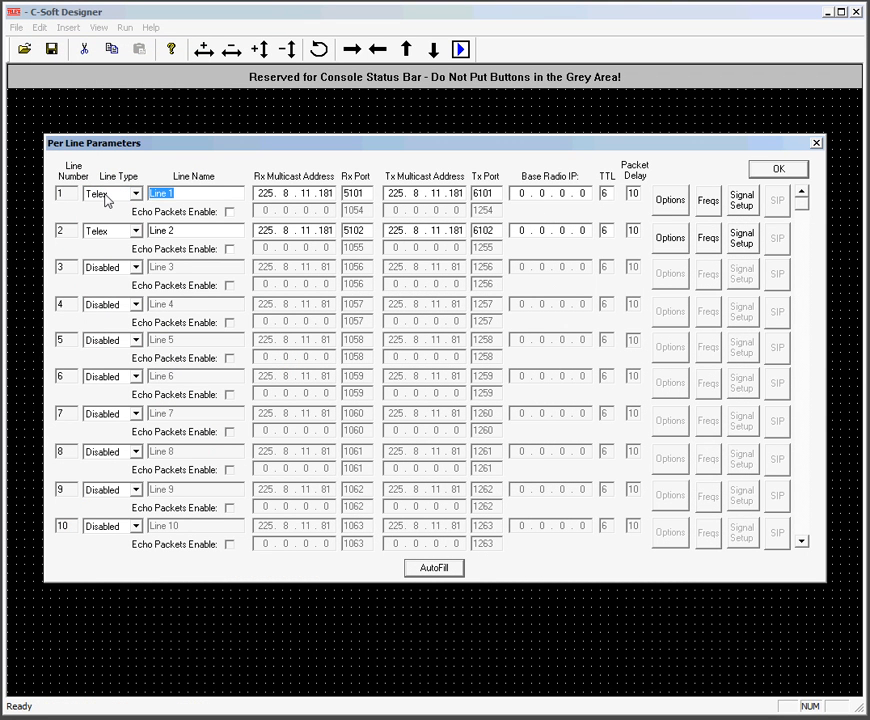
type("TRBO Interface")
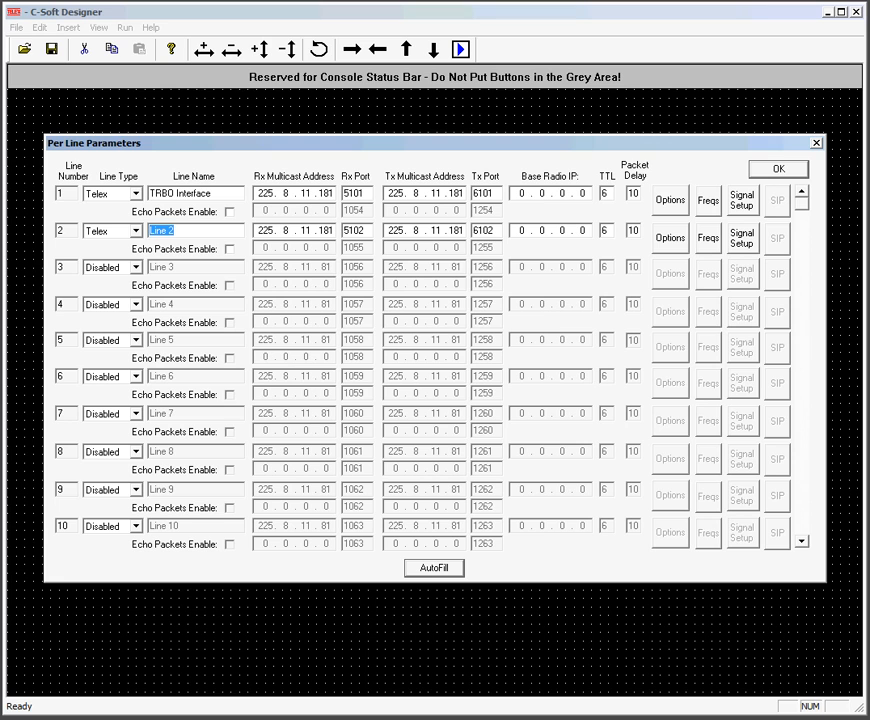
type("MTRBi")
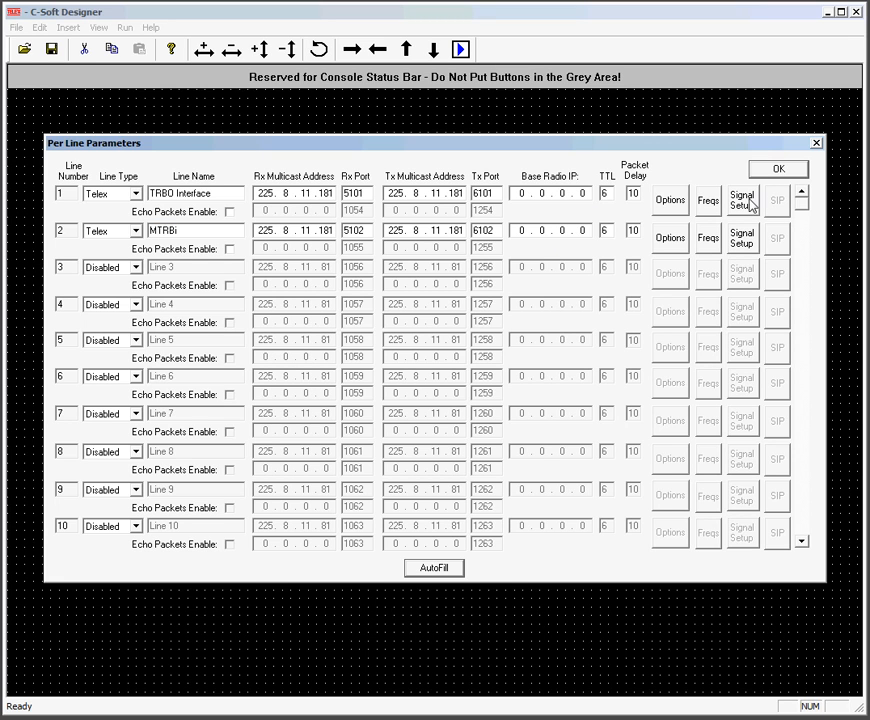
Set line 1 signaling to MOTOTRBO Interface mode with RX port 3250 and TX port 3268
left_click(741, 200)
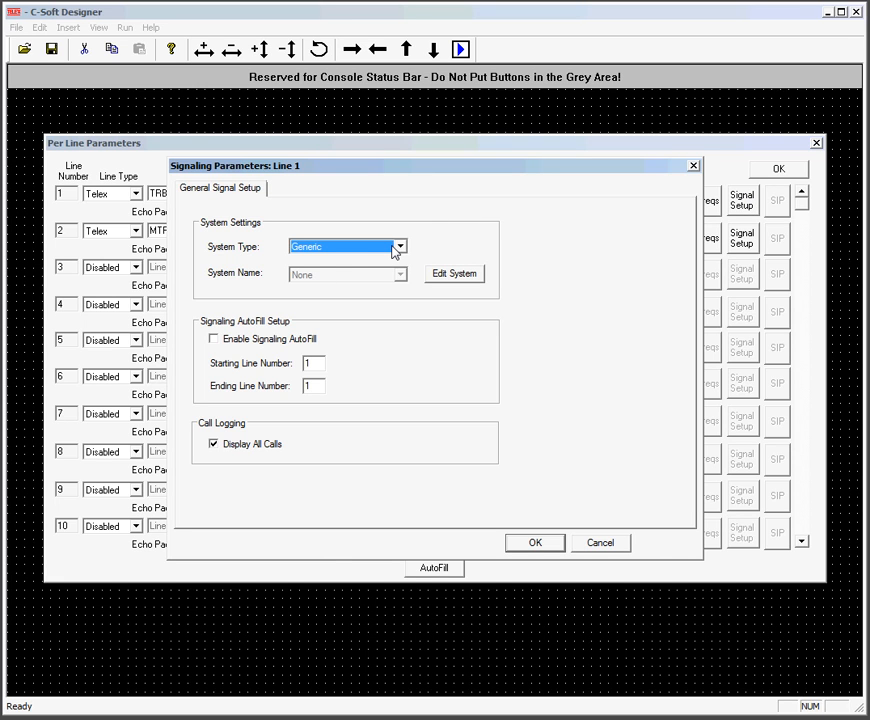
left_click(399, 246)
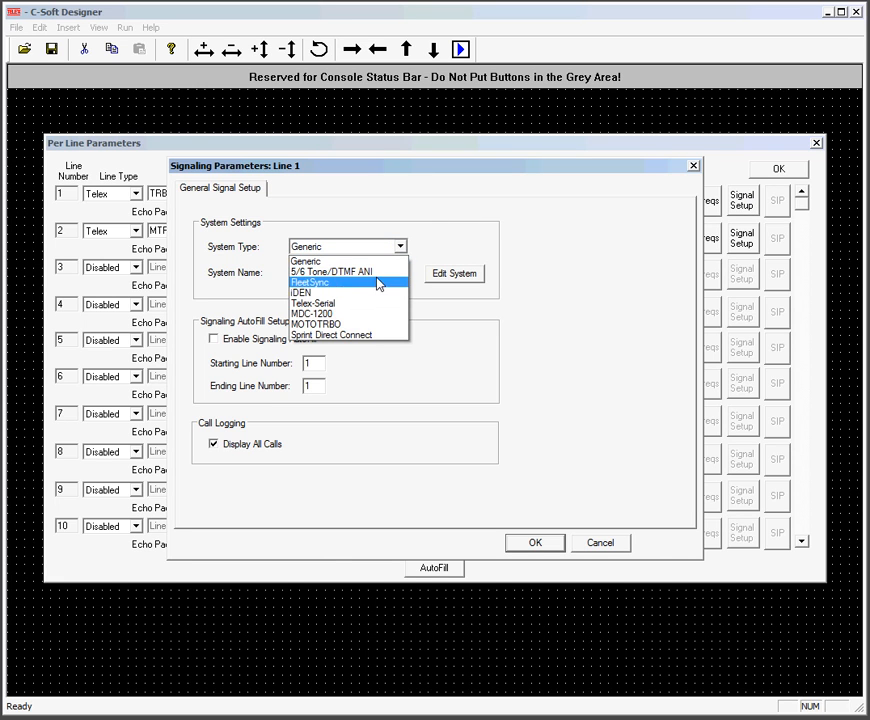
left_click(316, 323)
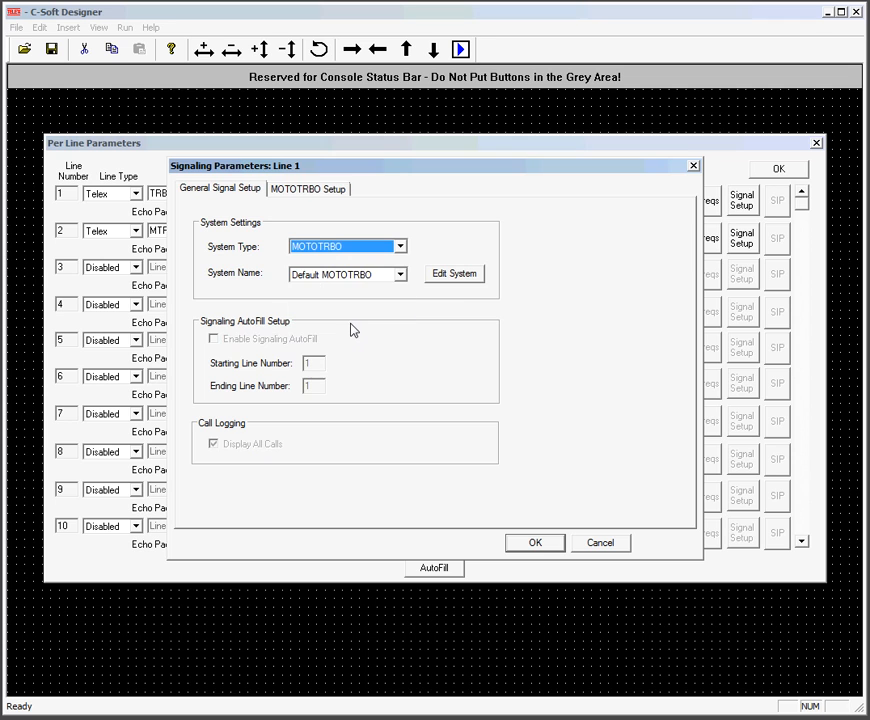
mouse_move(315, 193)
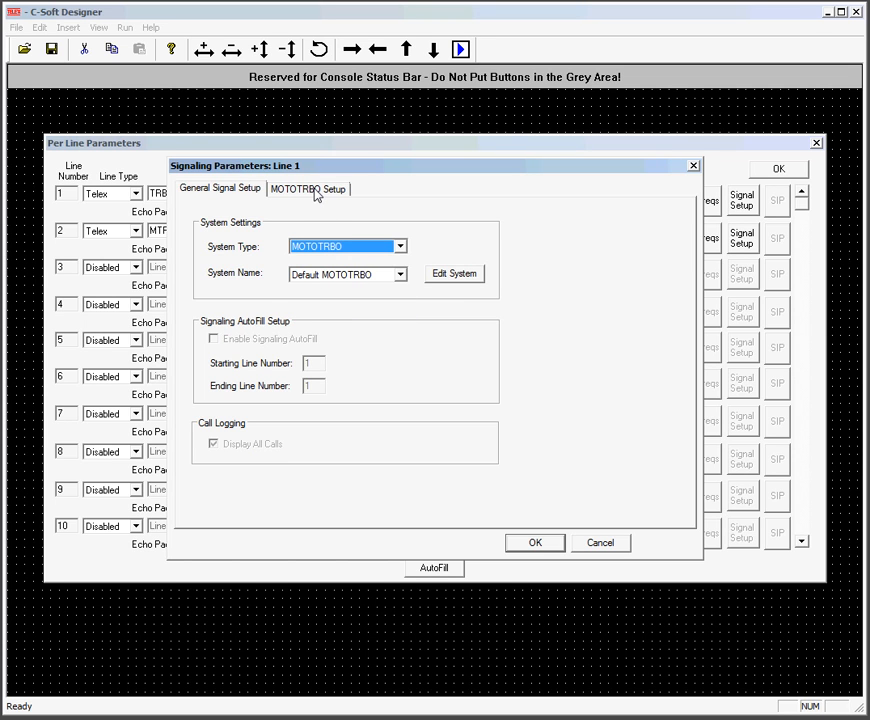
left_click(307, 188)
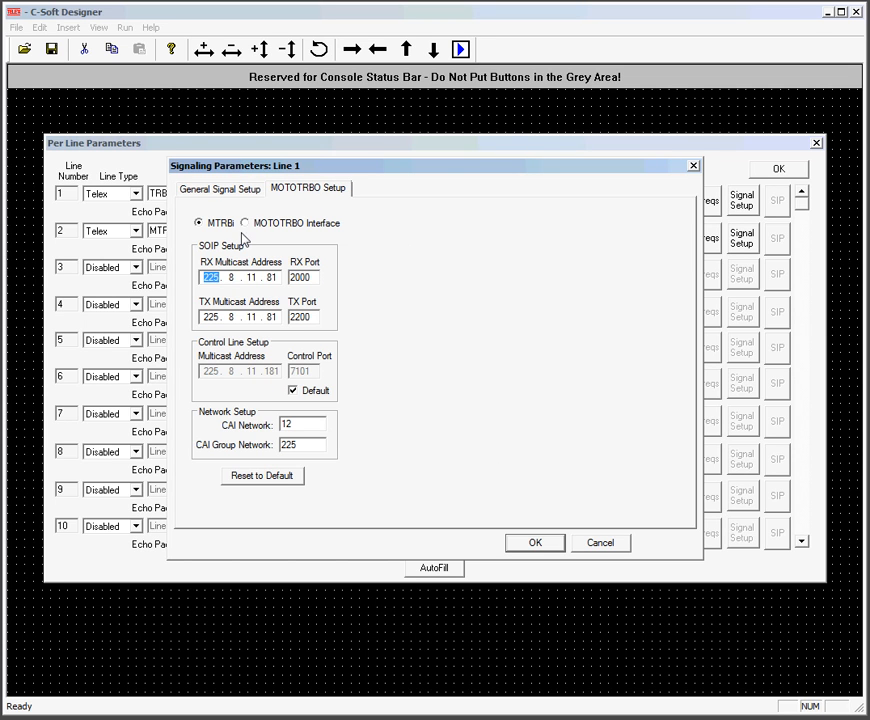
left_click(244, 222)
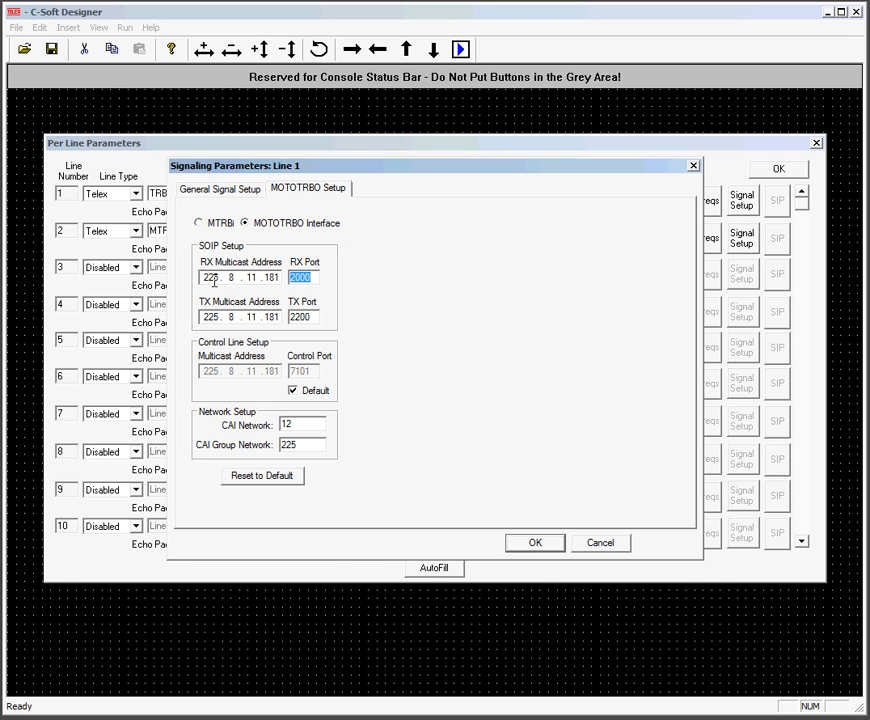
type("3250")
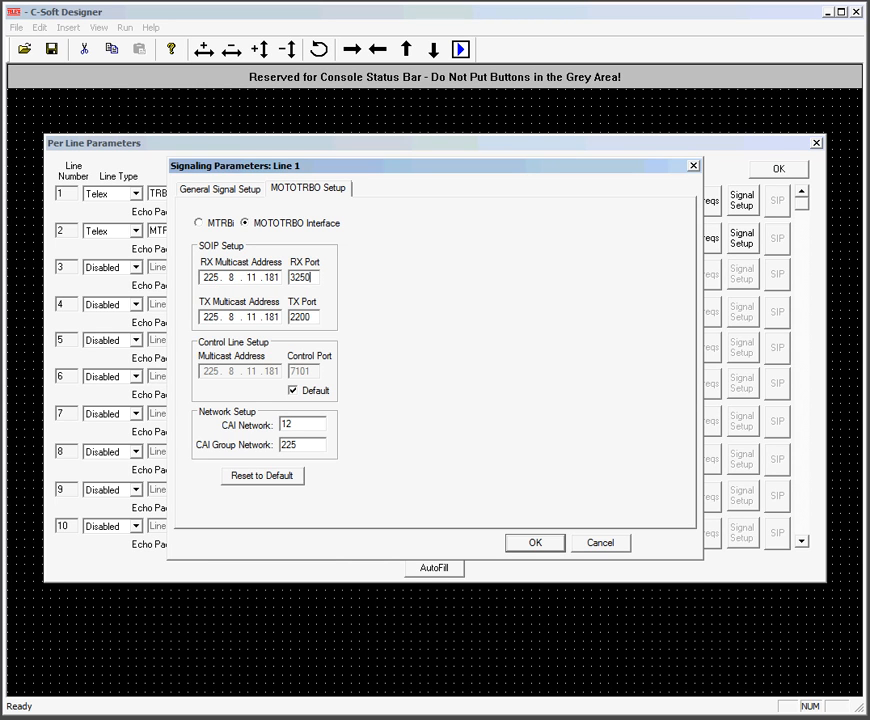
triple_click(300, 317)
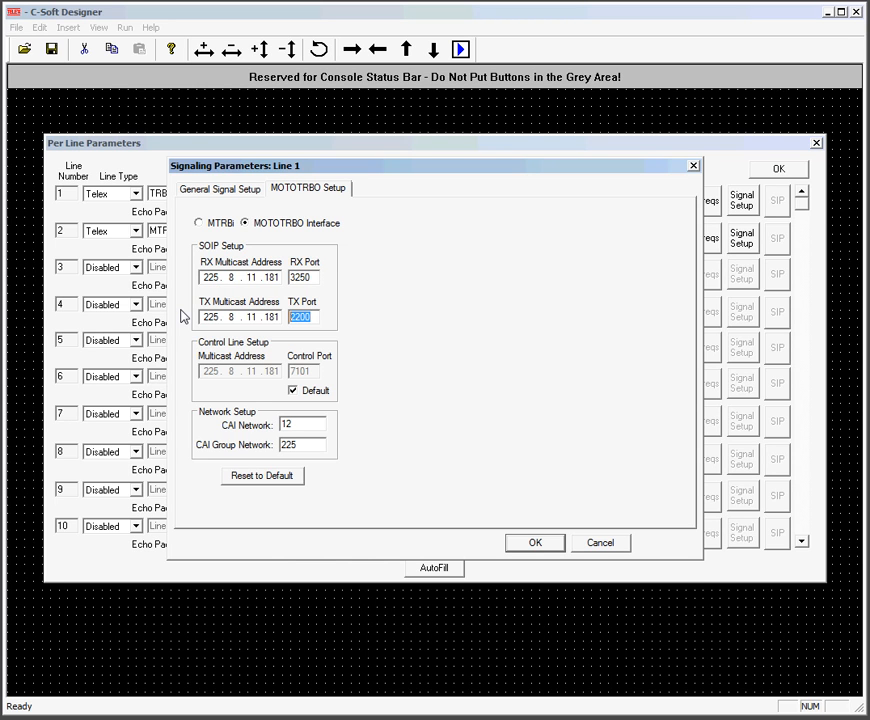
type("3268")
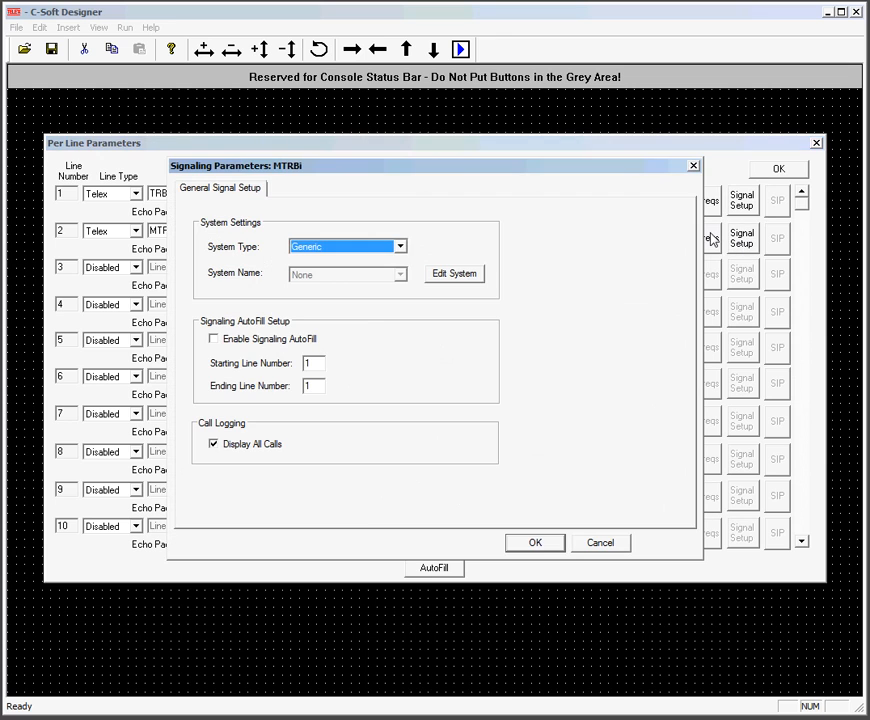
Set MTRBi signaling to MOTOTRBO in MTRBi mode with ports 31250/31268
left_click(399, 246)
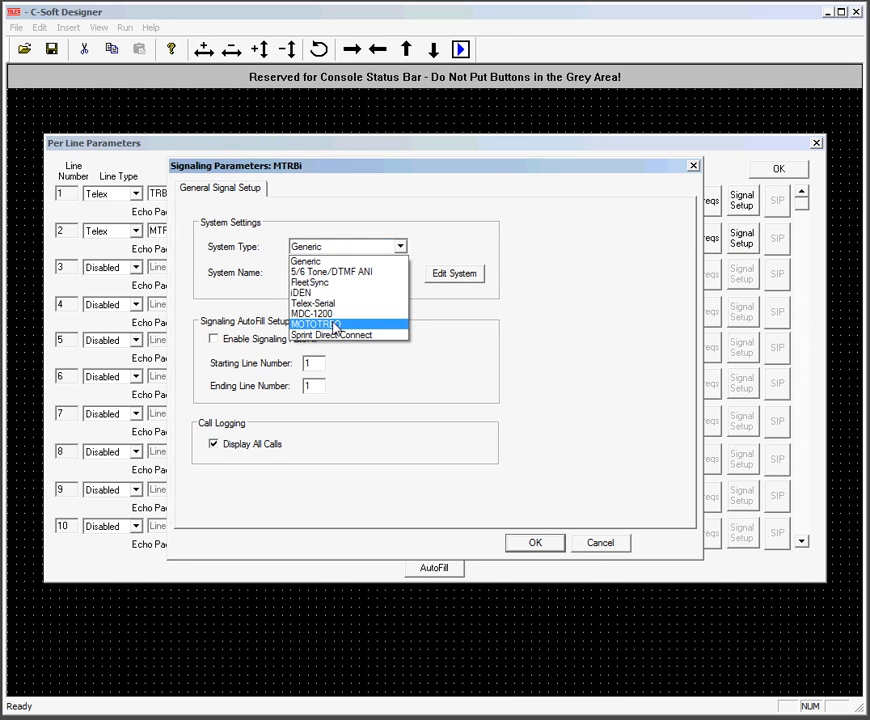
left_click(318, 324)
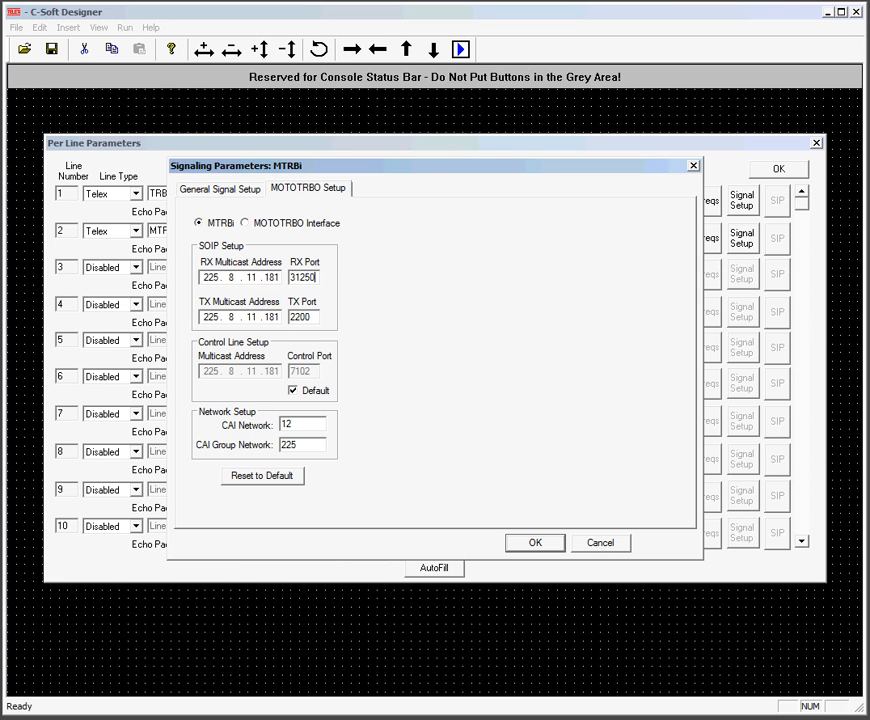
triple_click(300, 317)
type("31268")
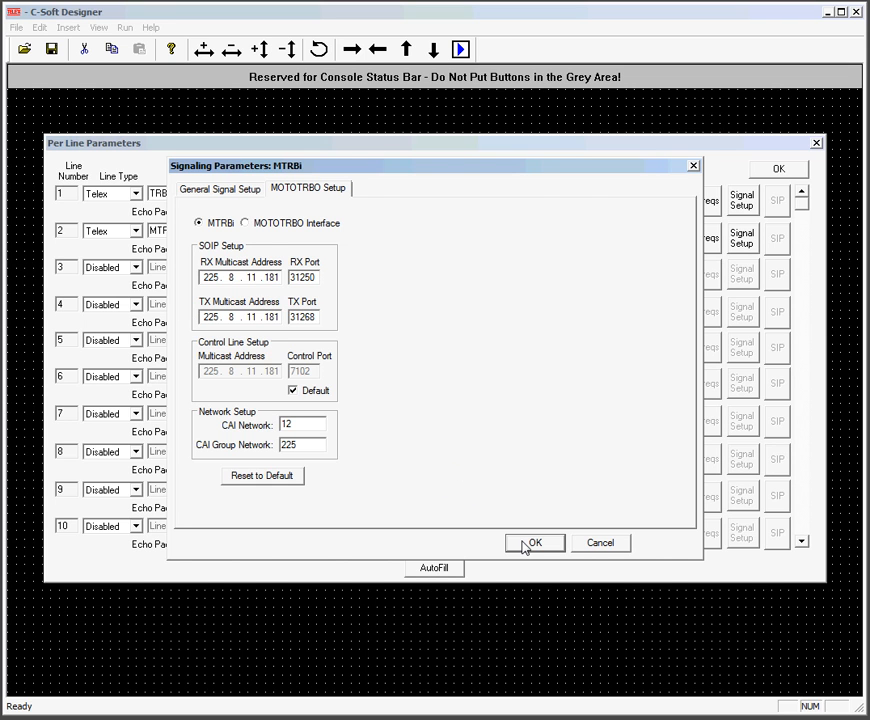
left_click(534, 542)
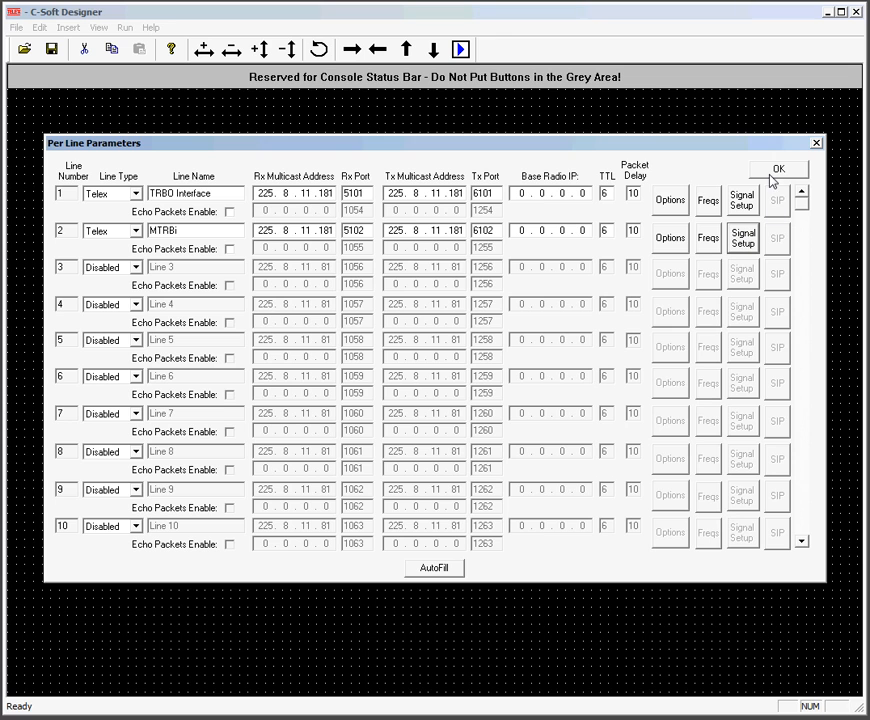
Load the saved channel file into TRBO Interface's frequencies and check its zone names
left_click(707, 199)
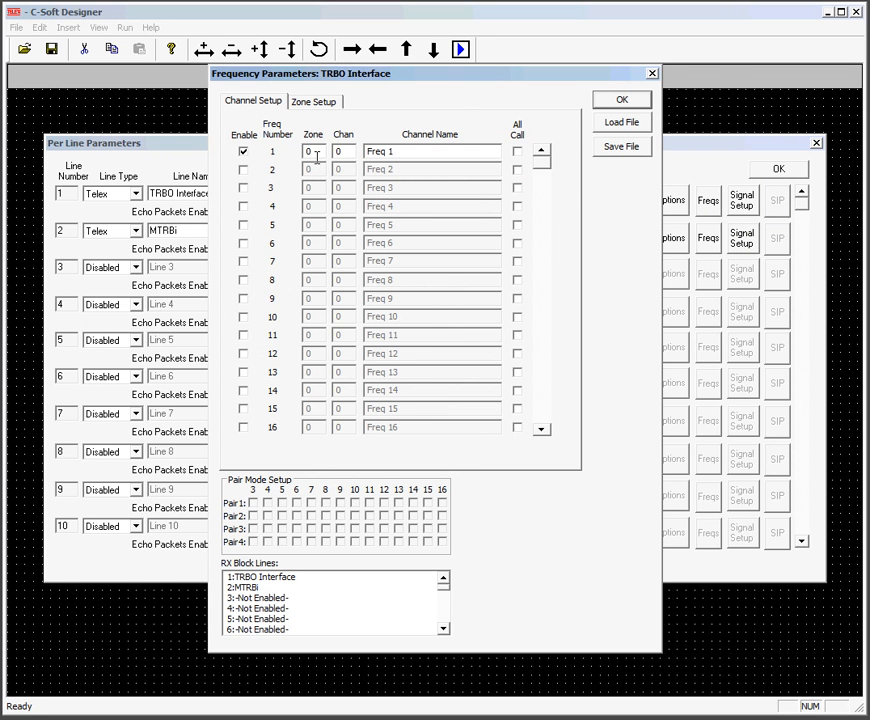
mouse_move(458, 149)
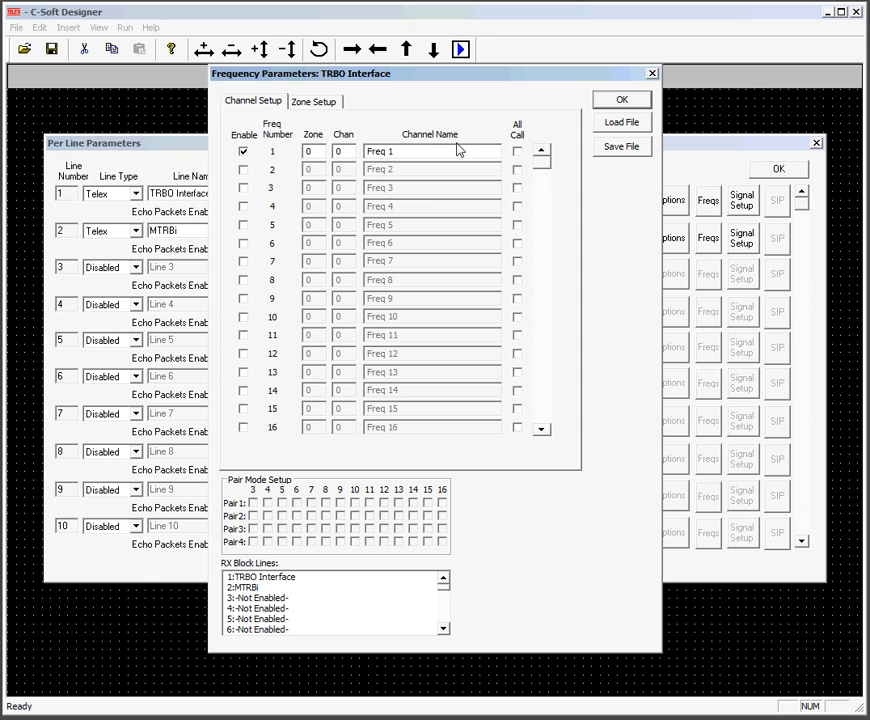
mouse_move(622, 122)
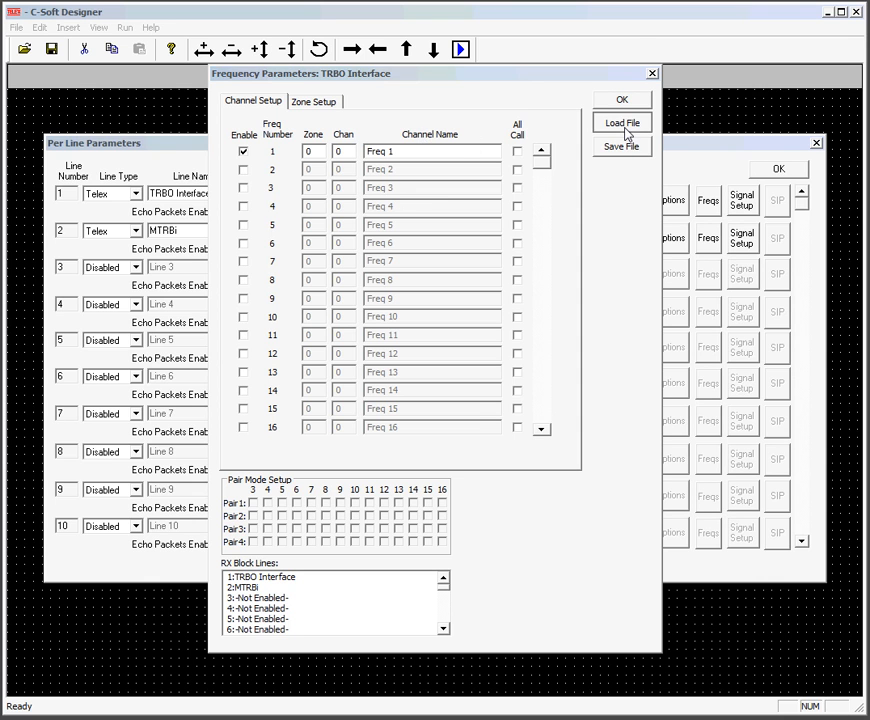
left_click(621, 122)
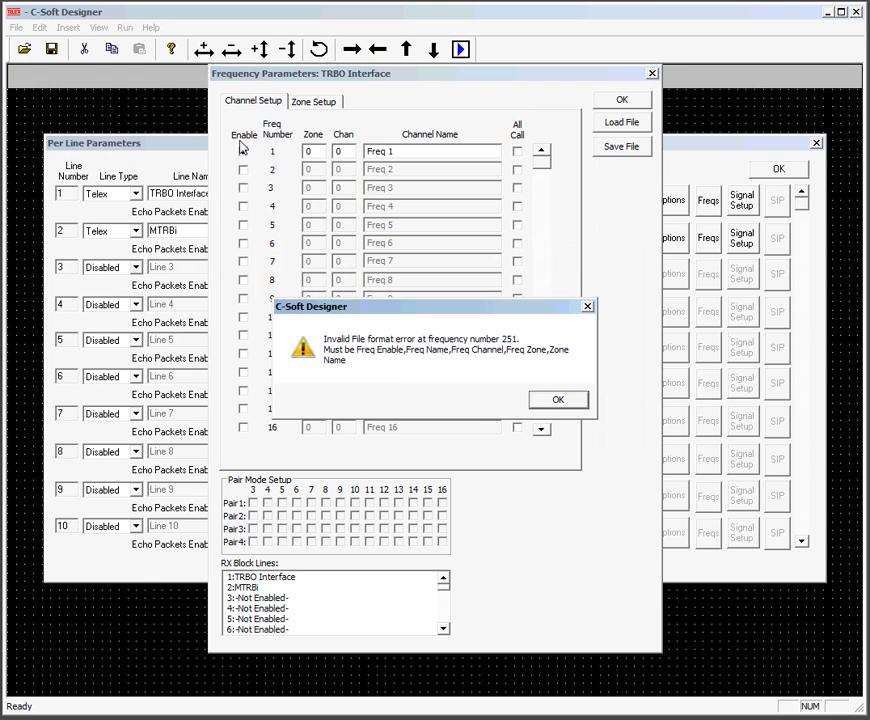
left_click(558, 399)
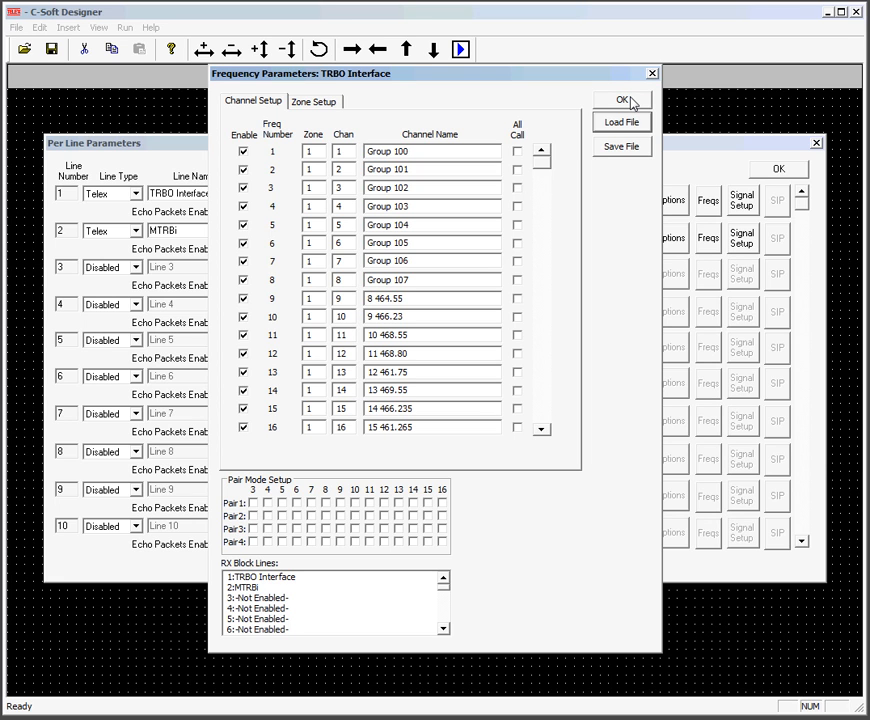
mouse_move(333, 101)
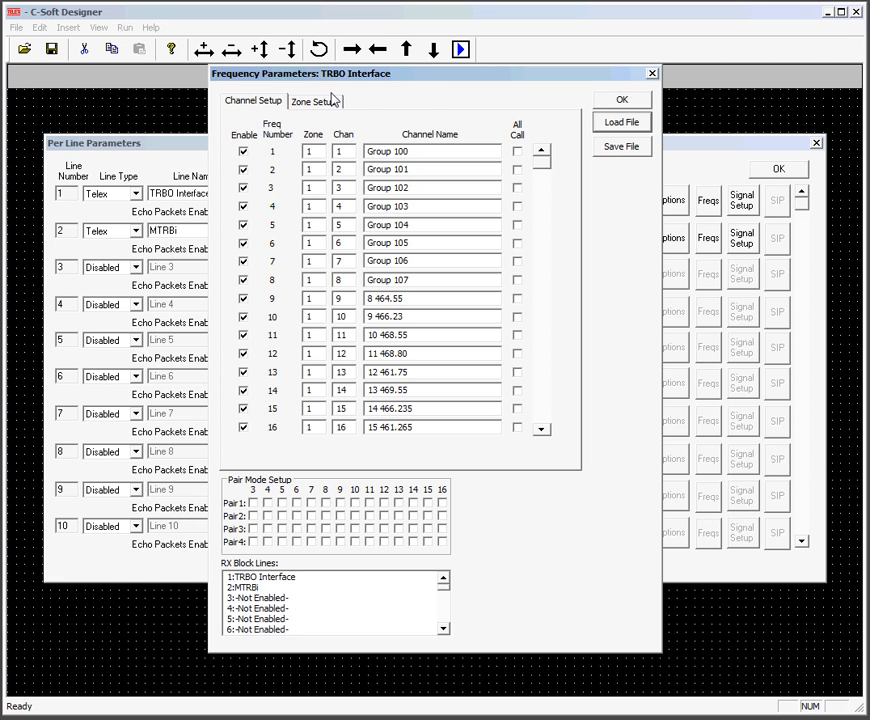
left_click(313, 101)
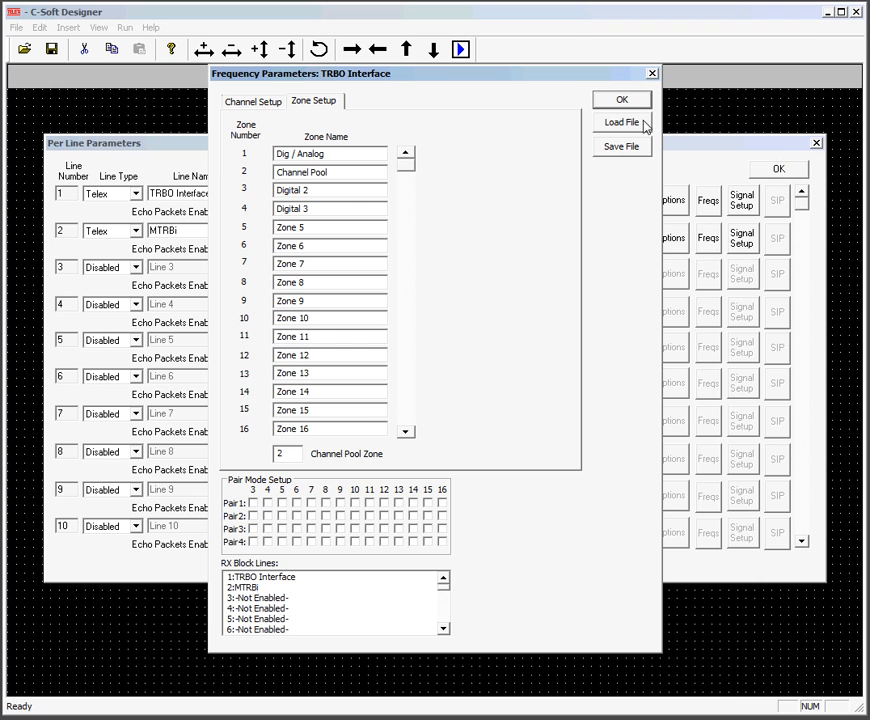
left_click(253, 100)
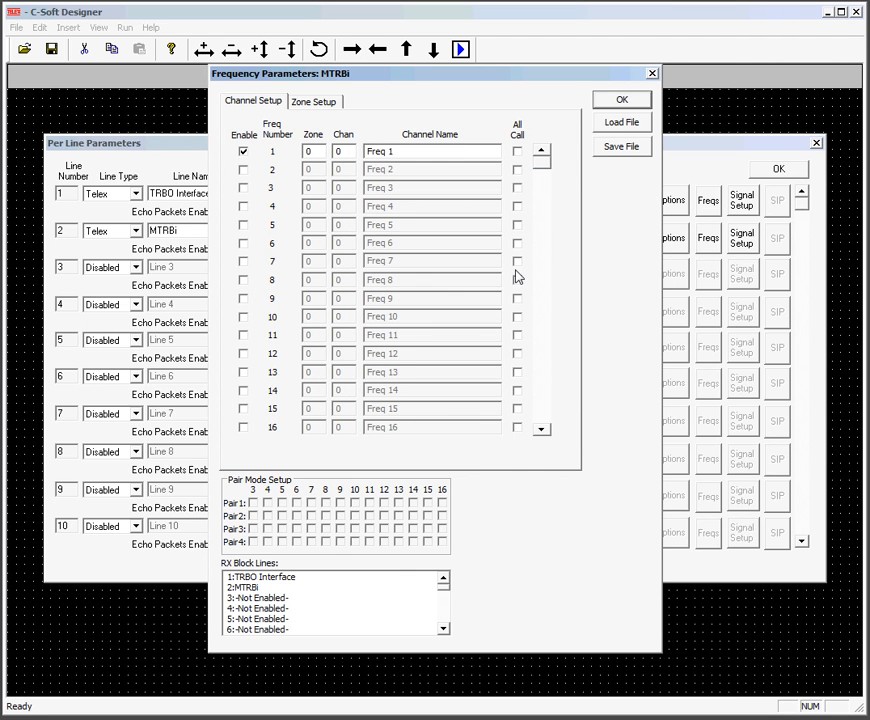
Load the same Group 100–107 channel file into the MTRBi frequency list
left_click(621, 121)
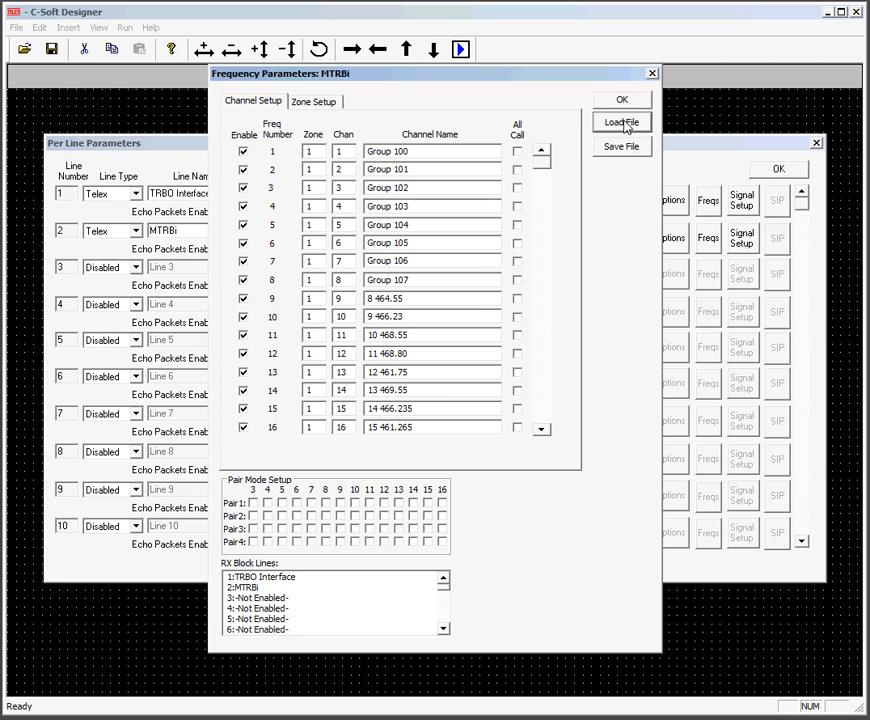
mouse_move(621, 104)
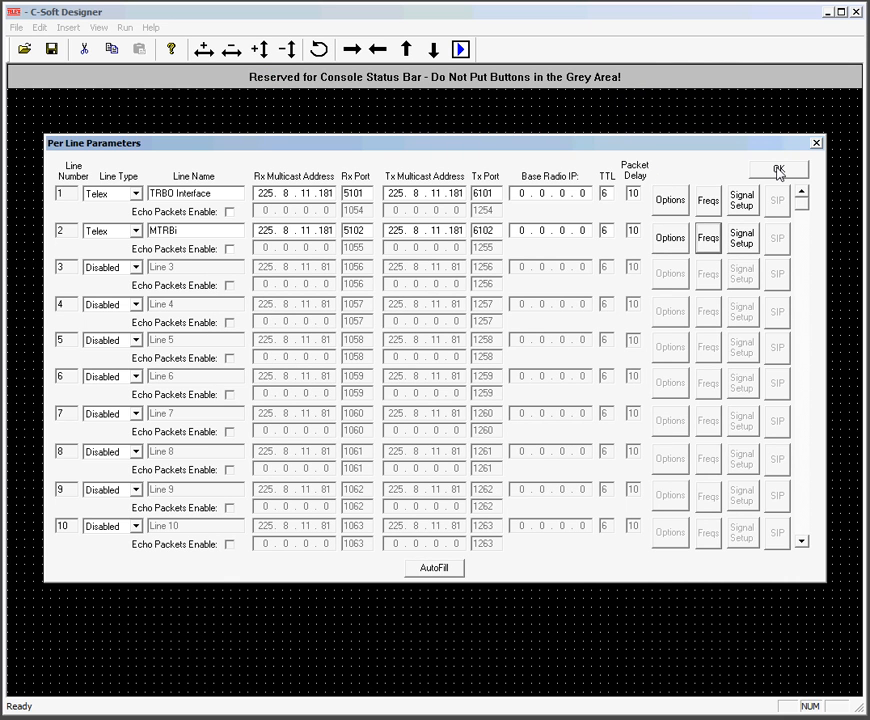
Add a console button and set it to the Select function on the TRBO Interface line
left_click(779, 170)
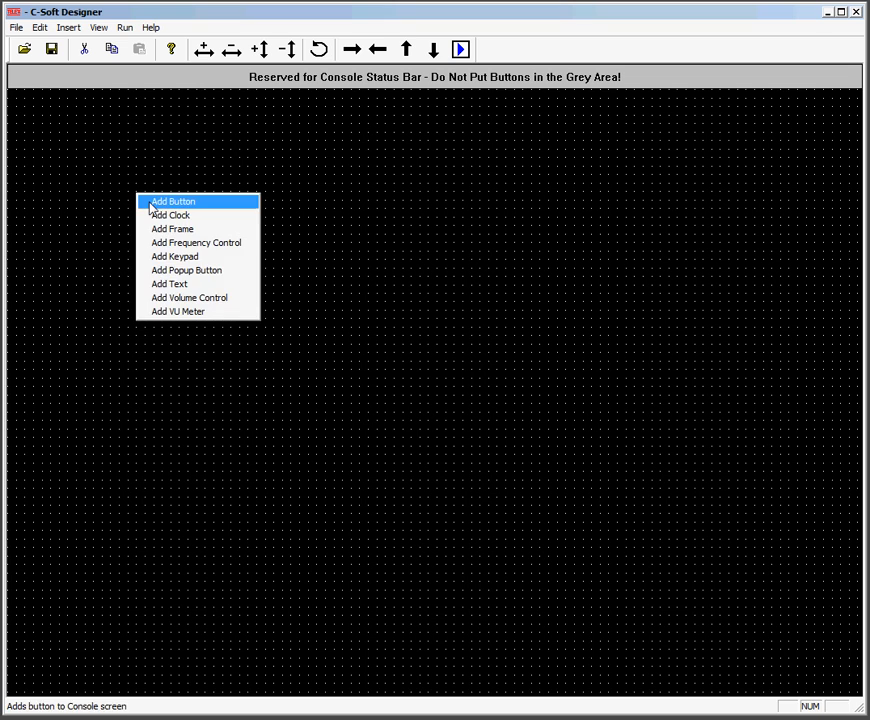
left_click(174, 201)
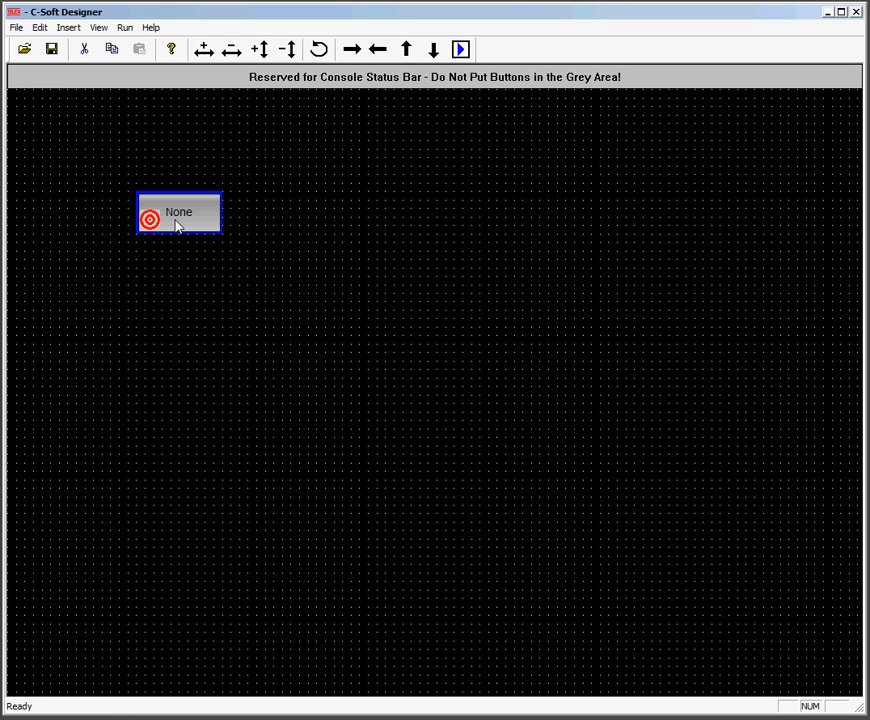
double_click(178, 212)
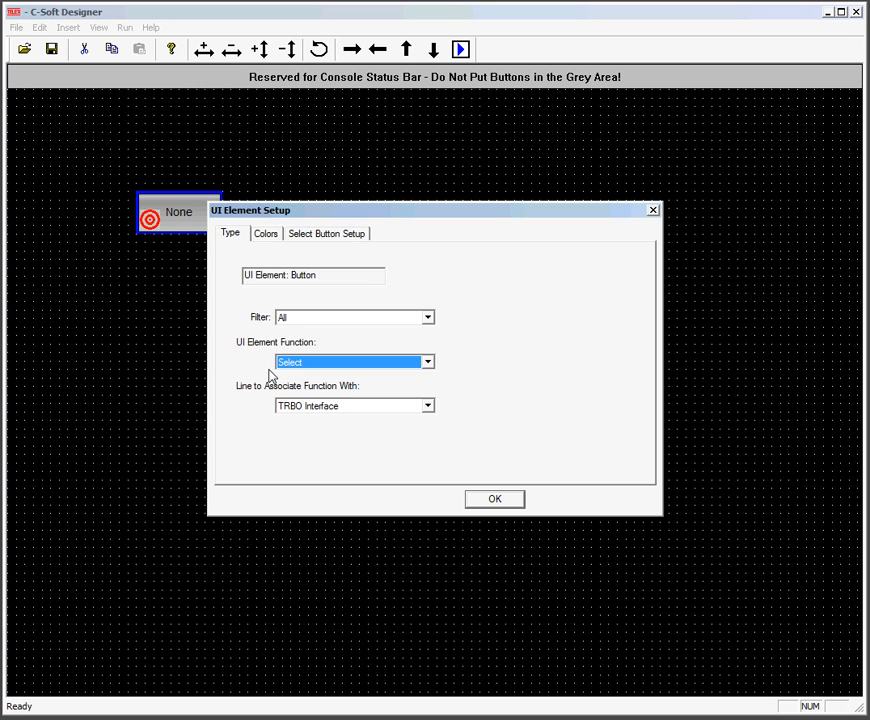
mouse_move(494, 532)
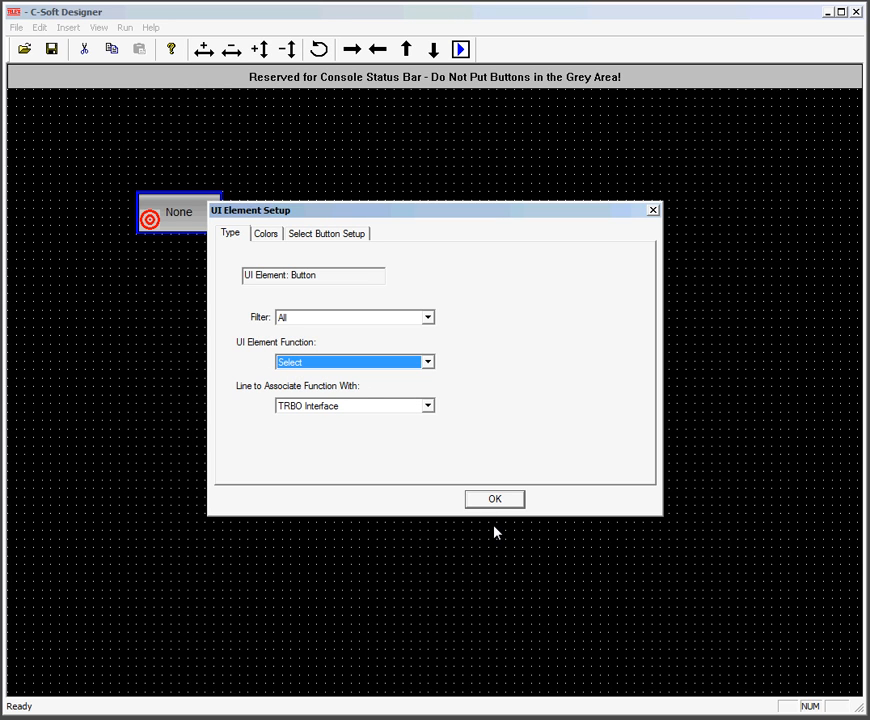
mouse_move(330, 419)
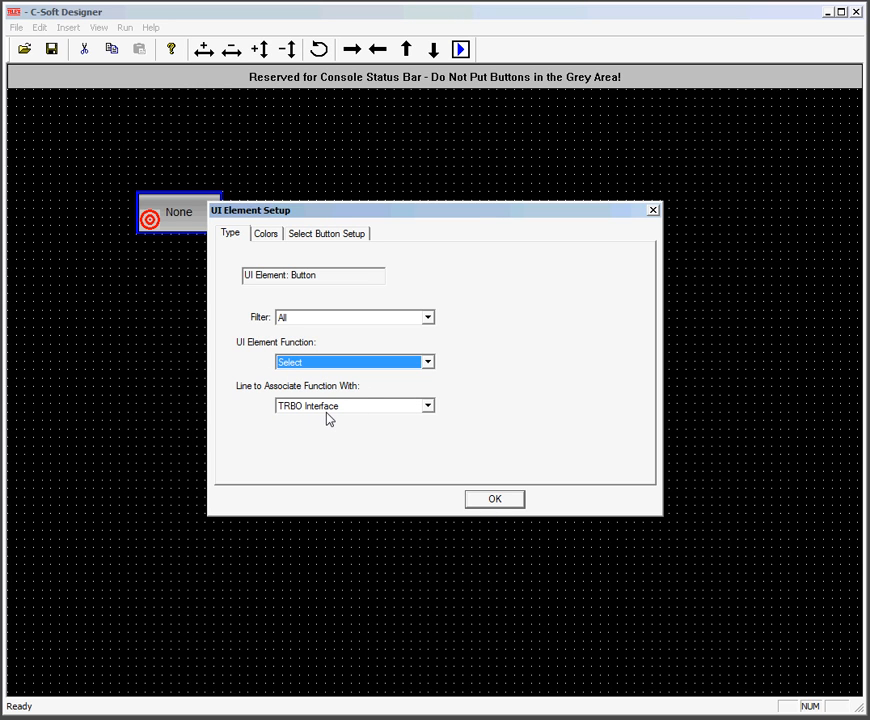
mouse_move(510, 507)
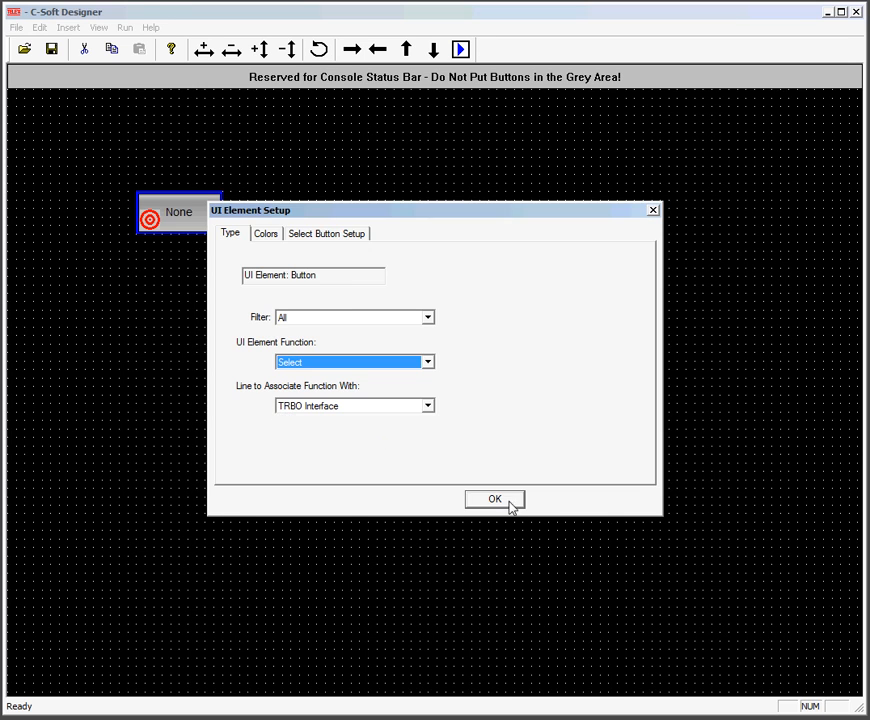
left_click(494, 499)
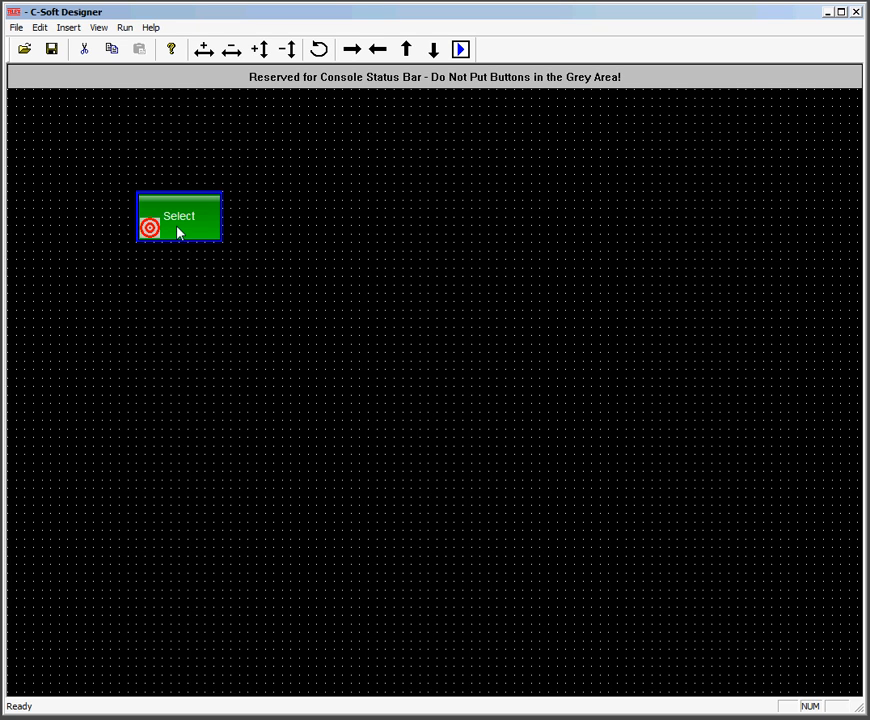
Copy the Select button below the first and review the dispatch window's InPTT and Private Call buttons
left_click_drag(178, 230, 198, 290)
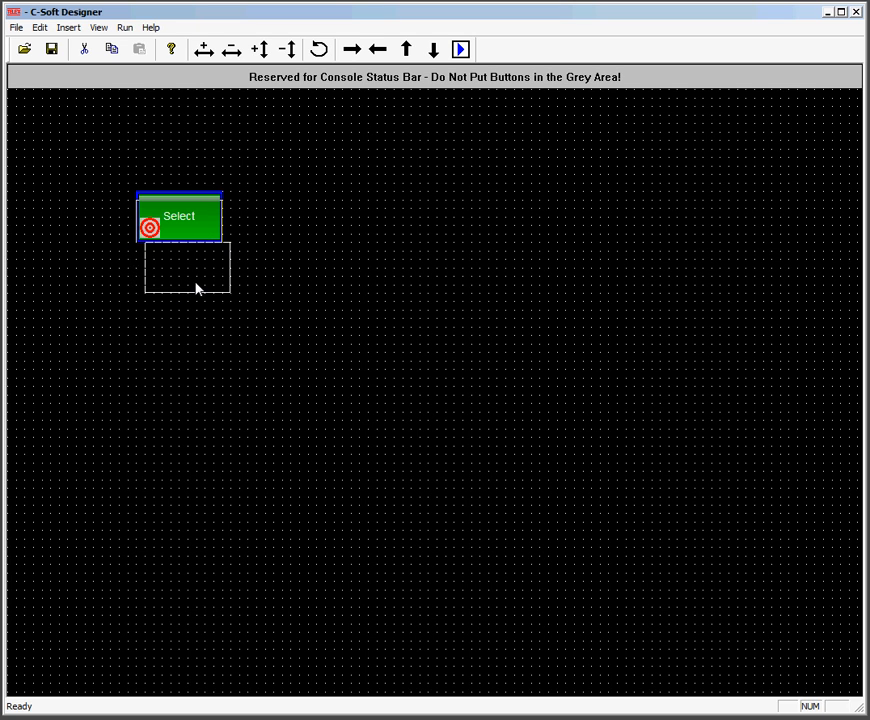
right_click(185, 267)
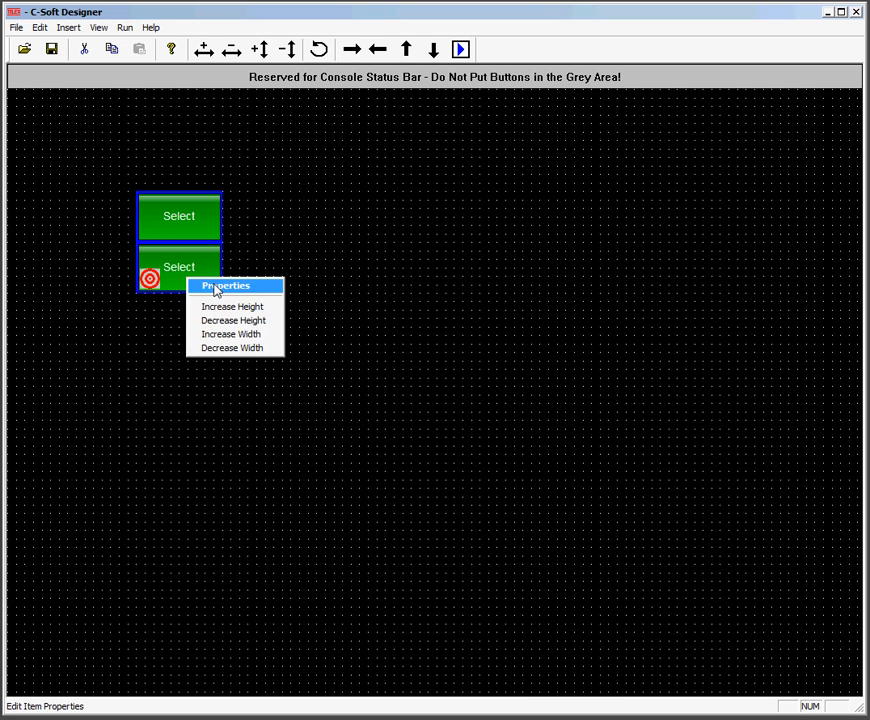
left_click(227, 285)
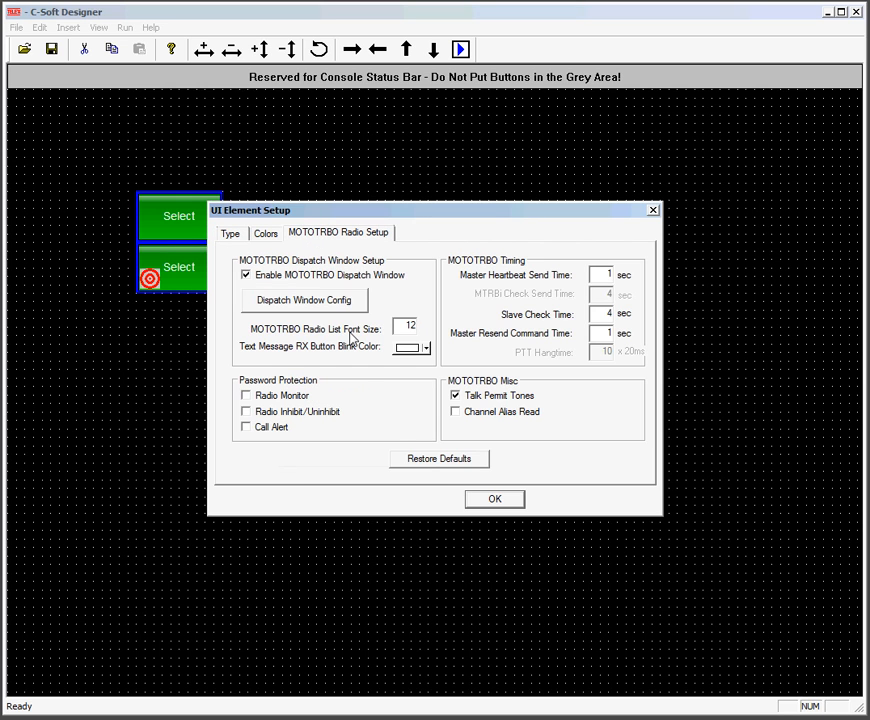
mouse_move(283, 358)
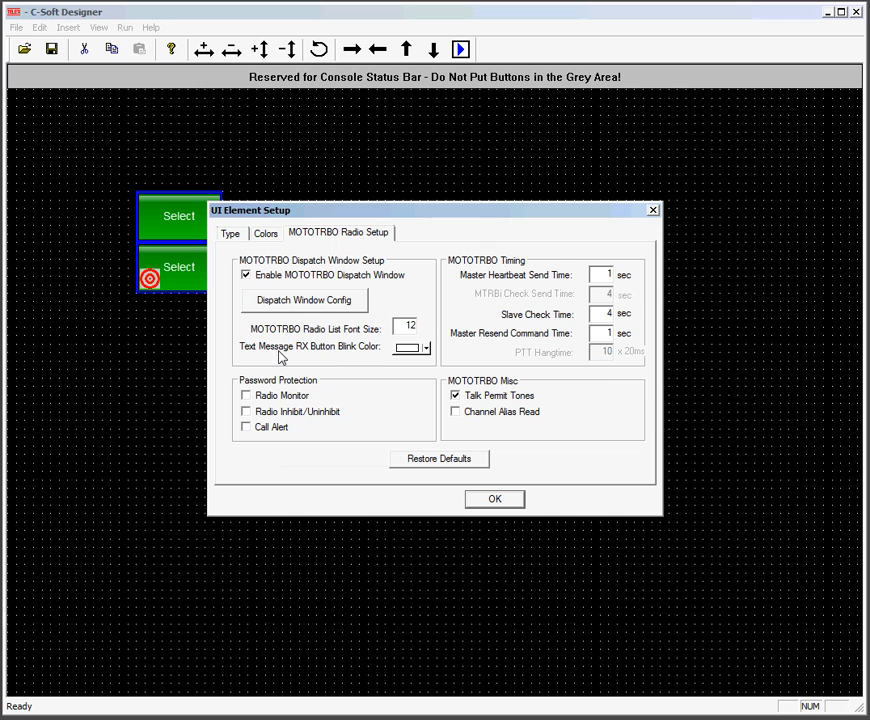
mouse_move(268, 318)
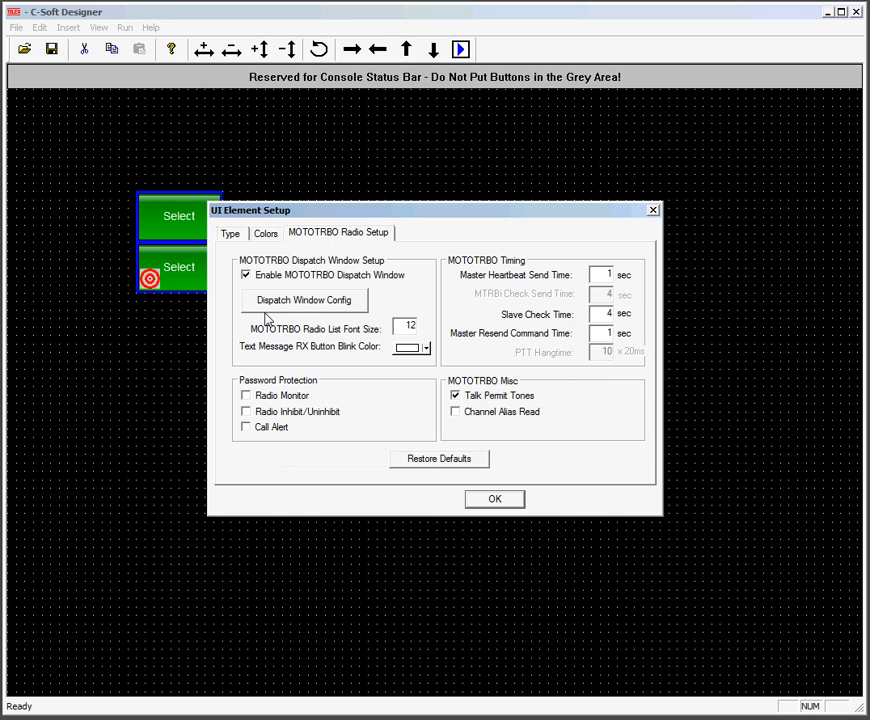
left_click(303, 300)
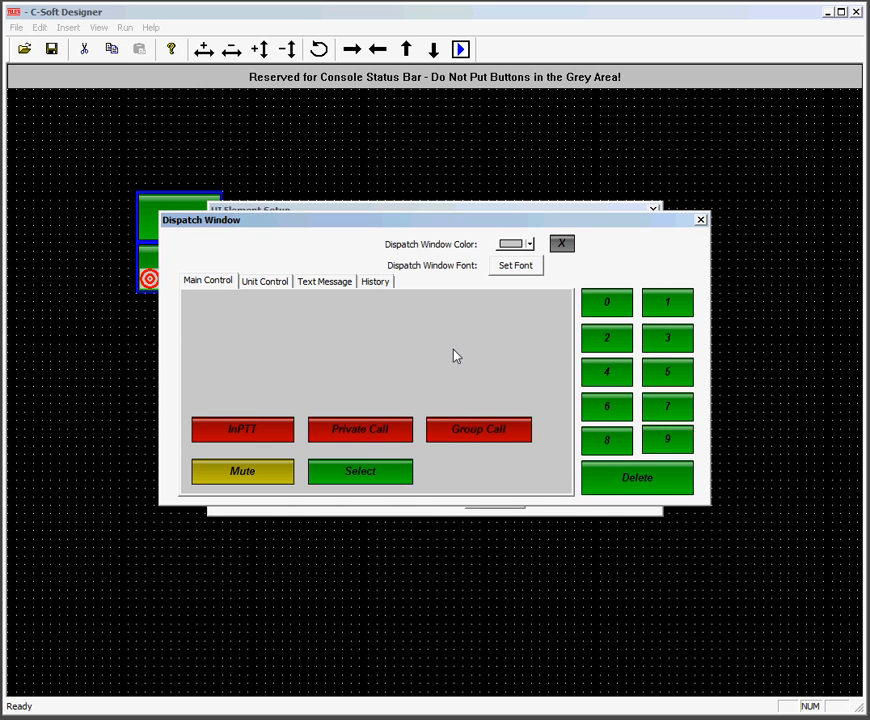
mouse_move(533, 266)
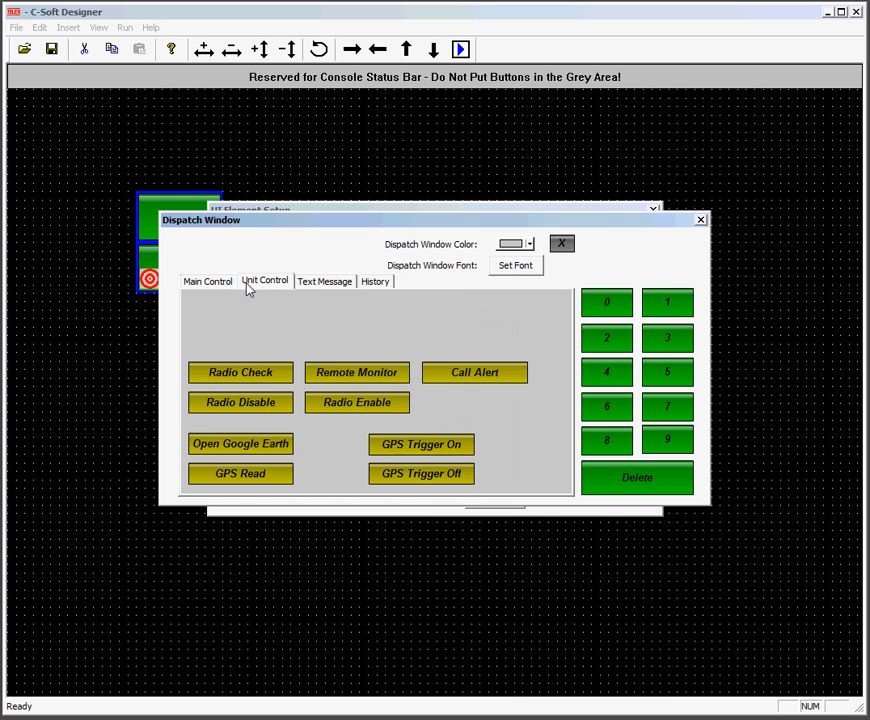
double_click(240, 428)
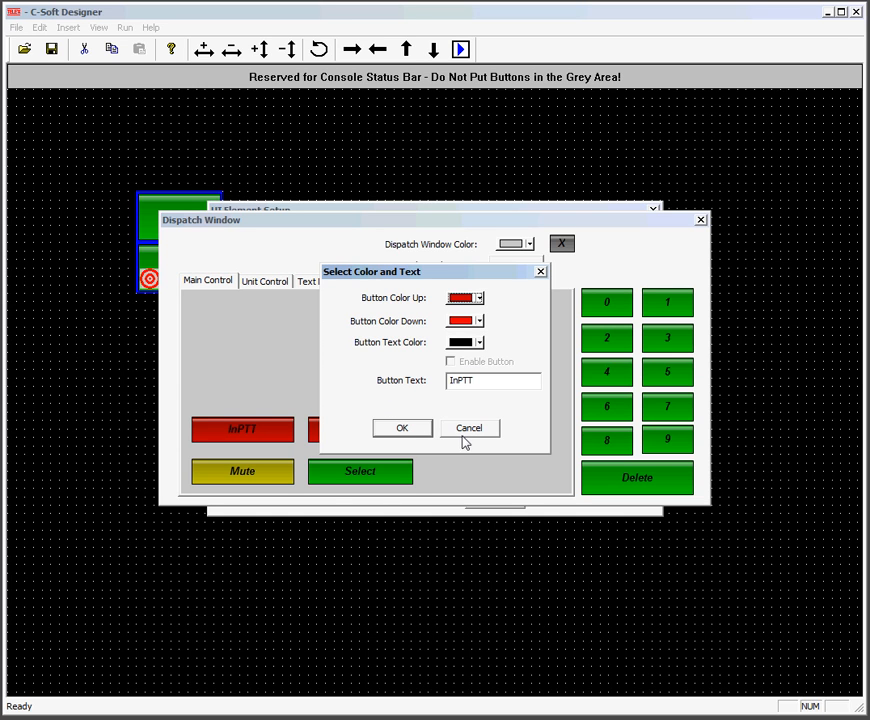
mouse_move(467, 441)
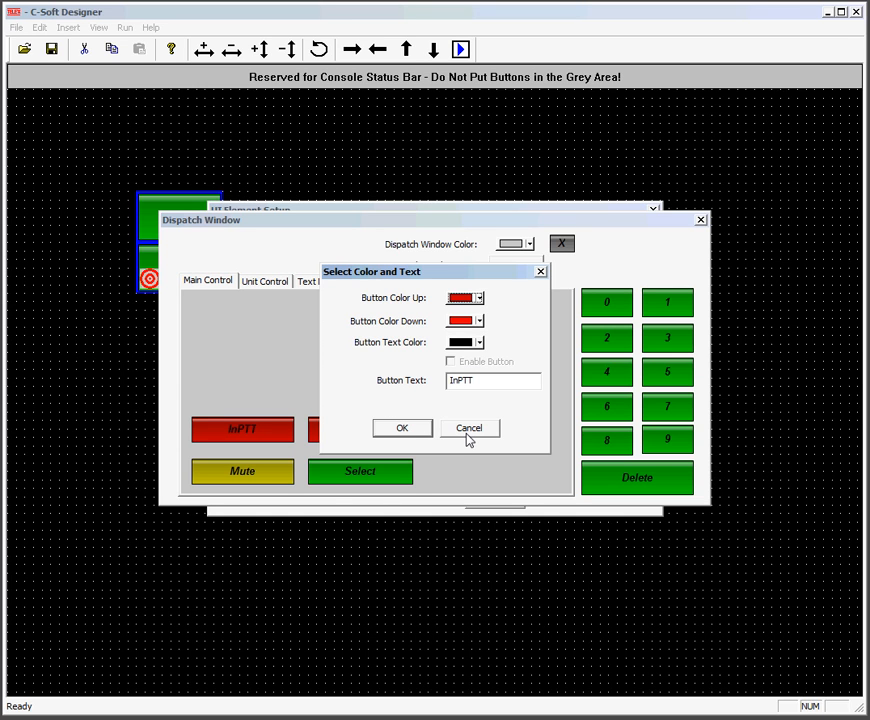
left_click(451, 361)
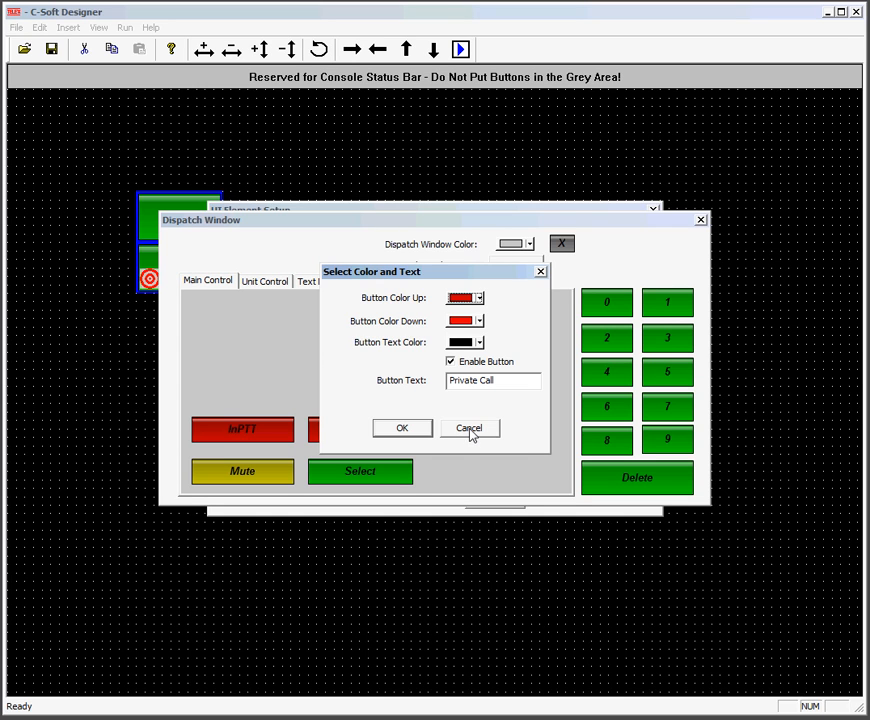
left_click(469, 428)
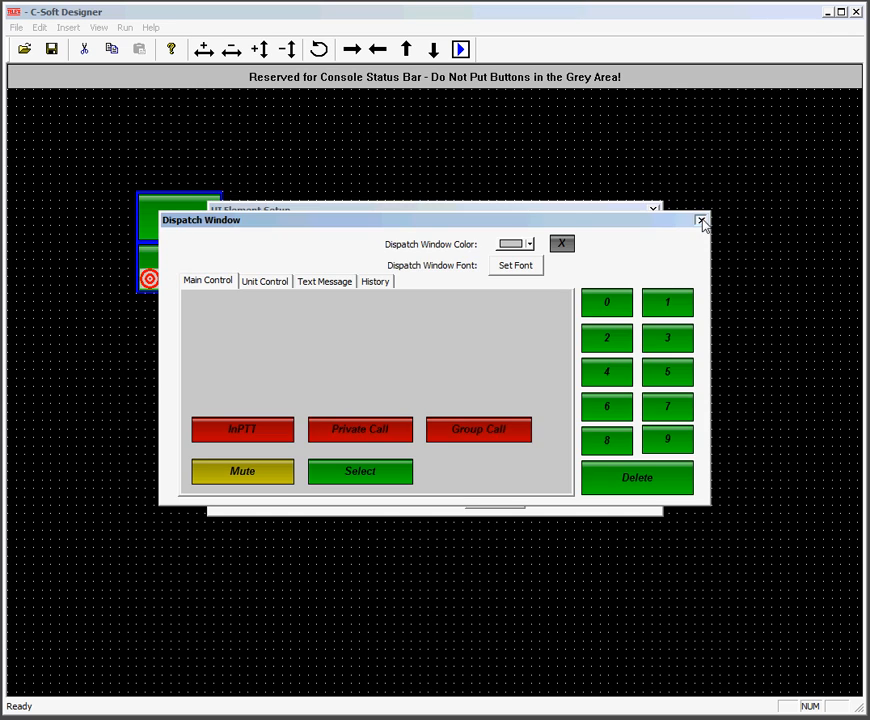
Close the dispatch window layout and confirm the MOTOTRBO radio settings with dispatch window enabled
left_click(701, 220)
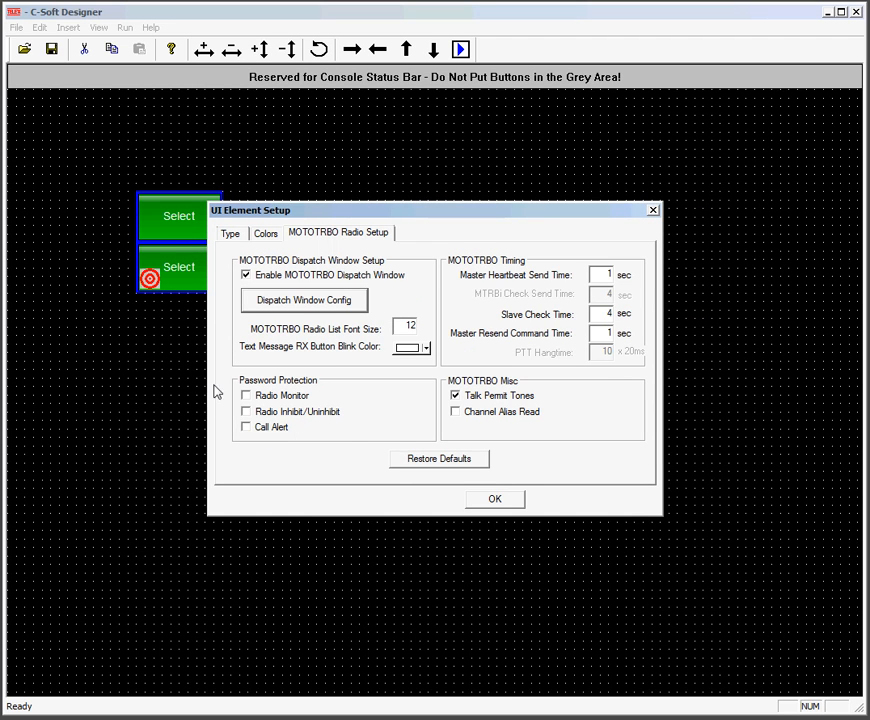
mouse_move(220, 473)
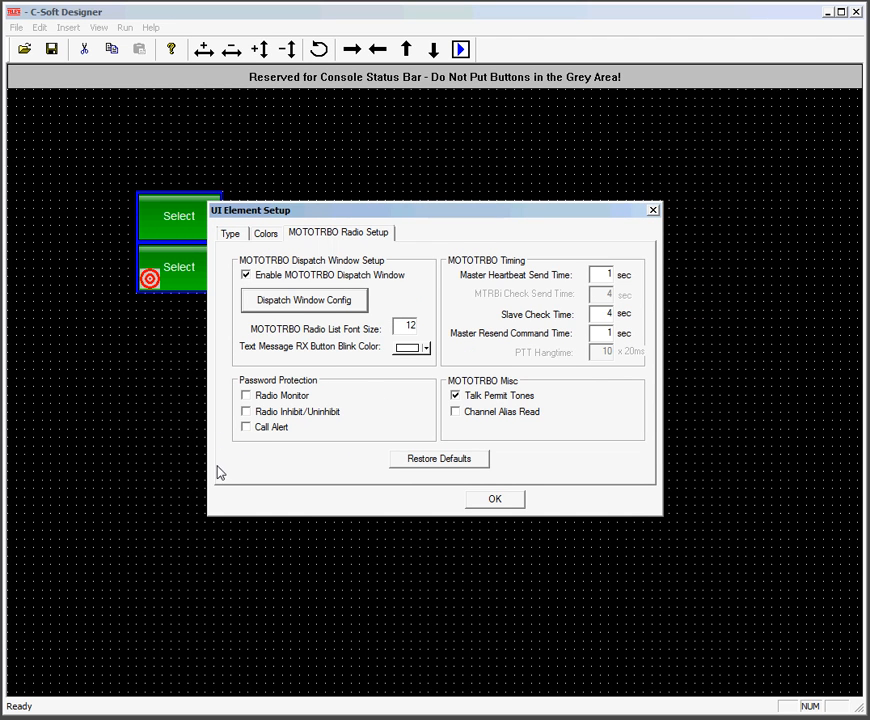
mouse_move(258, 455)
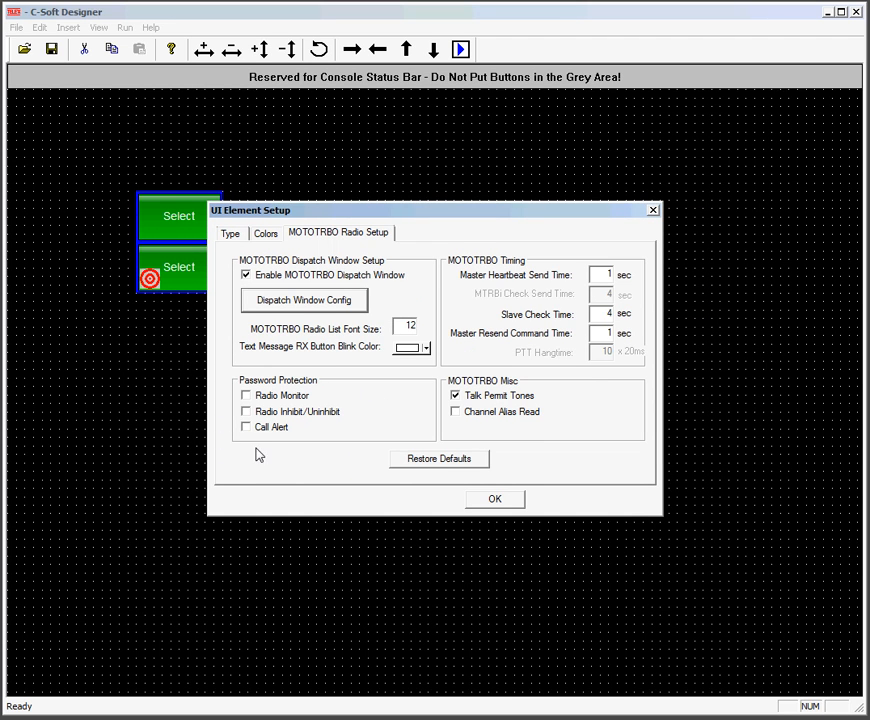
mouse_move(227, 440)
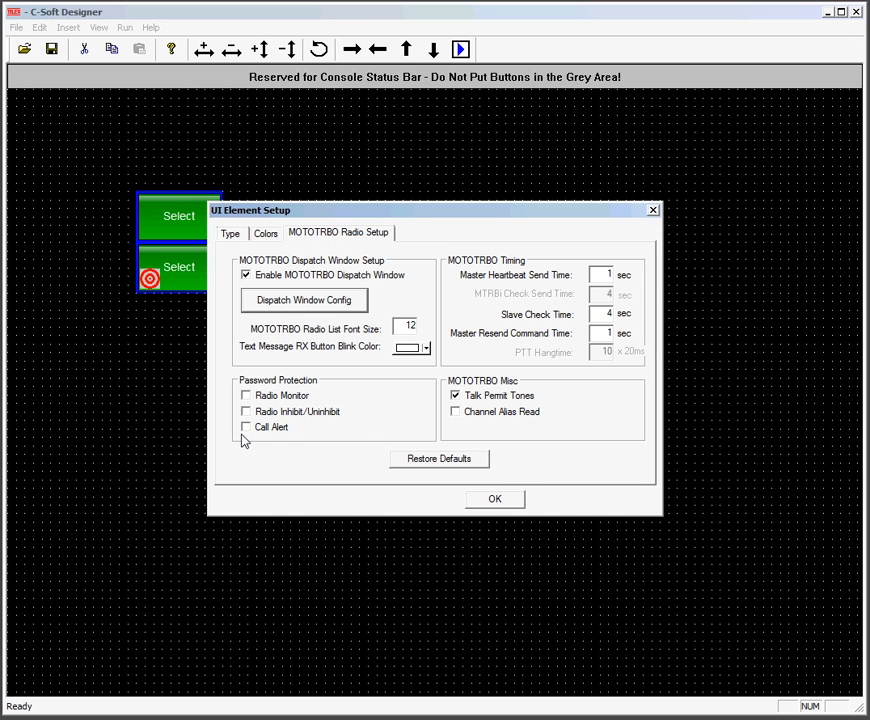
mouse_move(556, 293)
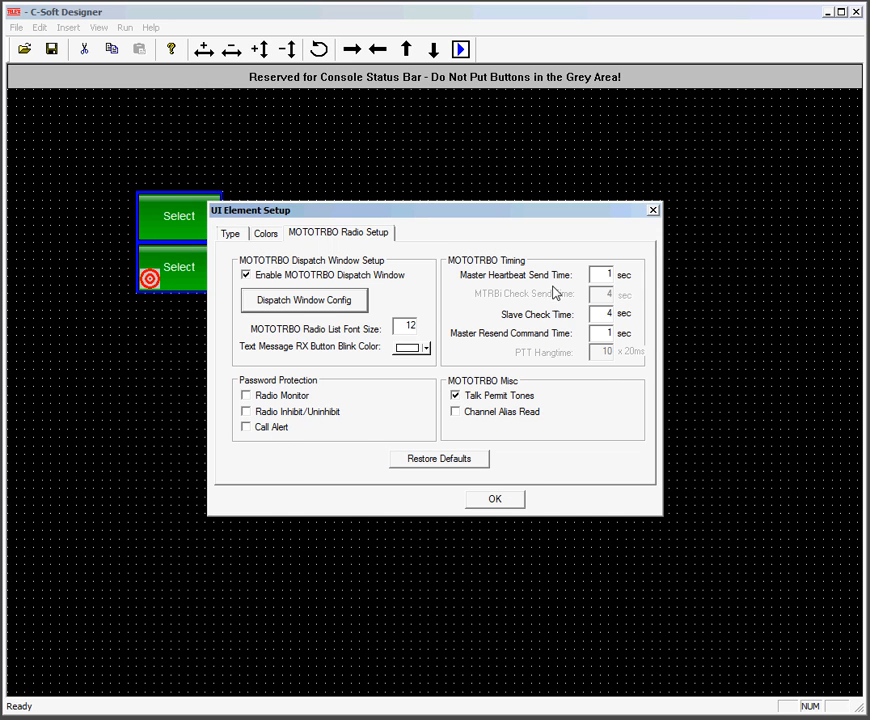
mouse_move(593, 354)
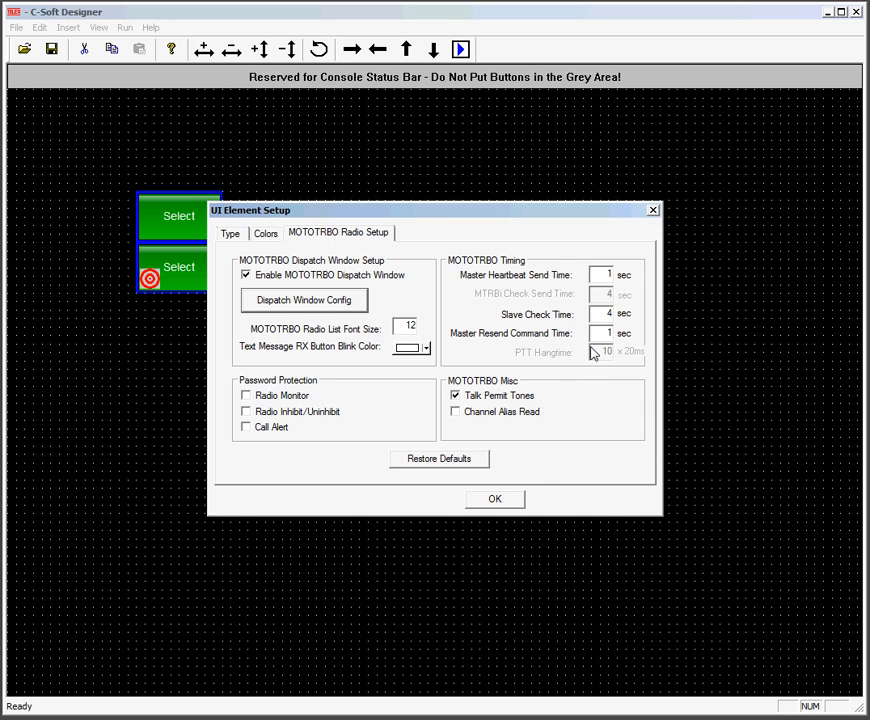
mouse_move(456, 407)
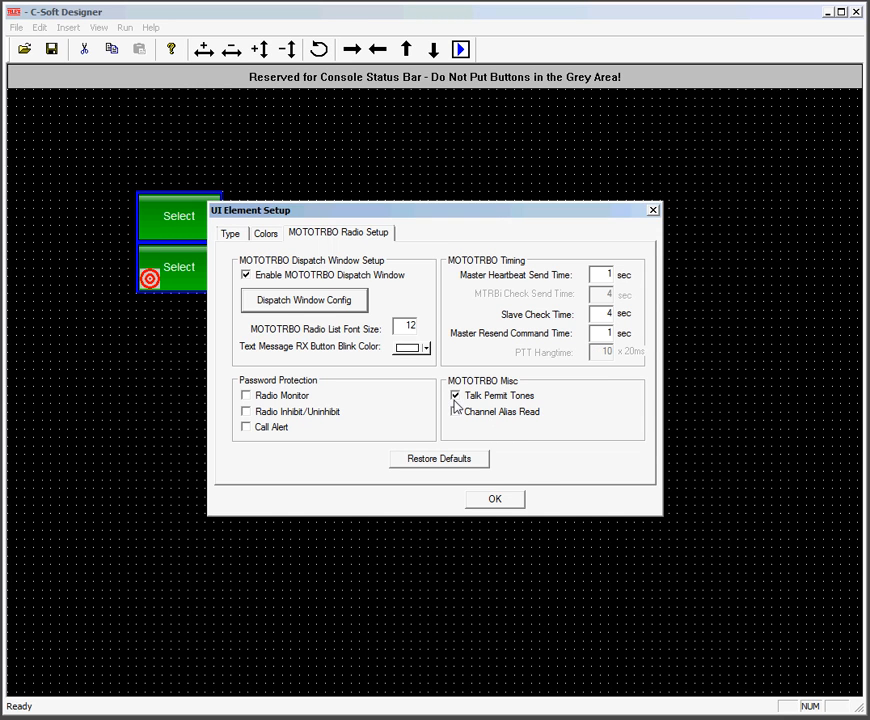
mouse_move(490, 407)
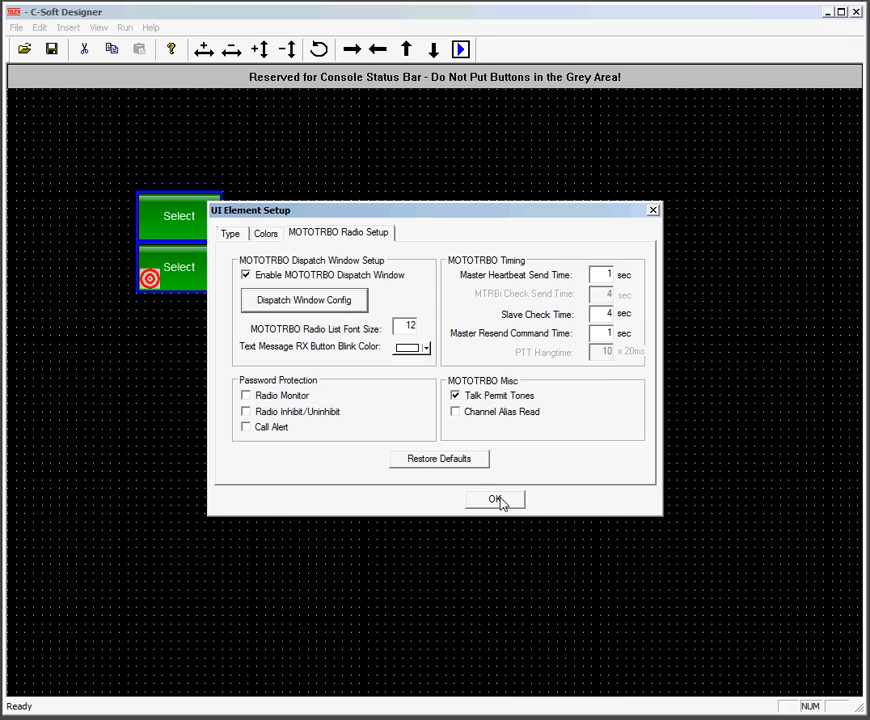
left_click(494, 499)
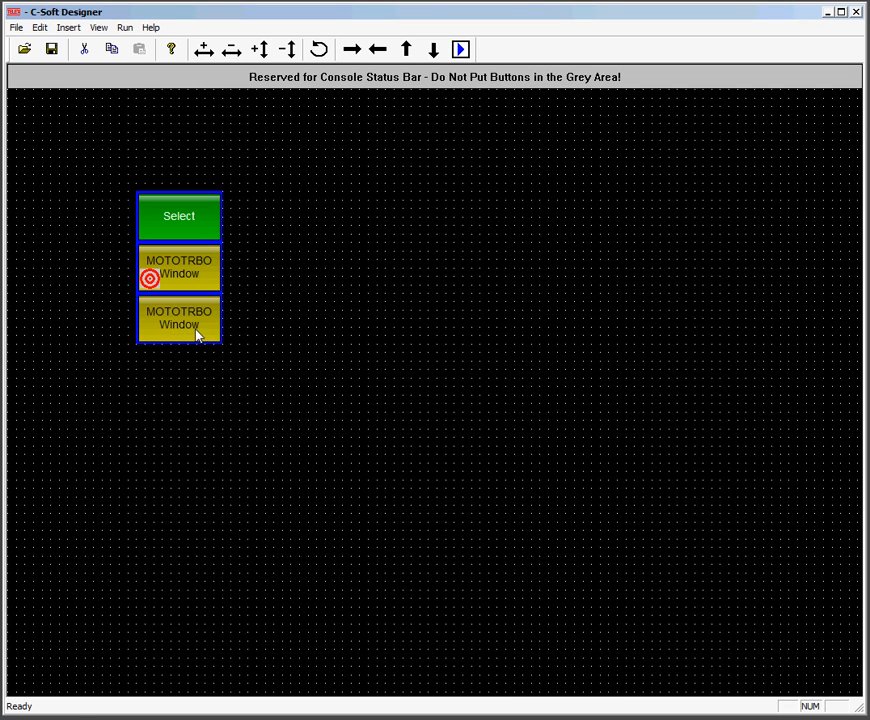
Set the bottom button to PTT-Per Line for TRBO Interface and copy it rightward
double_click(179, 317)
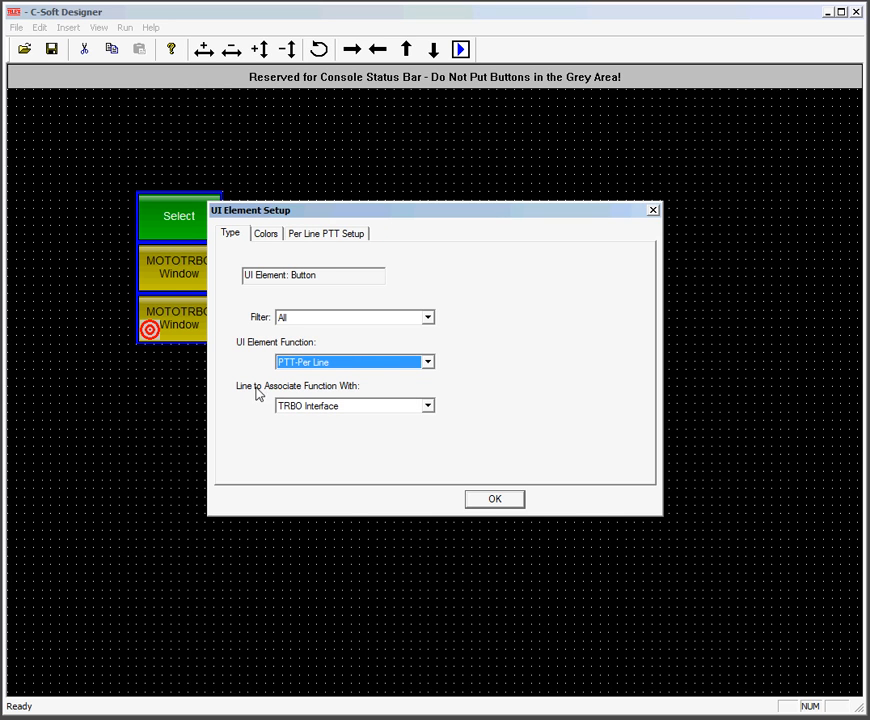
left_click(494, 498)
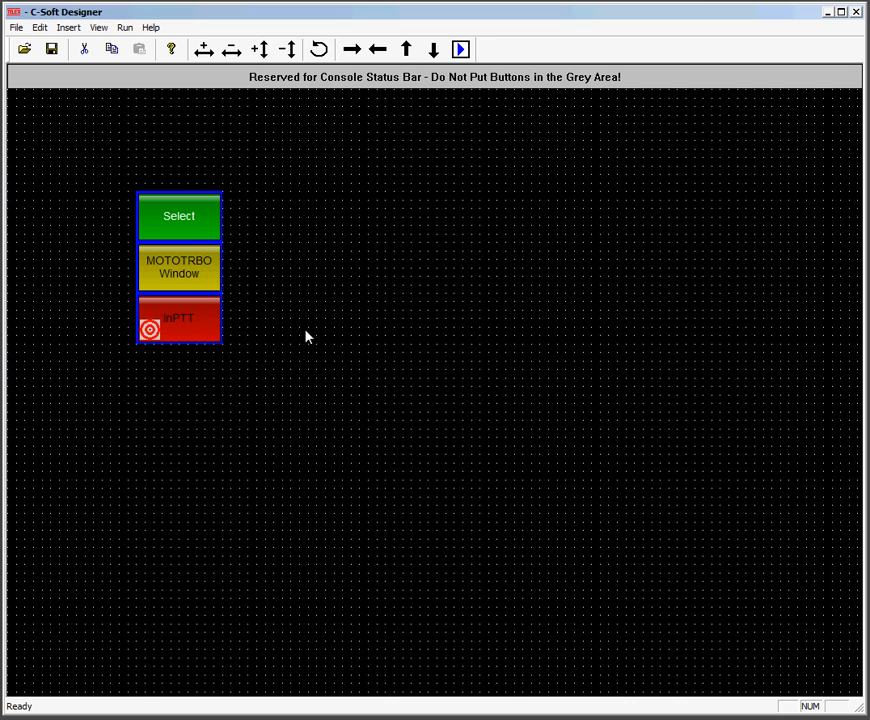
mouse_move(196, 333)
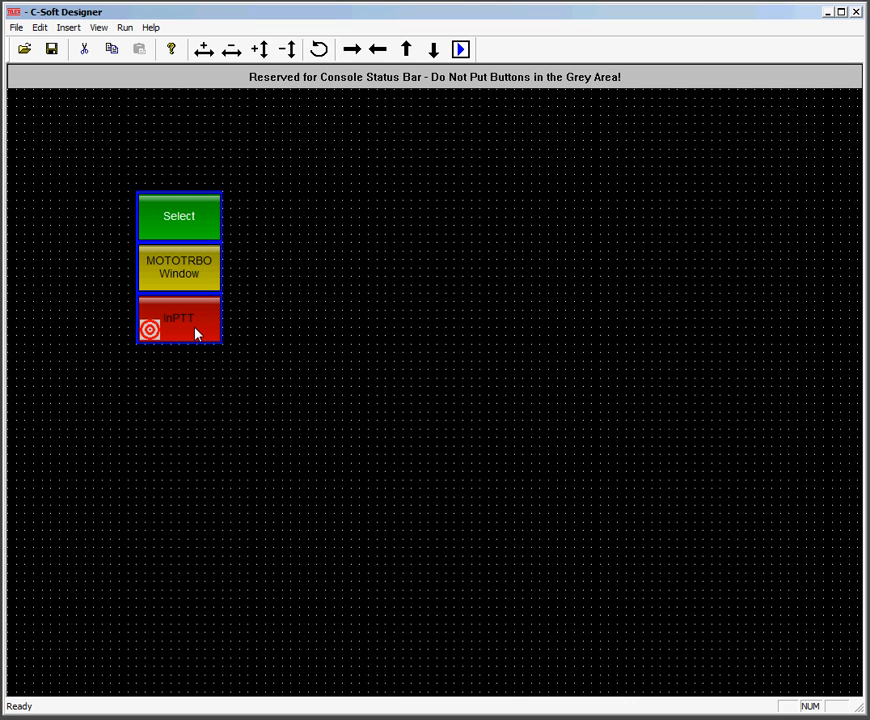
left_click_drag(178, 320, 265, 318)
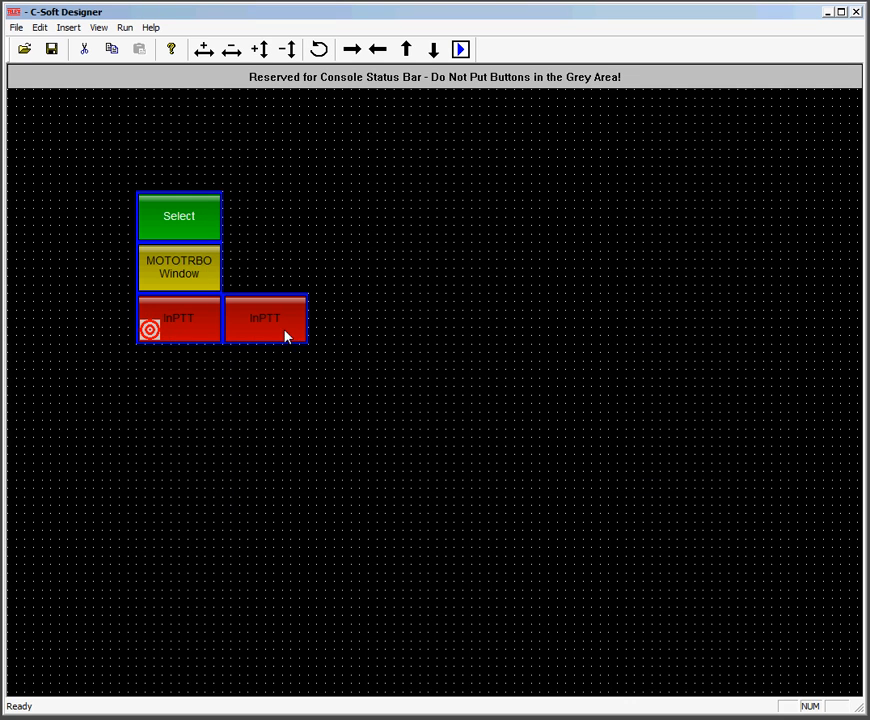
Make the copied button a Mute-Per Line button with its per-line mute setup
double_click(265, 318)
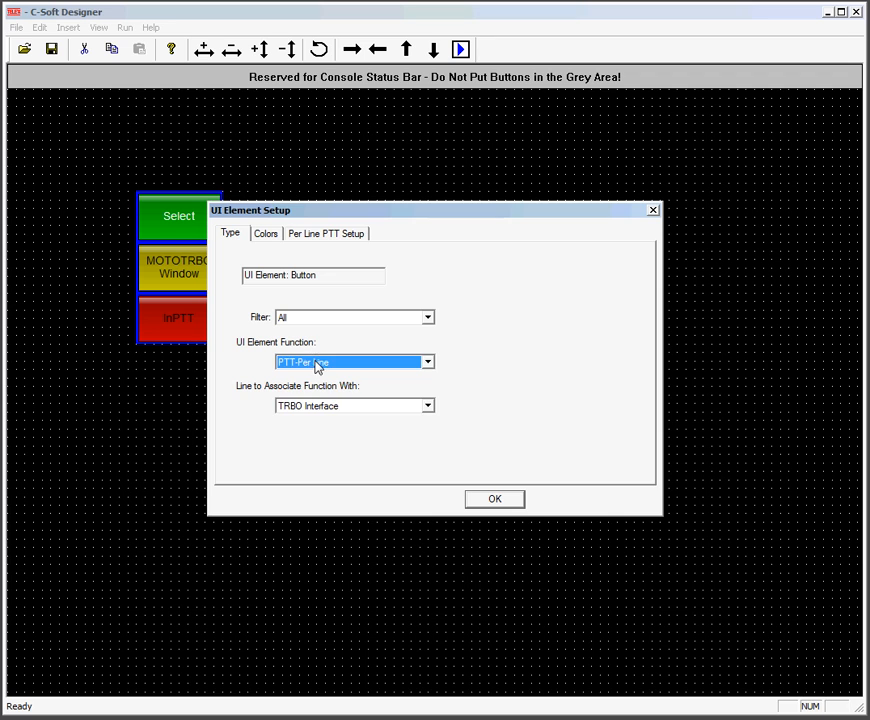
left_click(428, 362)
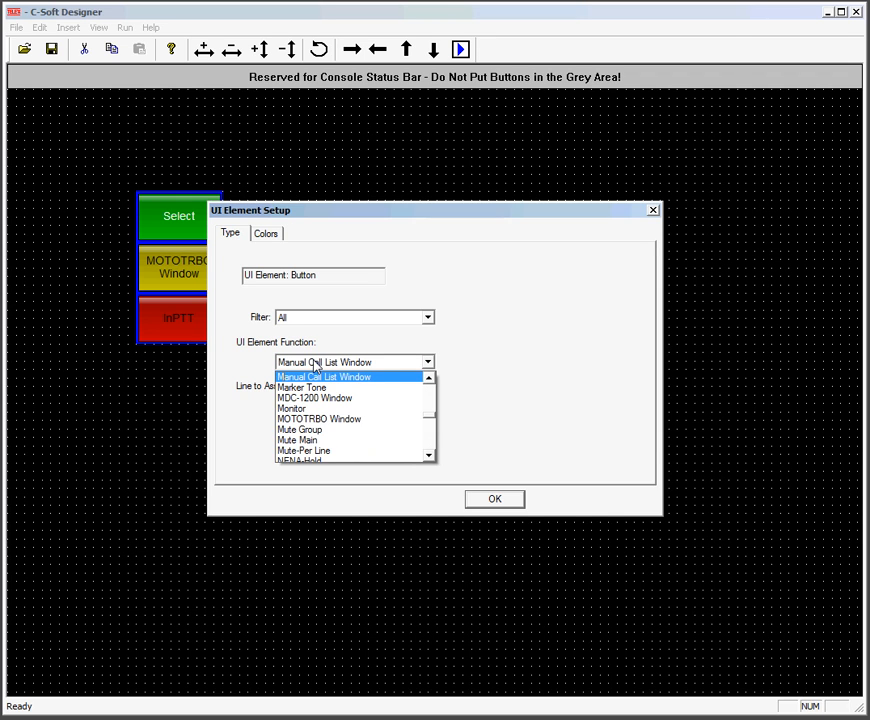
left_click(303, 450)
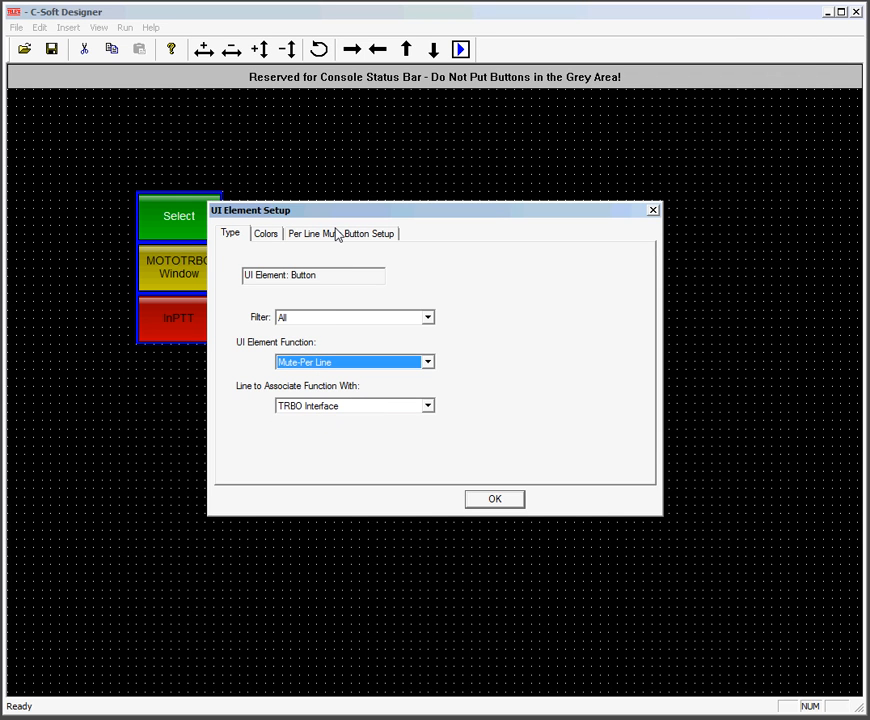
left_click(340, 233)
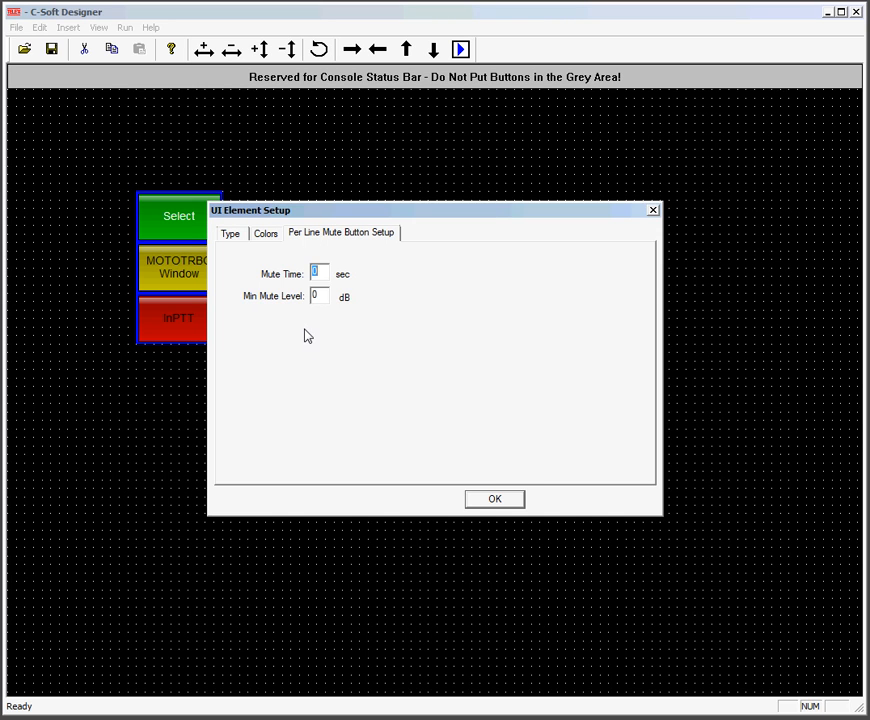
left_click(318, 273)
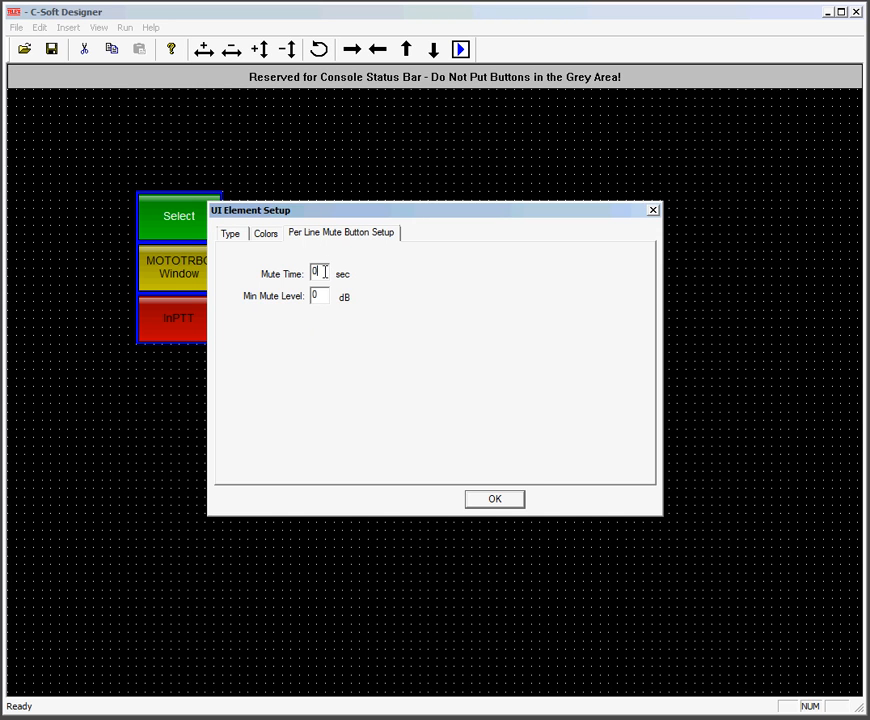
left_click(318, 296)
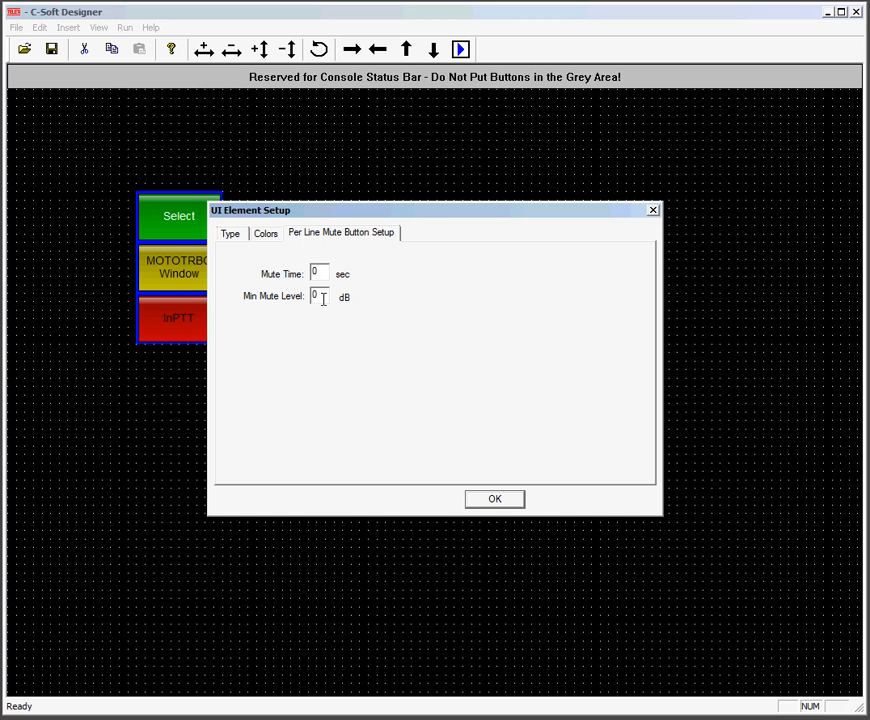
left_click(494, 498)
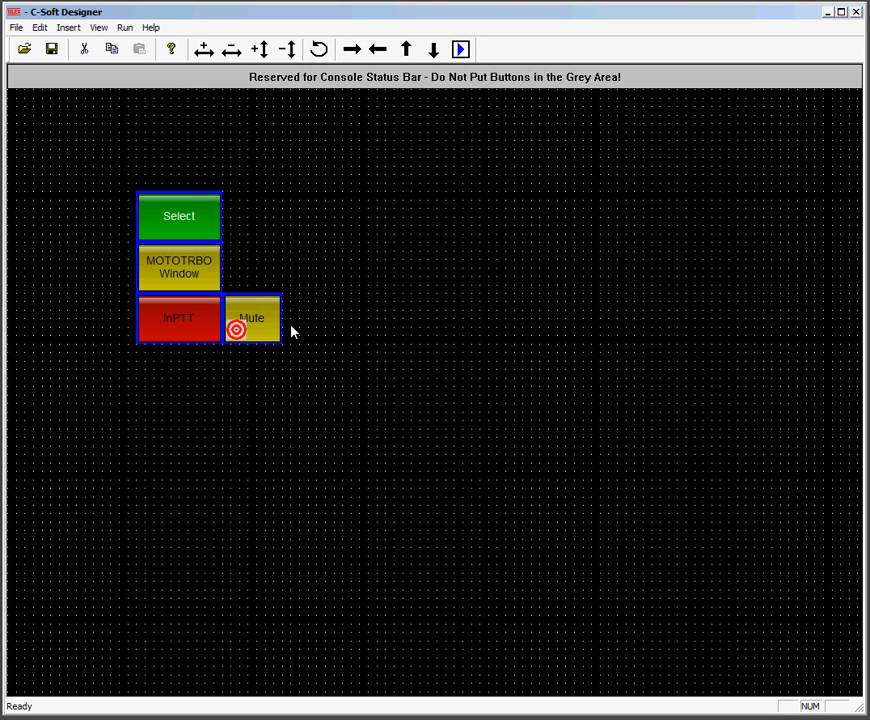
Add a VU meter and set it to vertical with a blue background
left_click(322, 415)
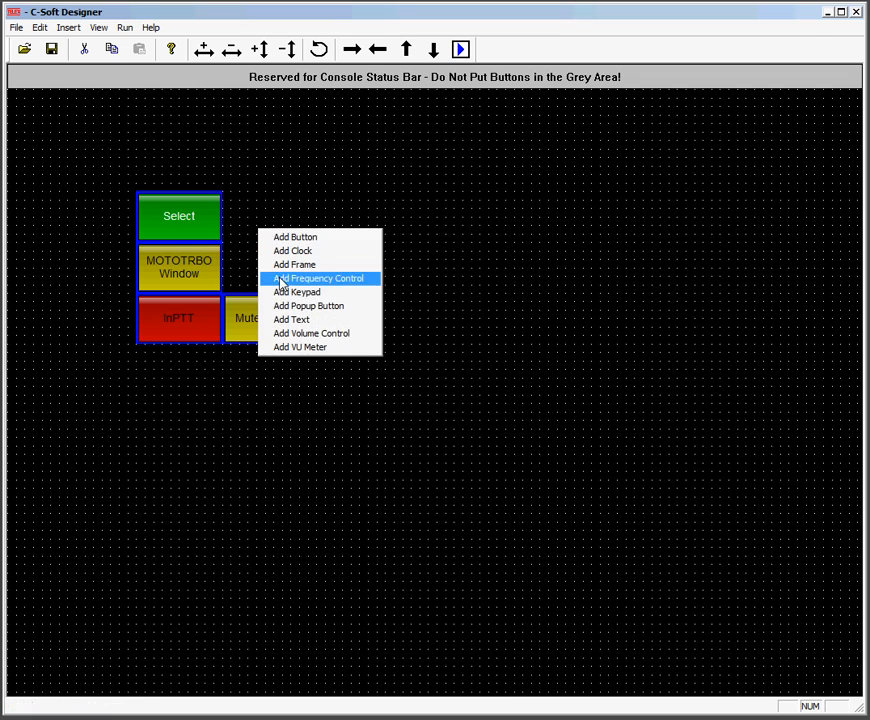
left_click(318, 278)
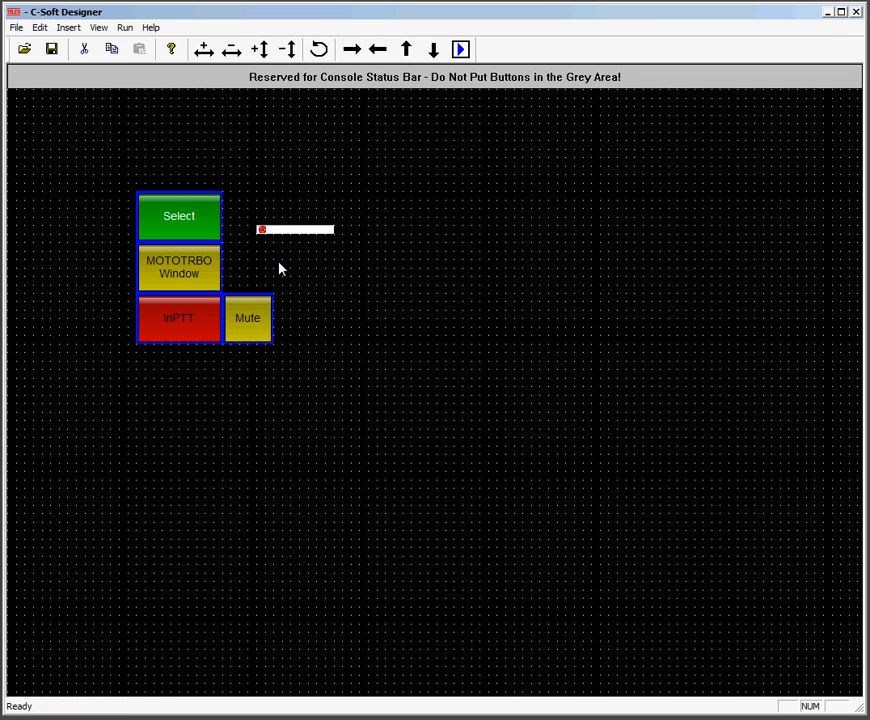
mouse_move(295, 235)
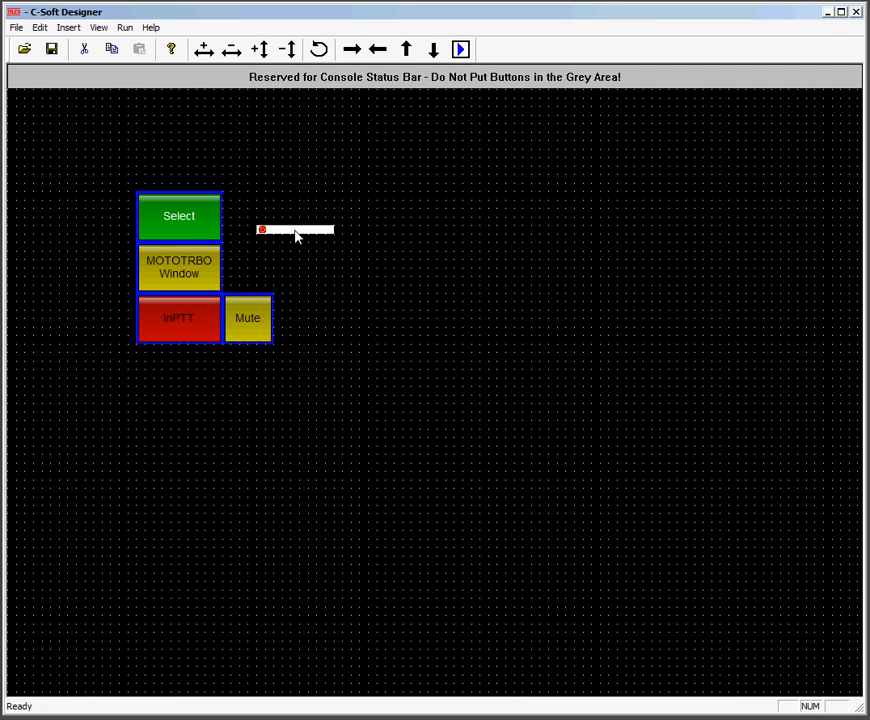
double_click(295, 230)
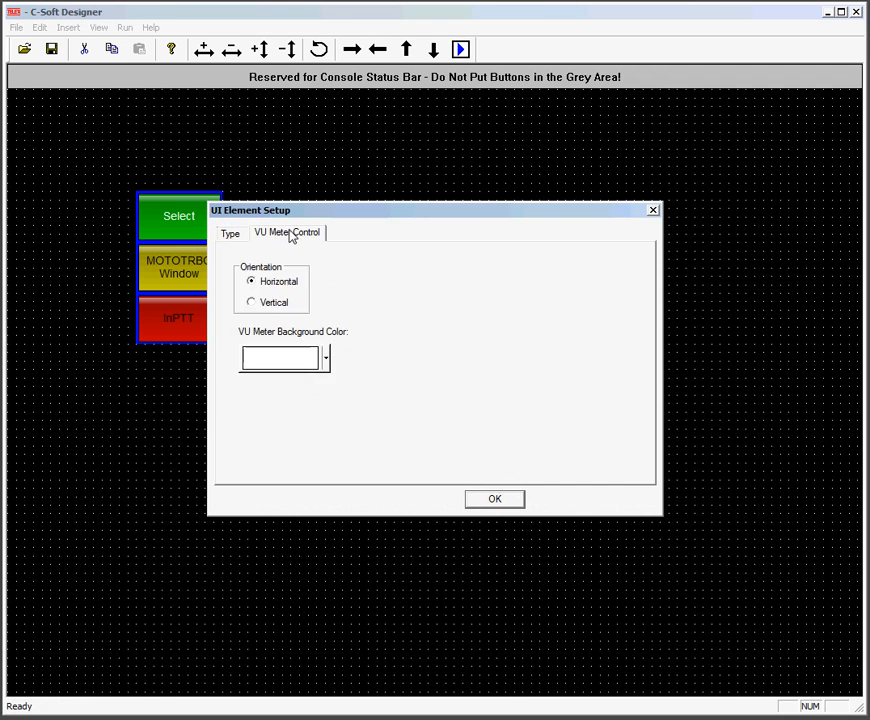
left_click(251, 303)
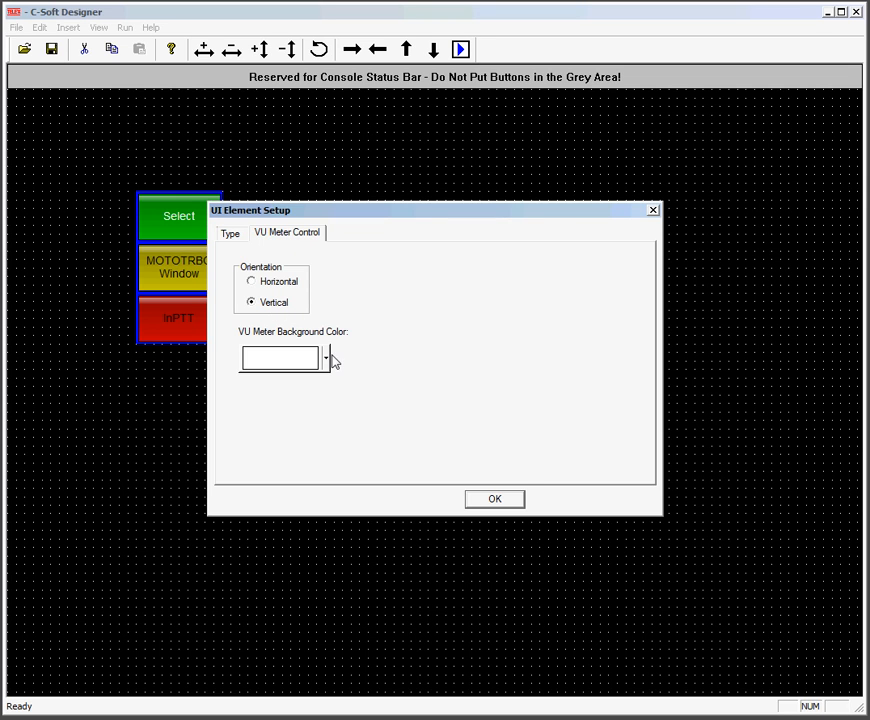
left_click(325, 358)
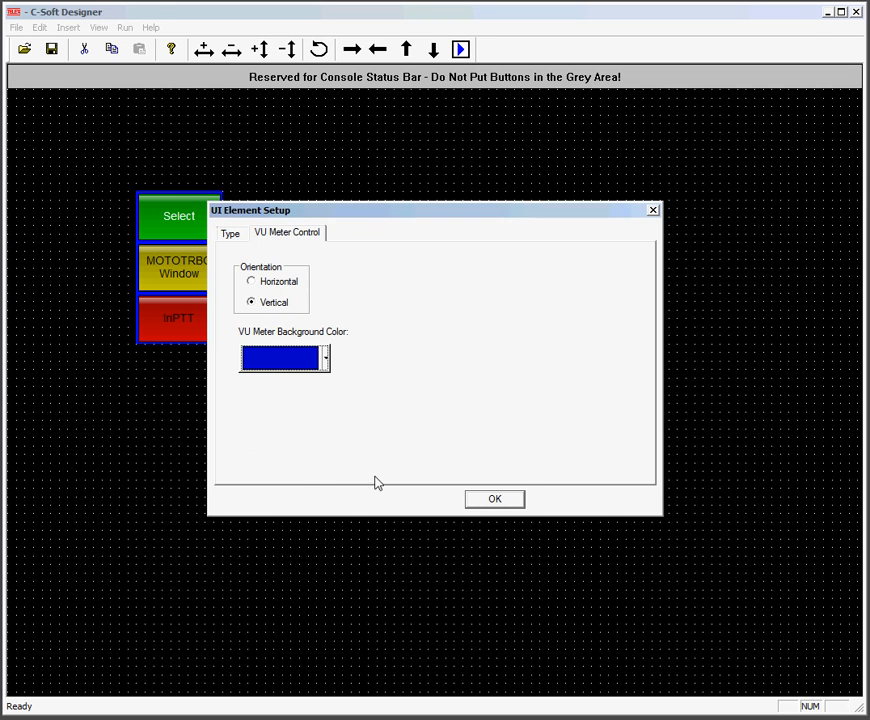
left_click(494, 498)
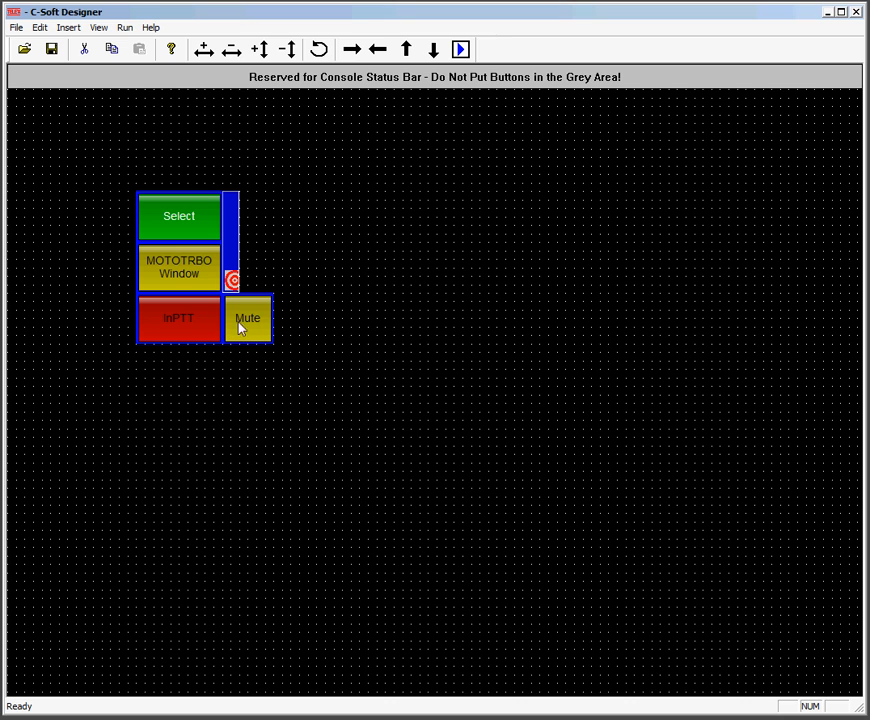
Add a volume slider beside the blue meter, set to per-line volume with blue background
right_click(248, 318)
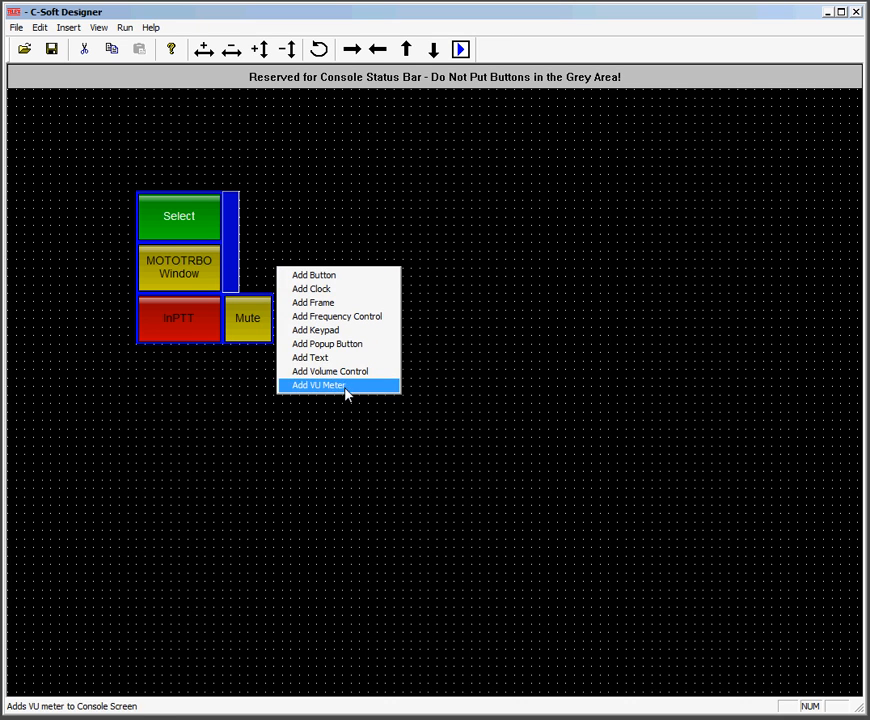
left_click(318, 385)
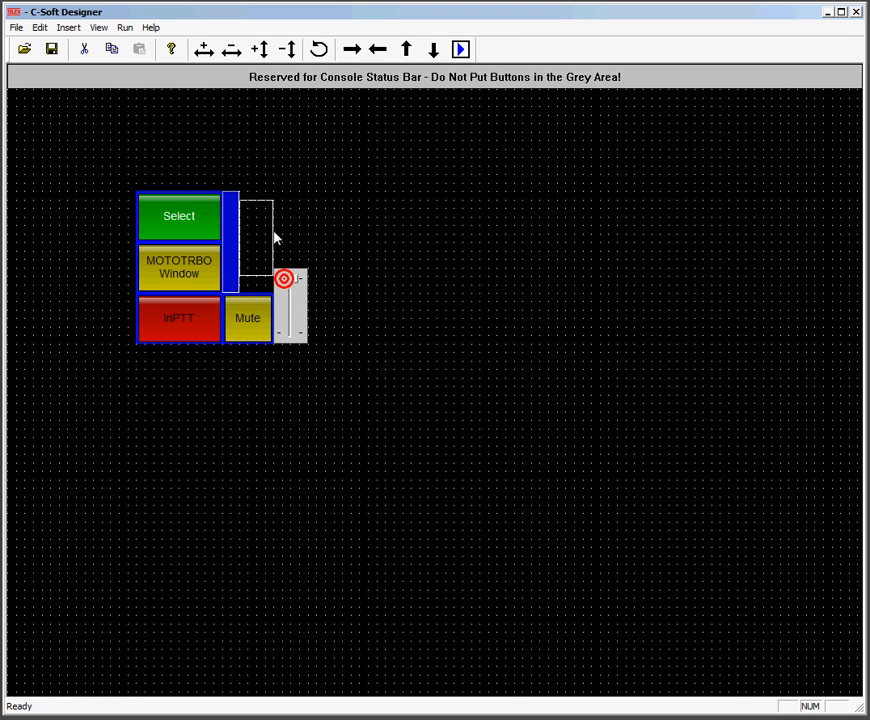
left_click_drag(283, 278, 250, 201)
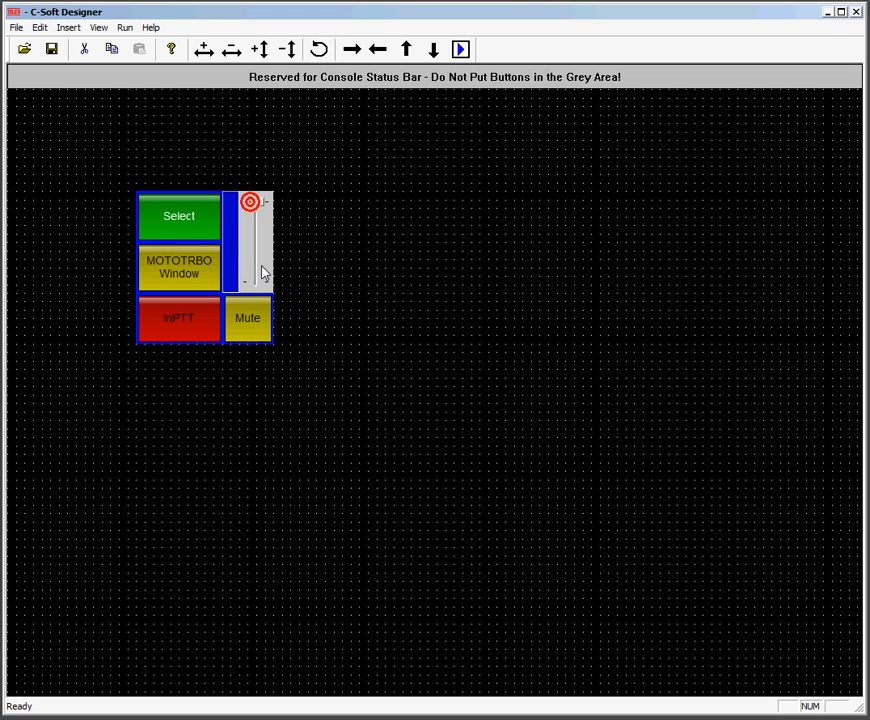
double_click(252, 240)
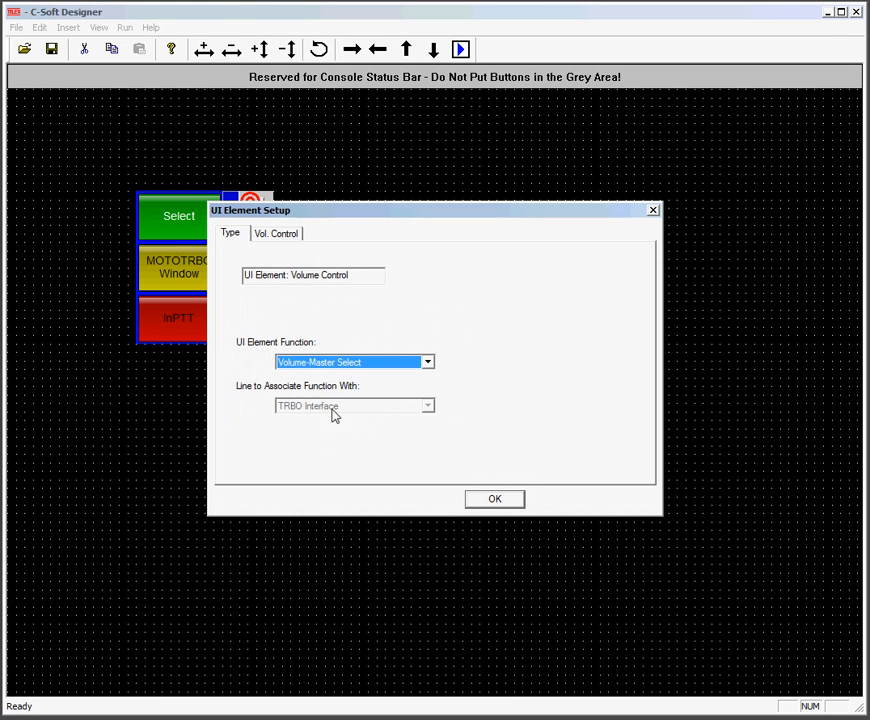
left_click(428, 362)
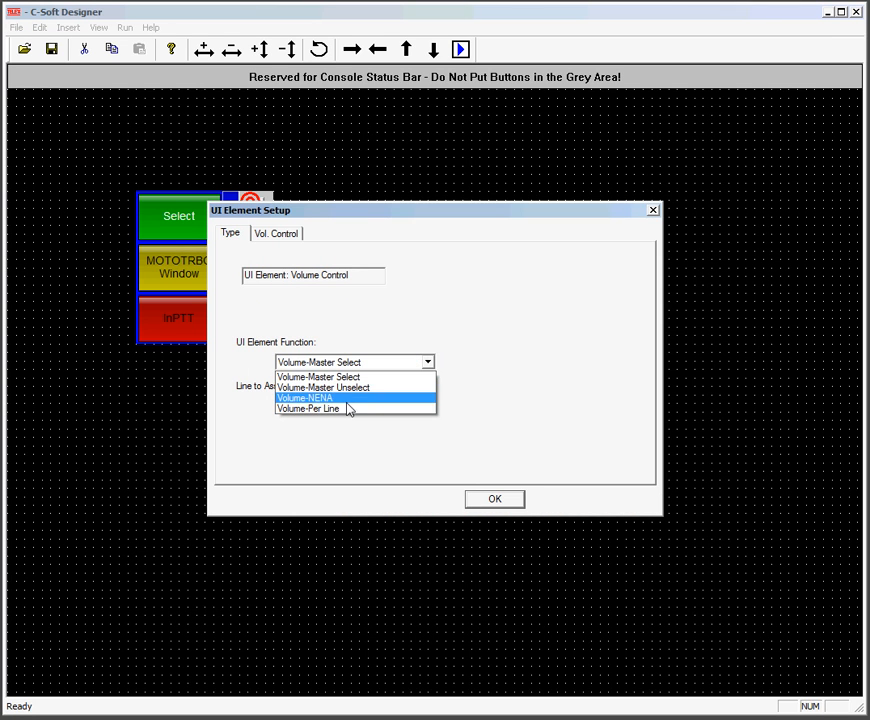
left_click(308, 408)
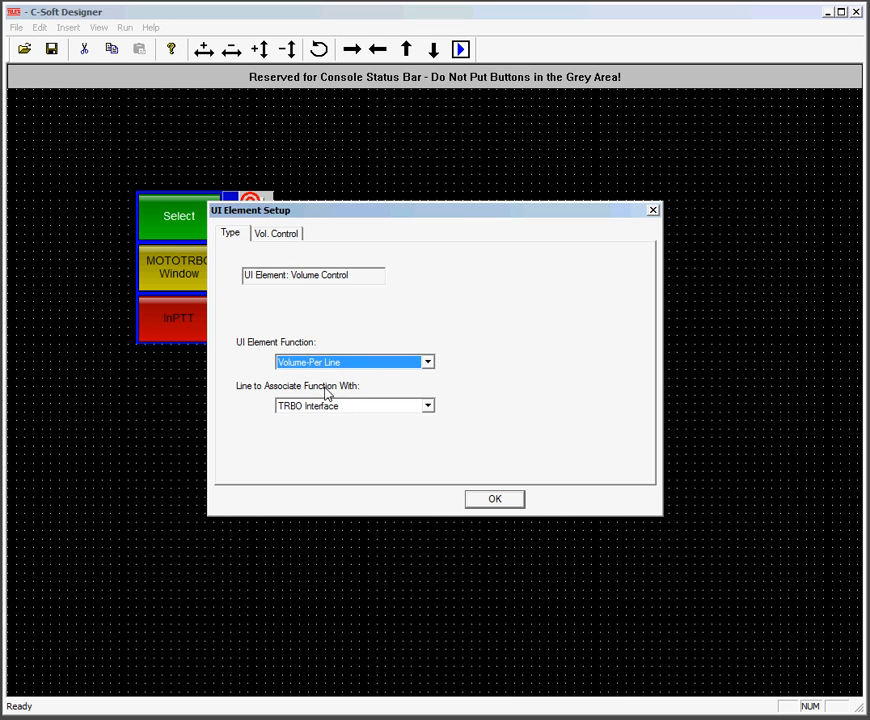
mouse_move(282, 237)
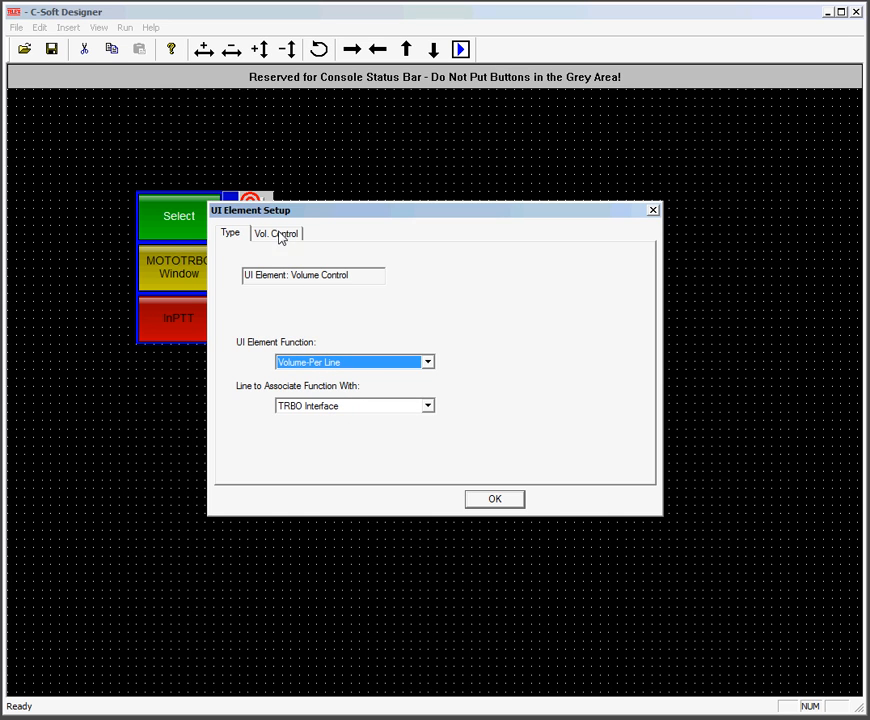
left_click(275, 232)
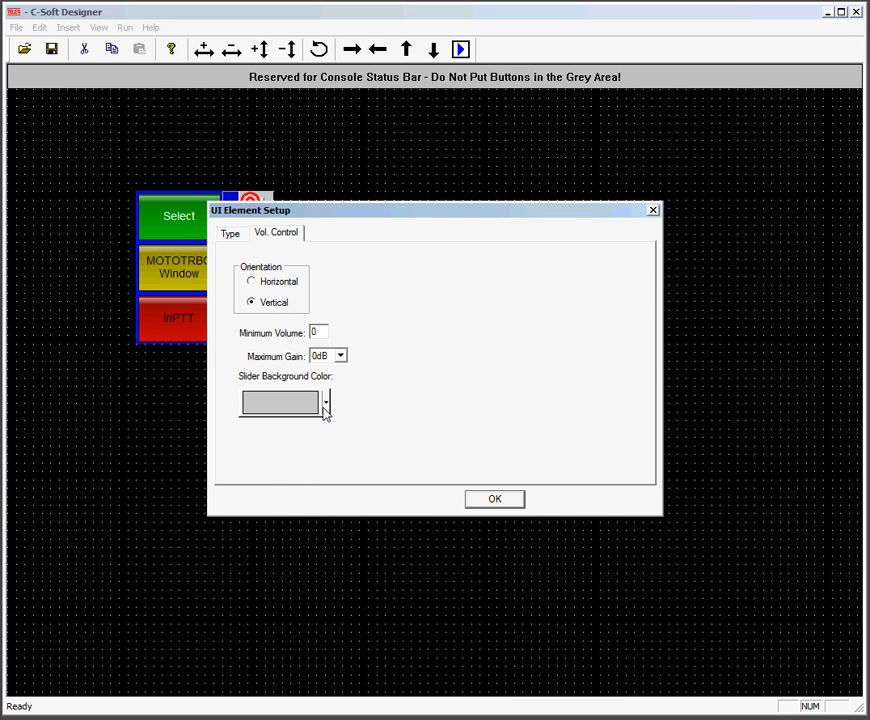
left_click(325, 401)
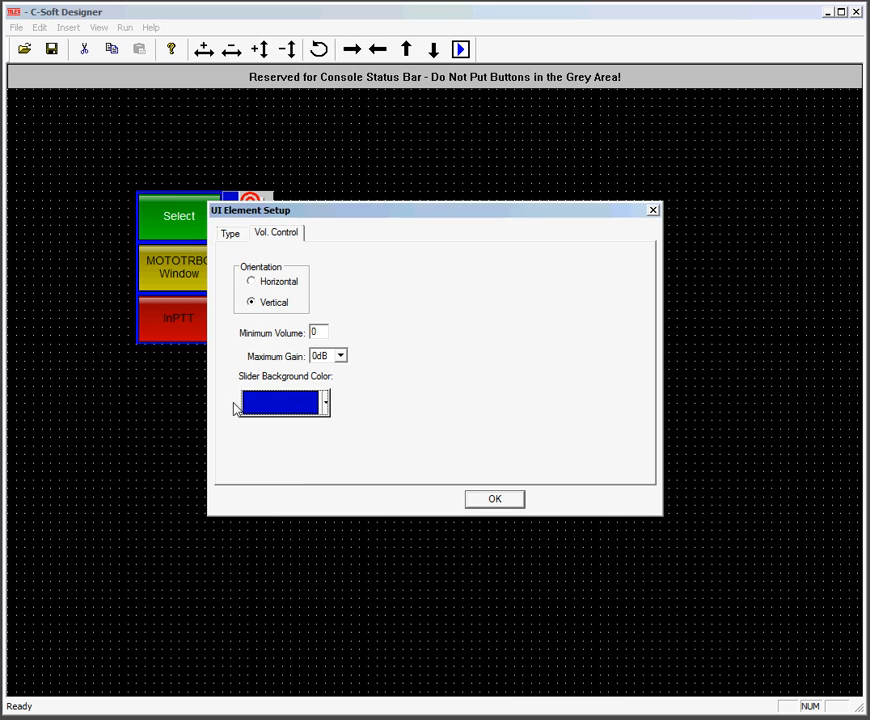
mouse_move(347, 367)
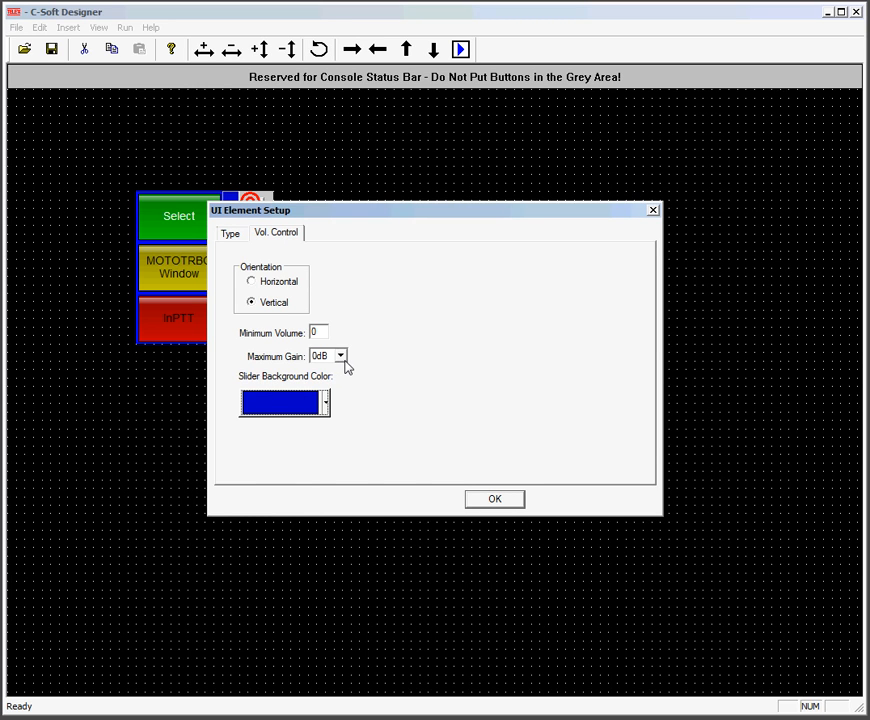
mouse_move(267, 367)
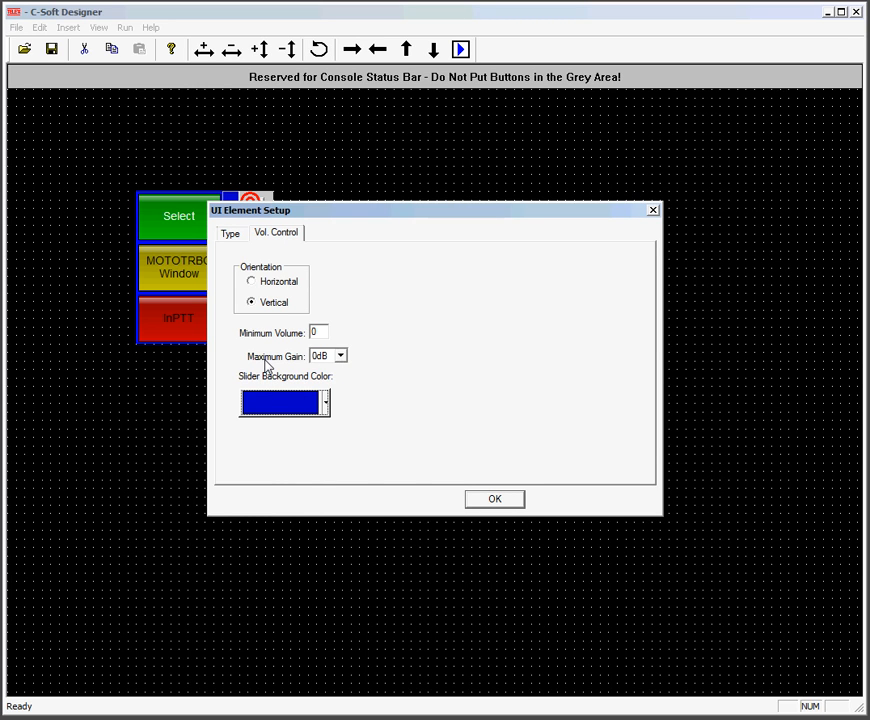
left_click(340, 356)
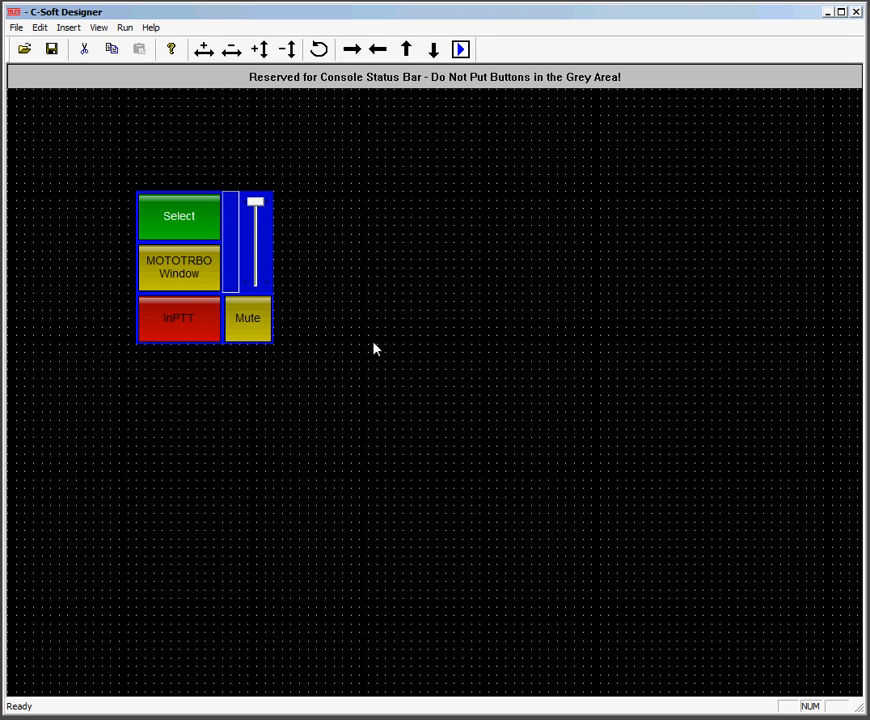
mouse_move(145, 168)
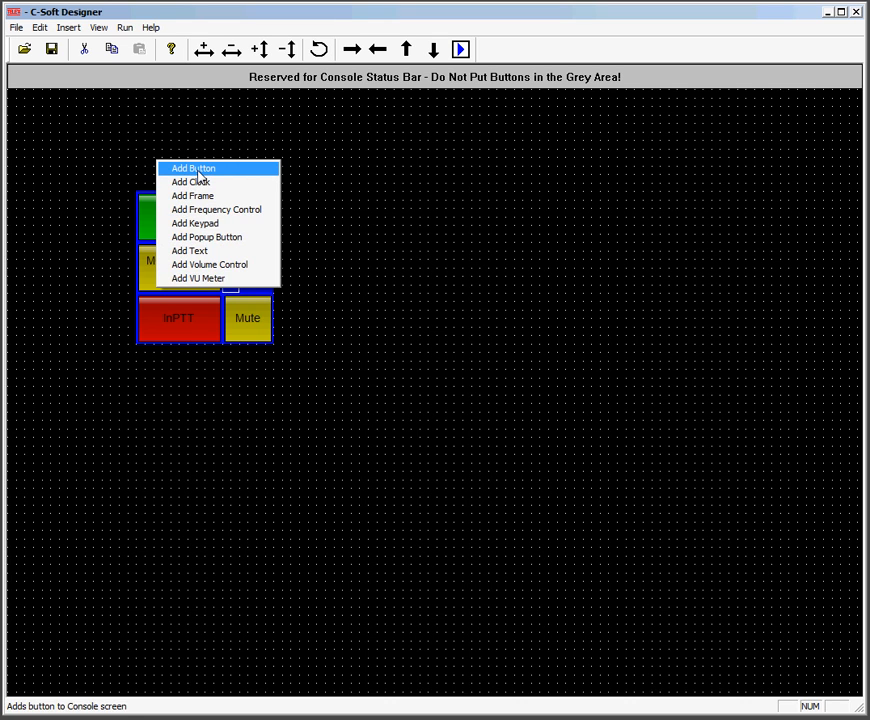
Add a Text Button labelled 'TRBO Interface' at the top of the line module
left_click(192, 168)
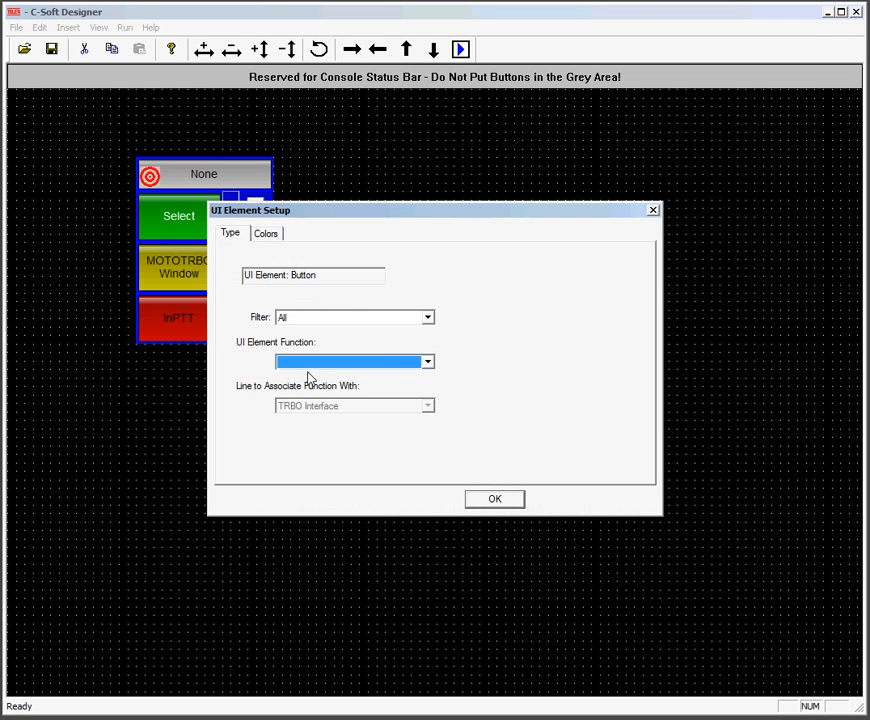
left_click(428, 361)
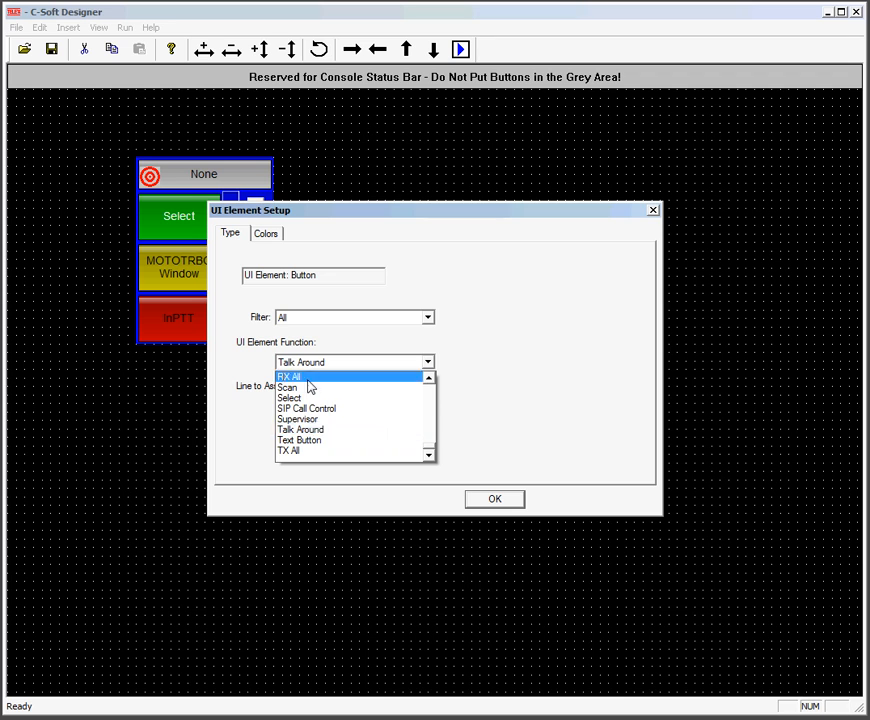
left_click(299, 440)
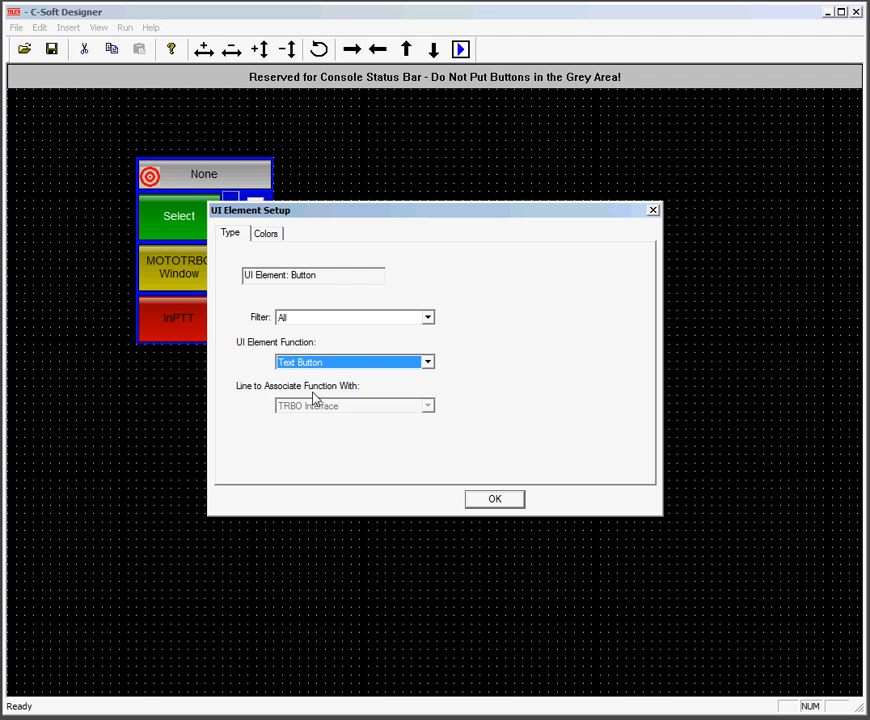
left_click(265, 233)
type("TRBO Inter")
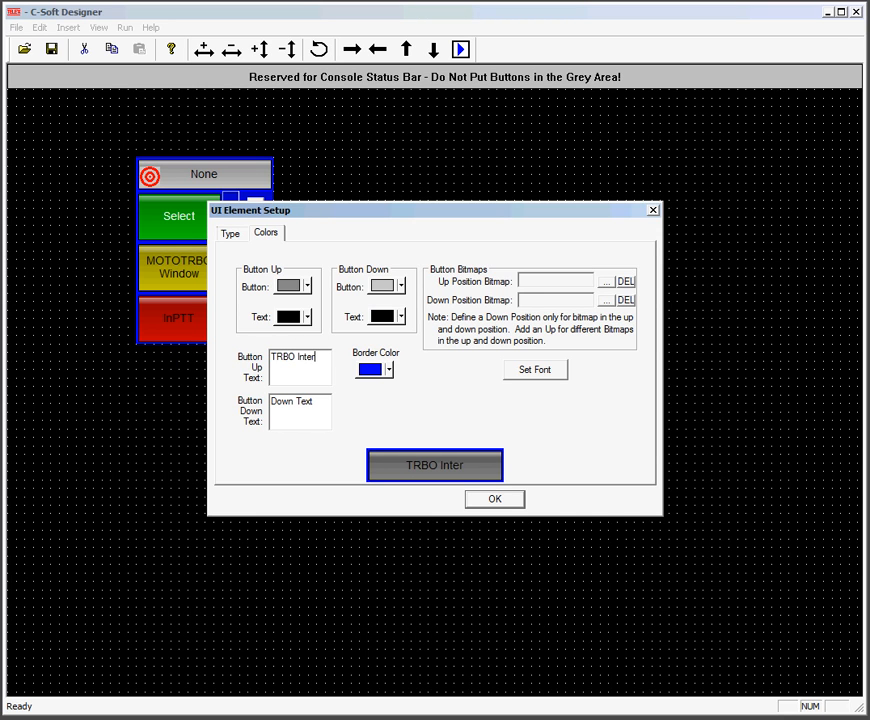
type("face")
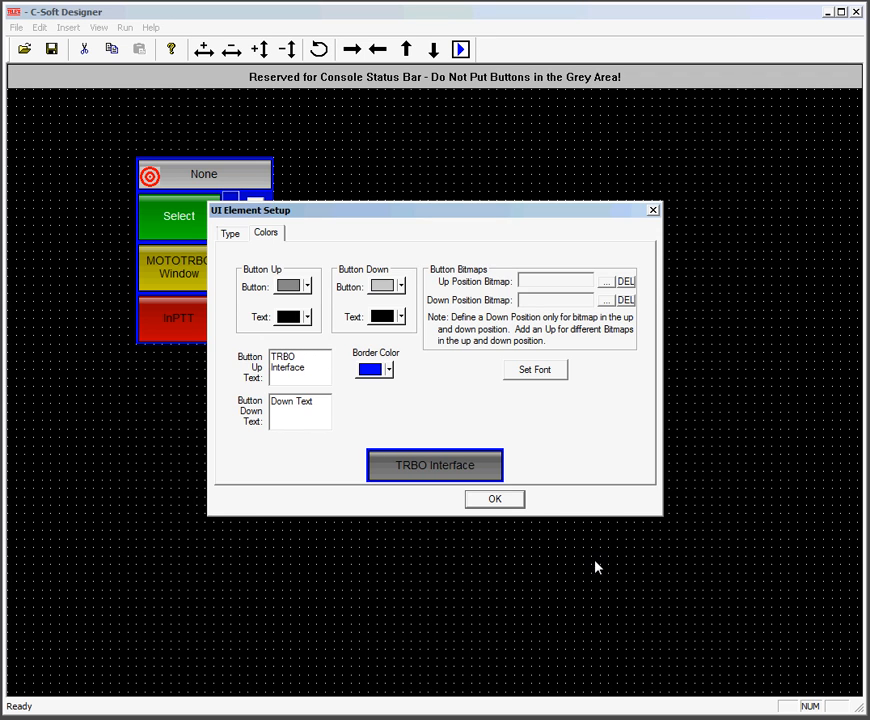
left_click(494, 499)
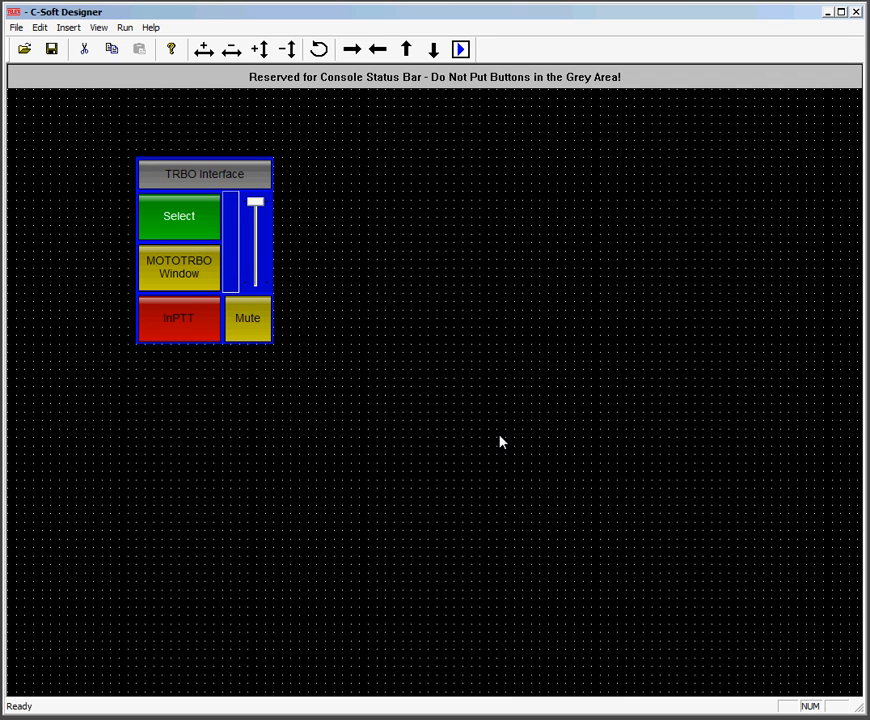
mouse_move(99, 147)
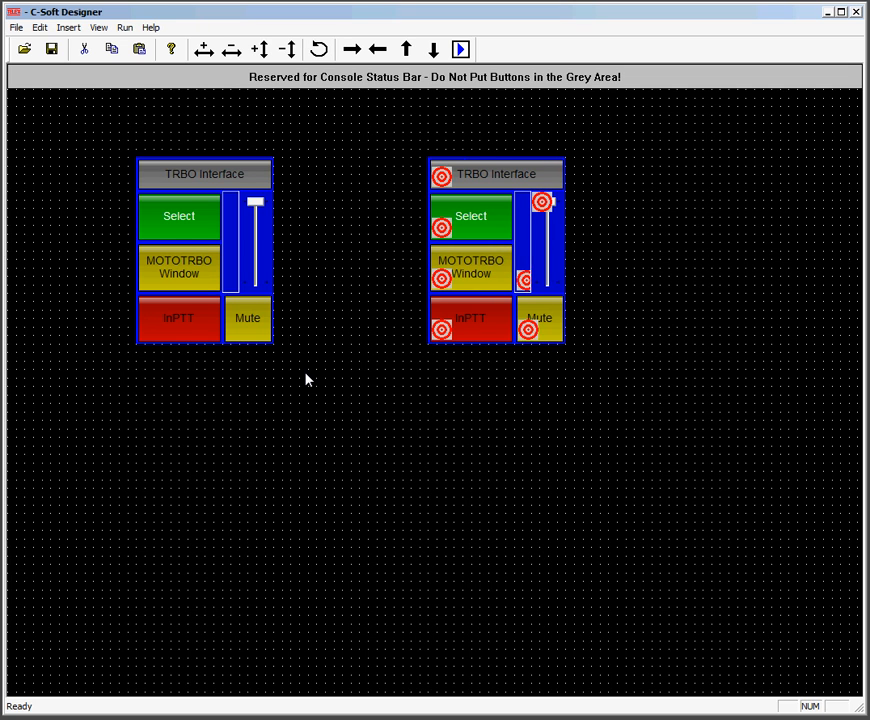
Move the duplicated module to the right and assign the group to line MTRBi
left_click_drag(495, 250, 650, 250)
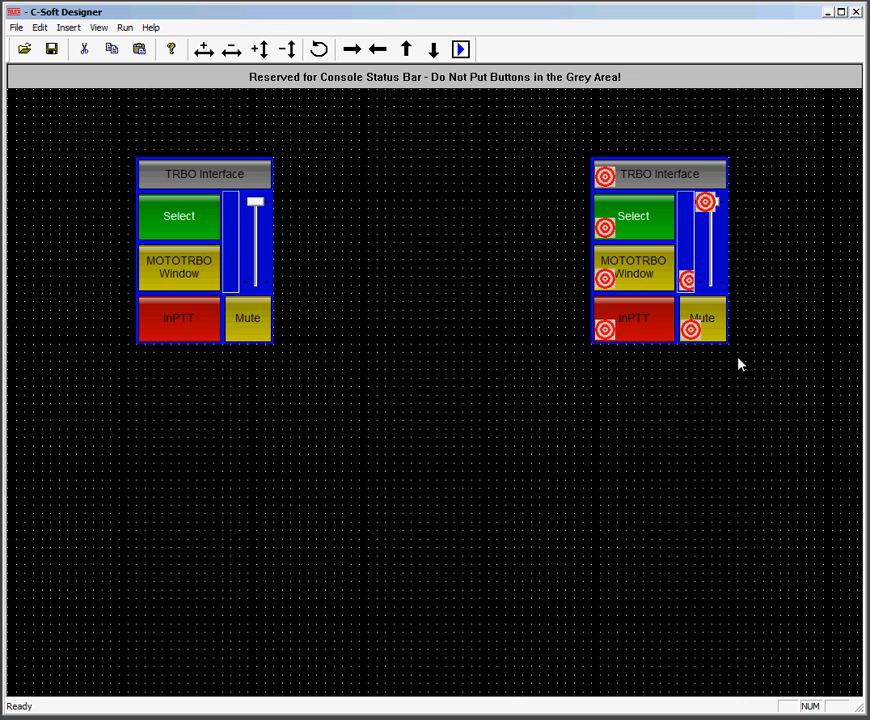
right_click(660, 280)
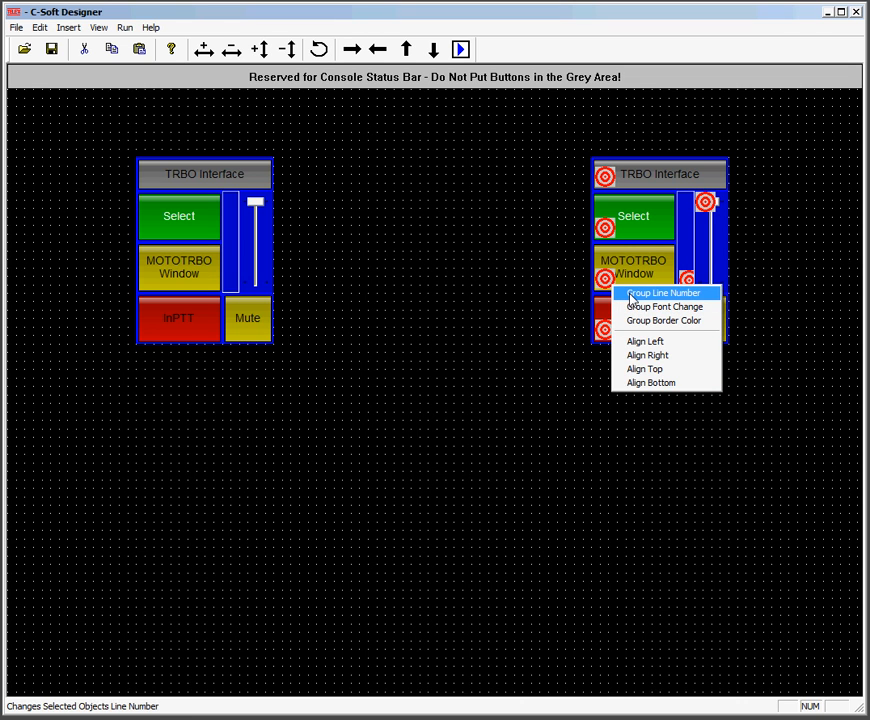
left_click(663, 293)
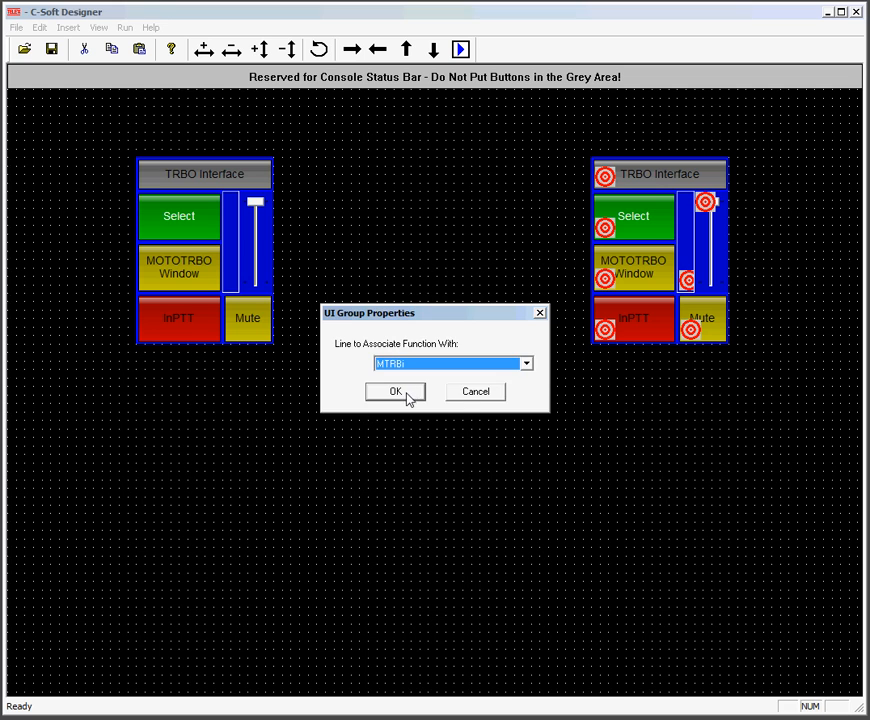
left_click(395, 391)
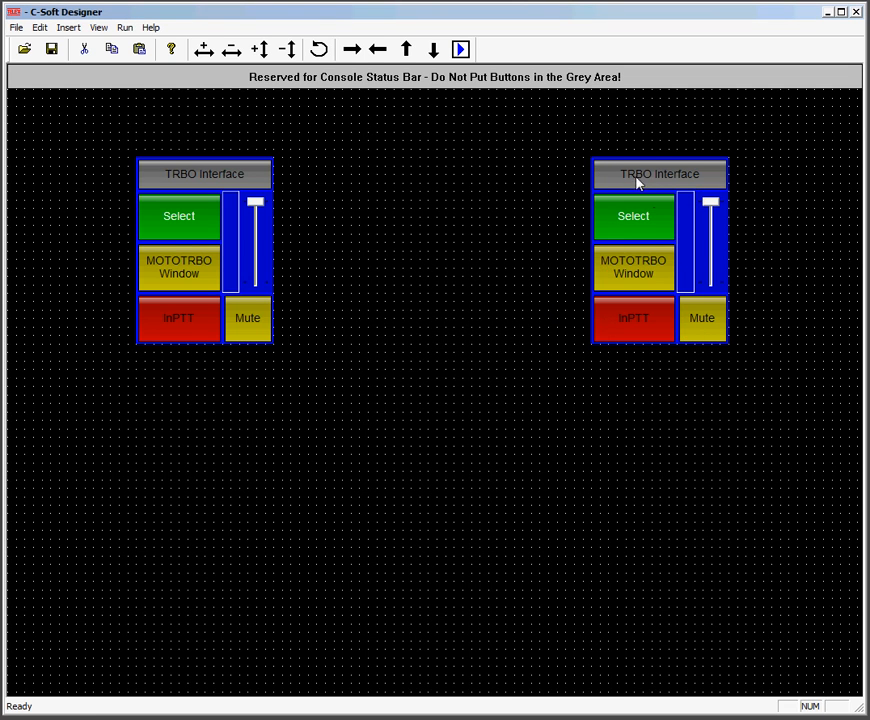
Relabel the copy's top button 'TRBO MTRBi'
double_click(659, 174)
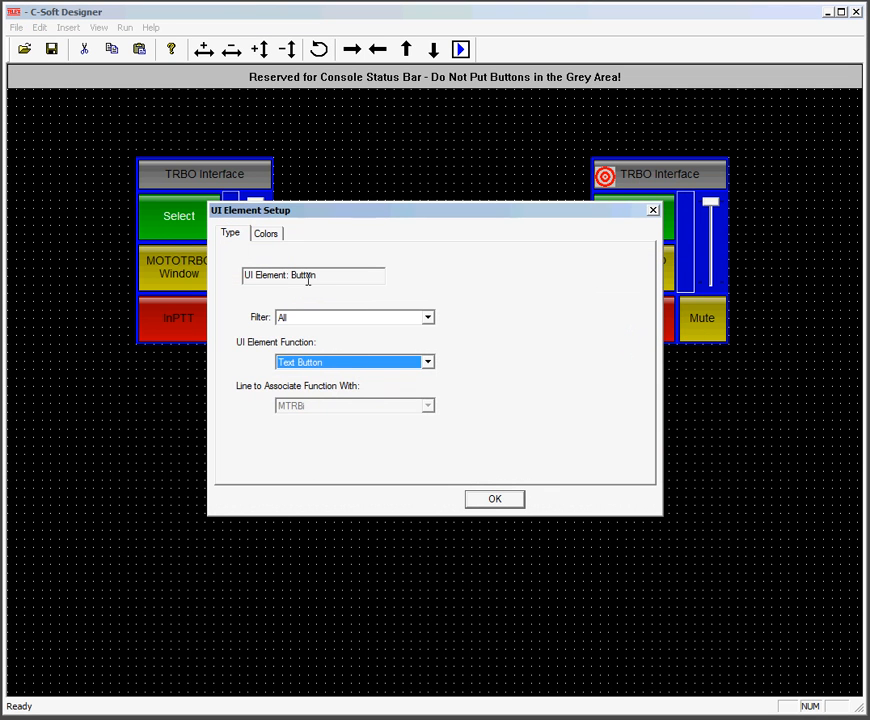
left_click(265, 232)
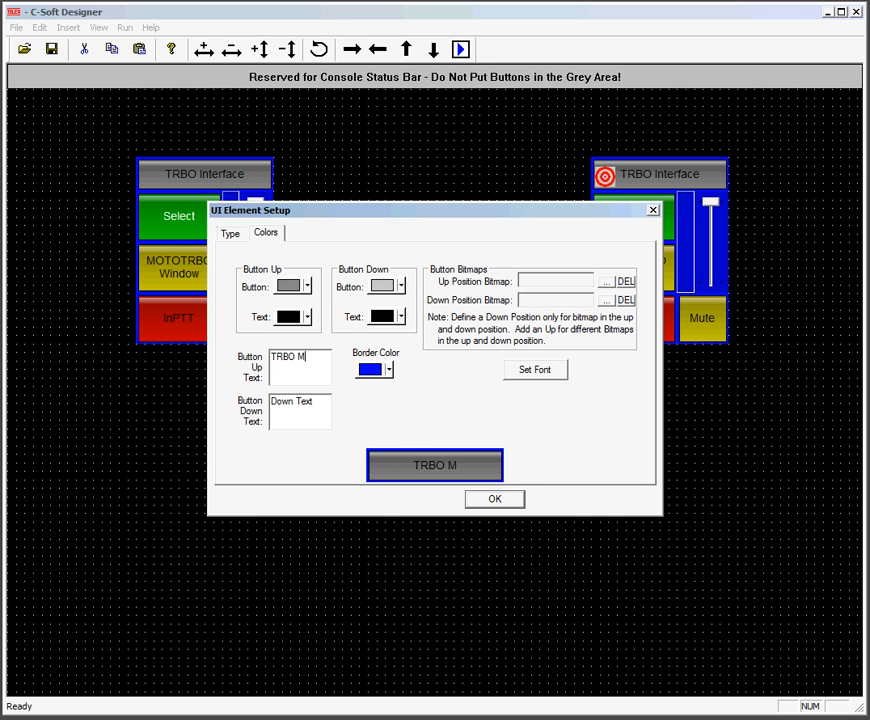
type("TRBi")
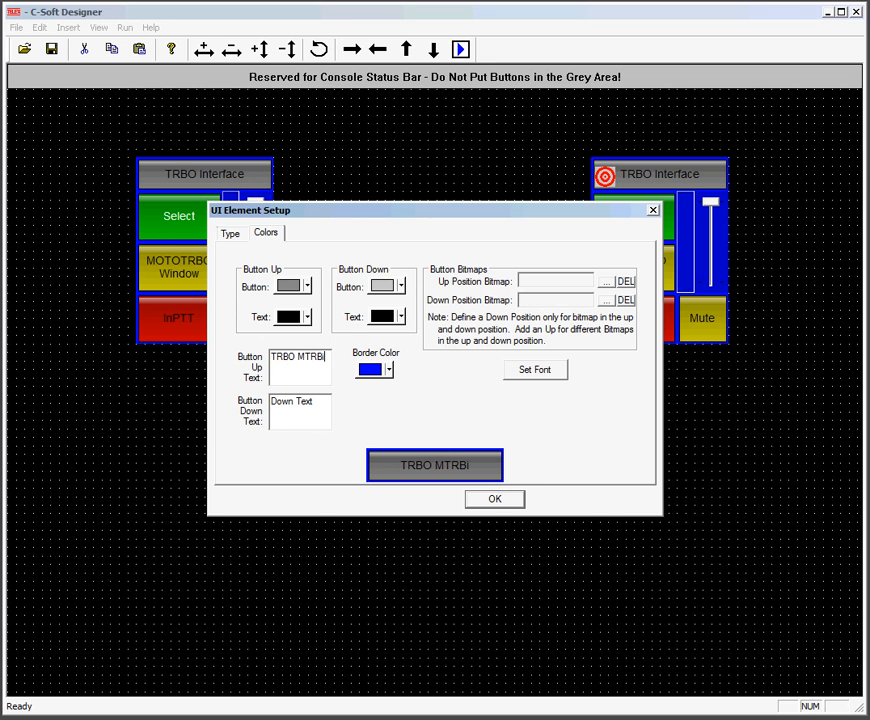
left_click(494, 498)
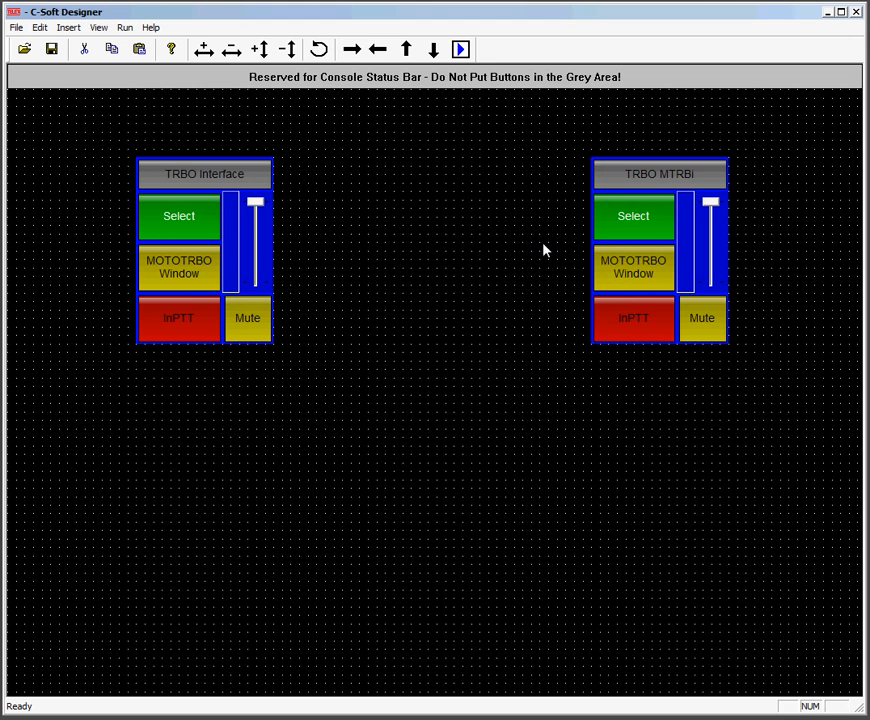
mouse_move(378, 188)
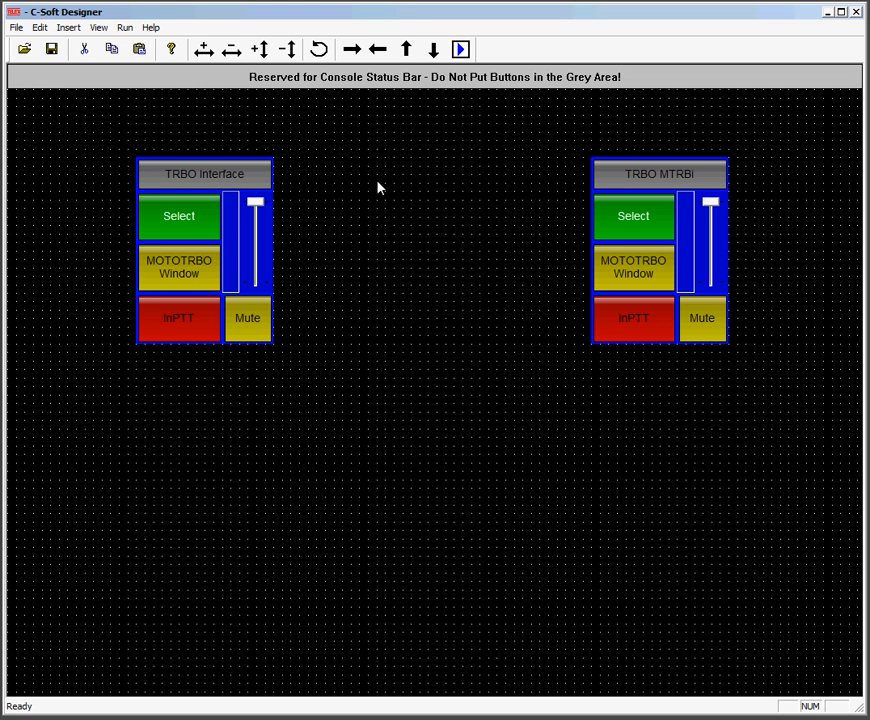
mouse_move(228, 295)
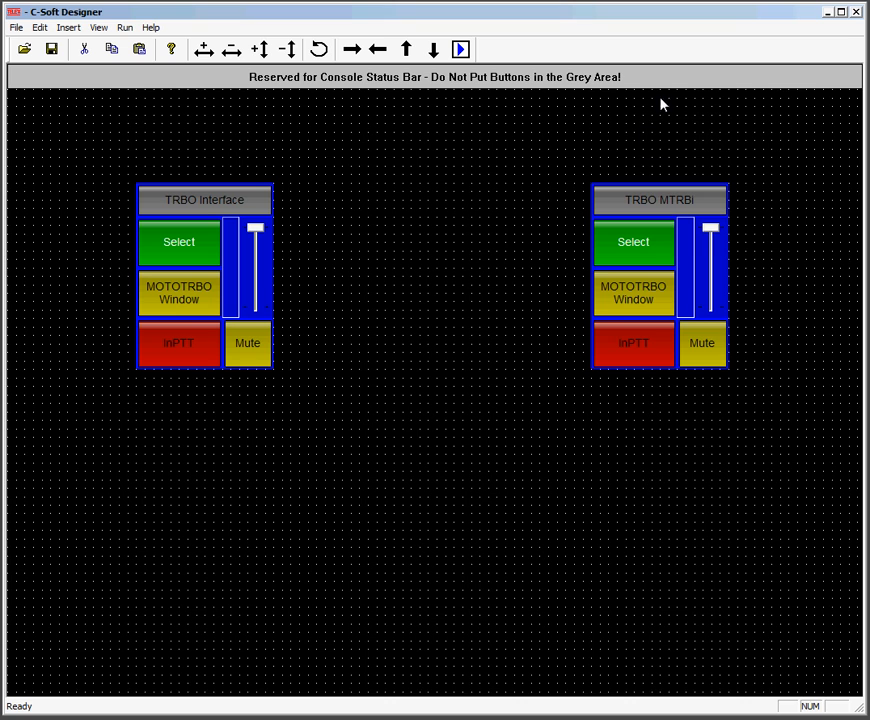
Add a clock at the top right and set its font to bold, size 14
right_click(660, 200)
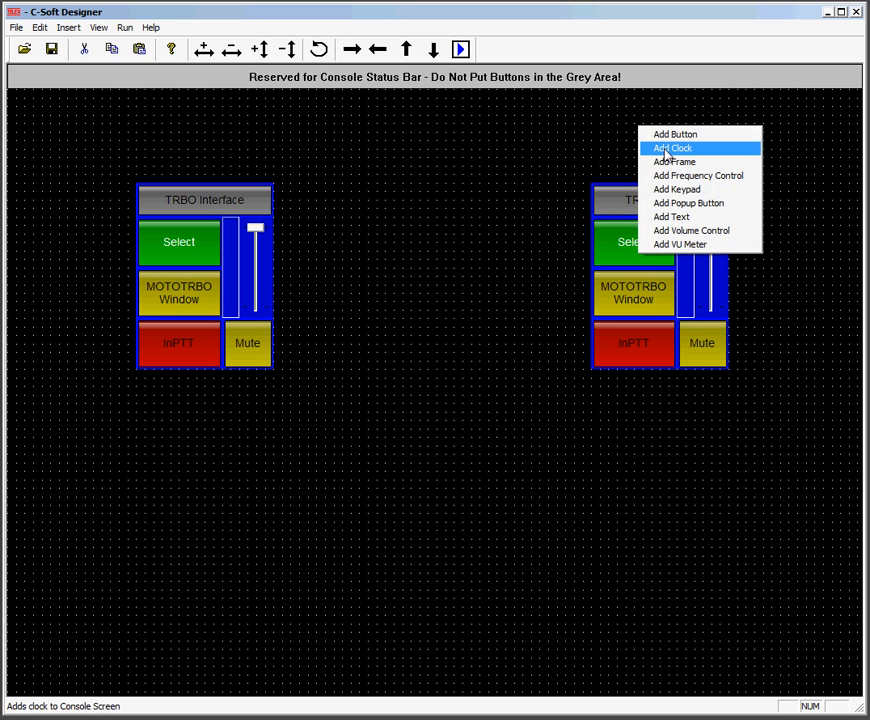
left_click(672, 148)
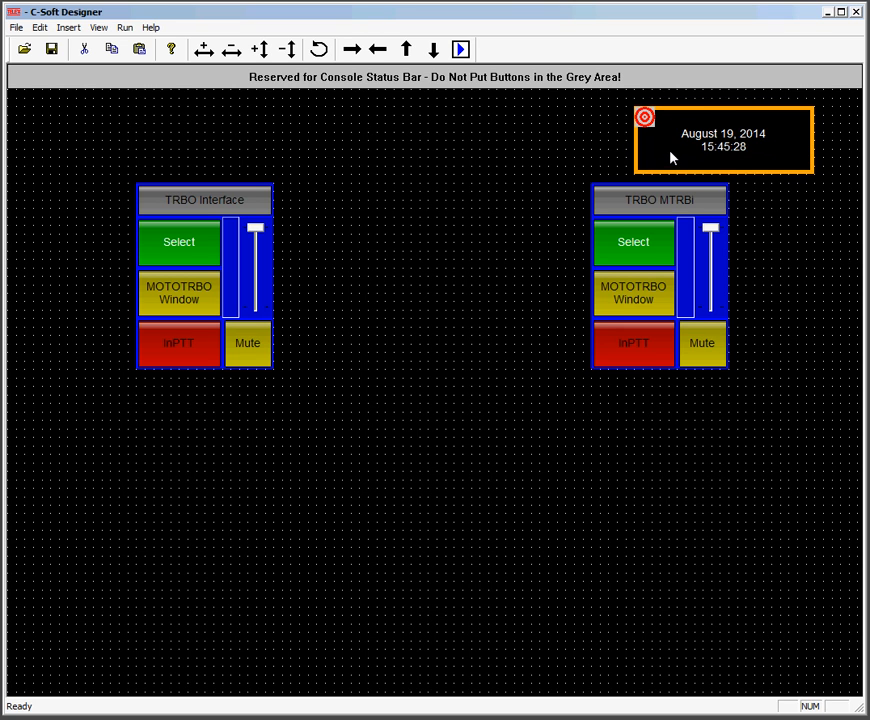
double_click(723, 140)
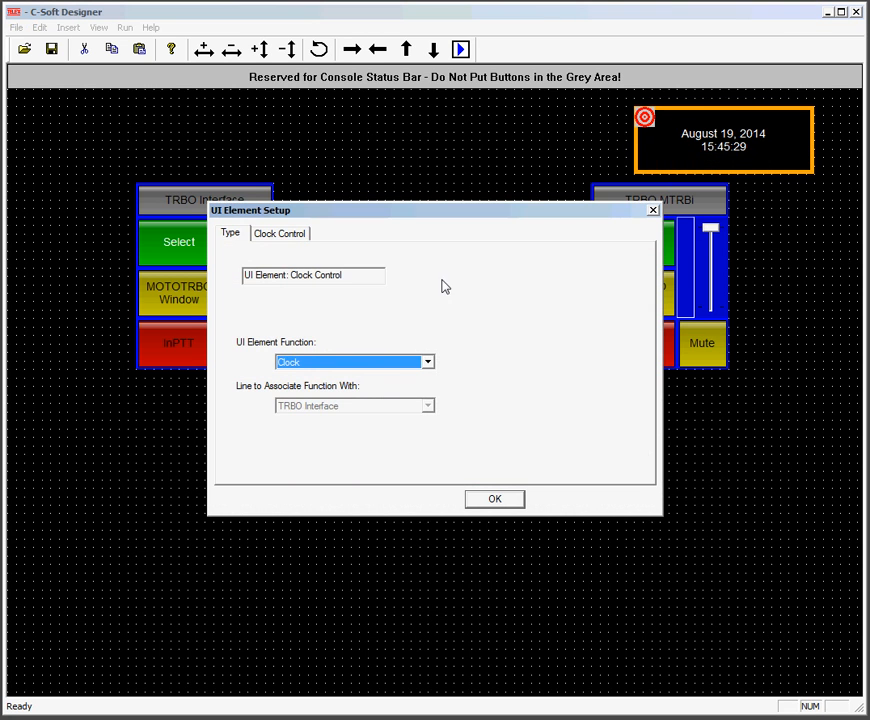
left_click(280, 233)
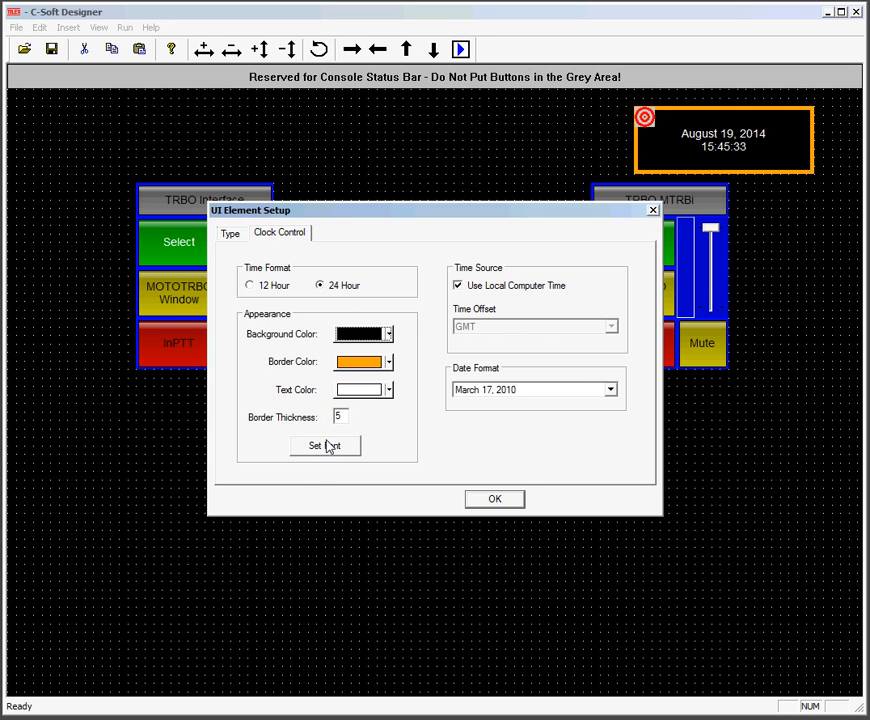
left_click(326, 445)
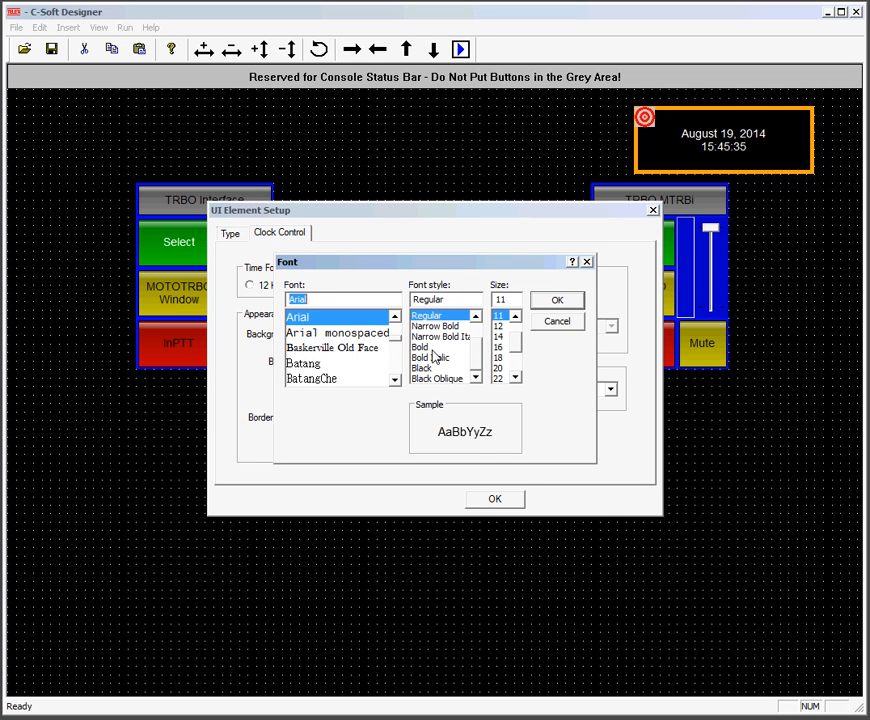
left_click(420, 347)
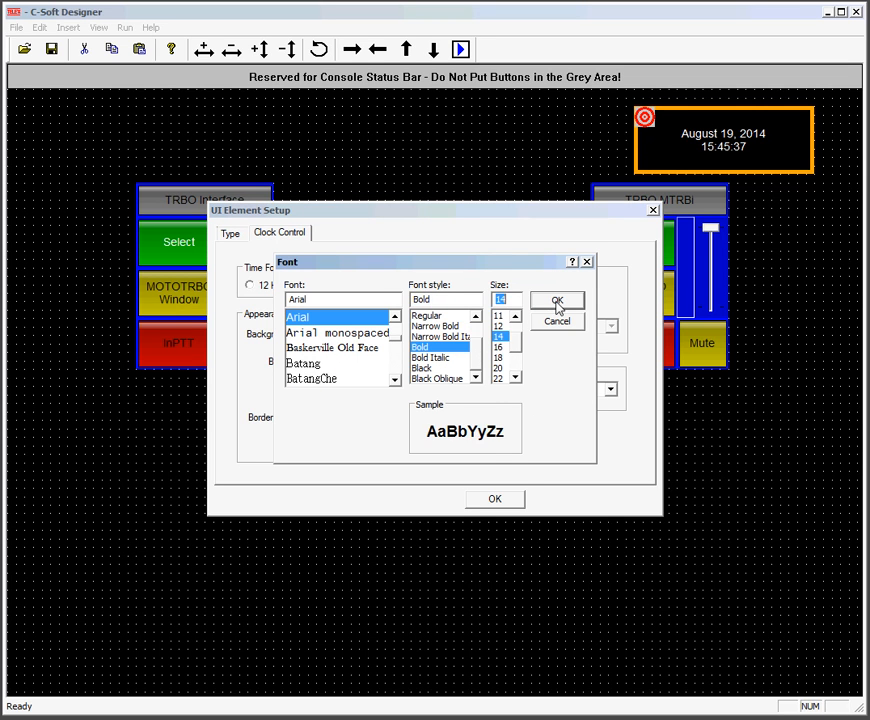
left_click(557, 302)
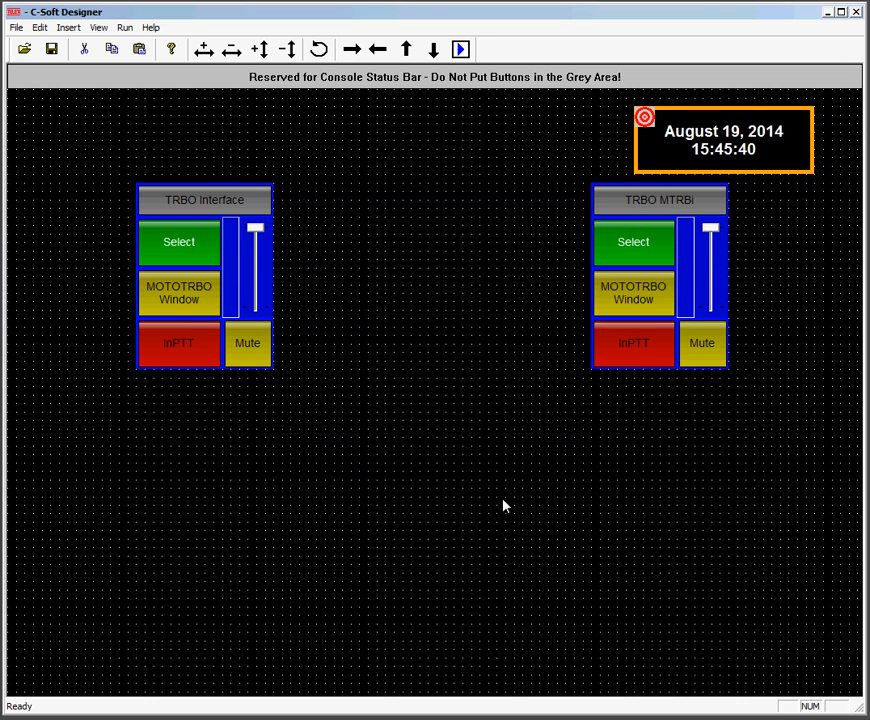
right_click(505, 505)
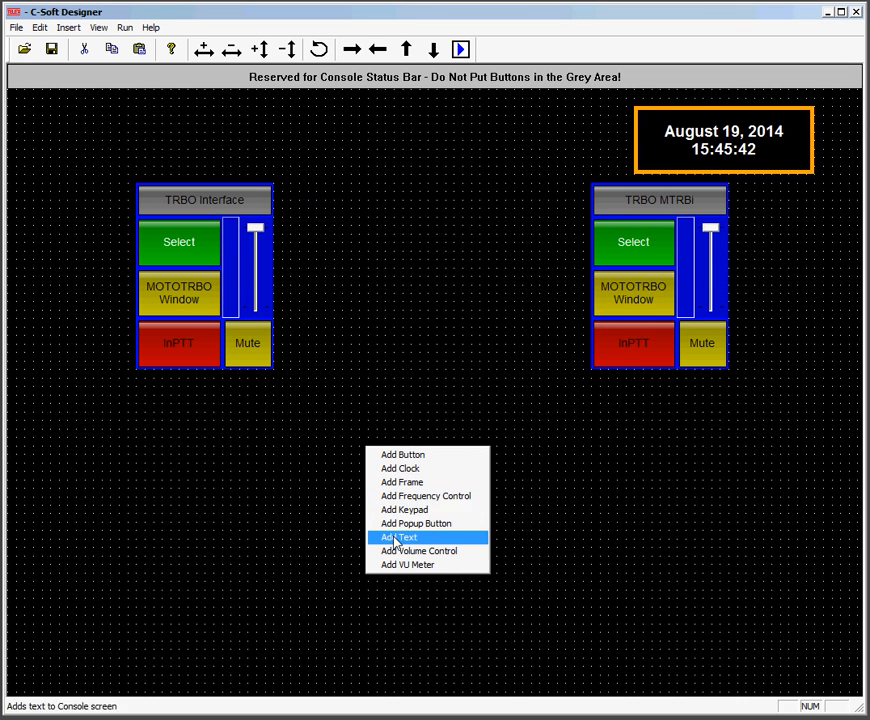
mouse_move(400, 468)
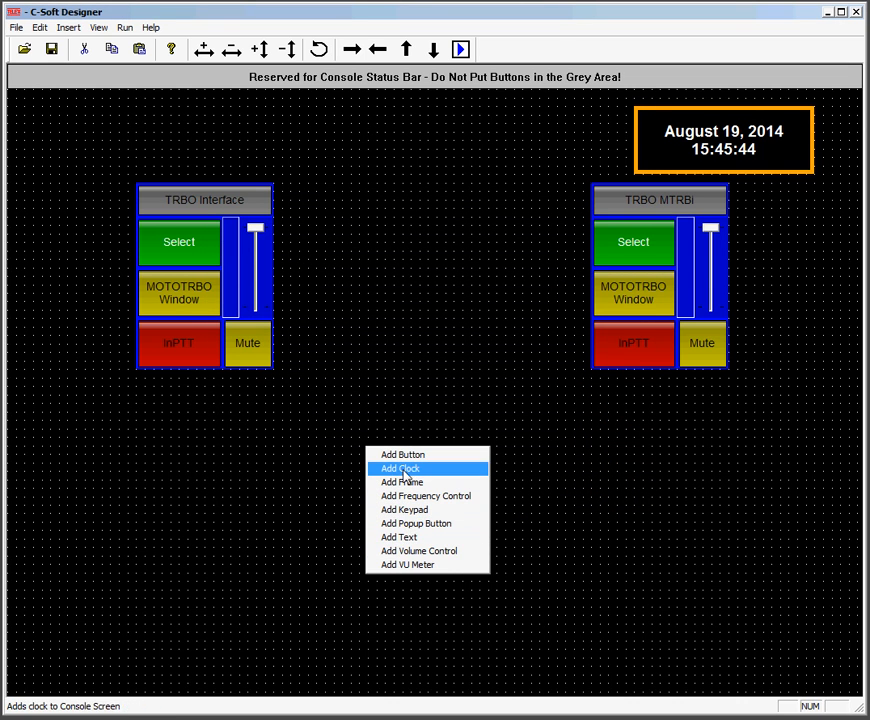
Add a button below the modules and assign it the PTT-Main function
left_click(400, 468)
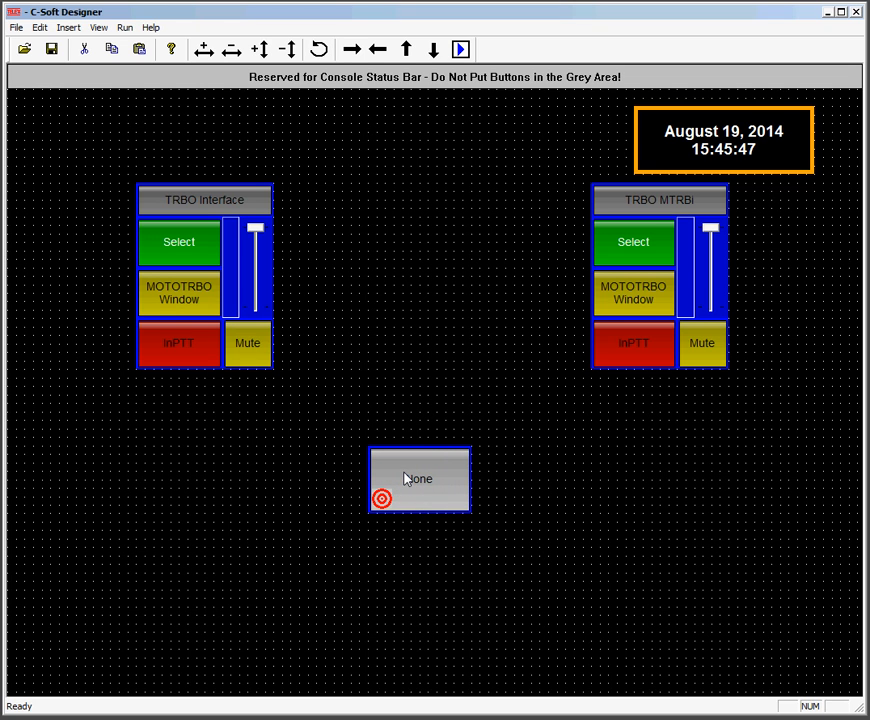
right_click(420, 478)
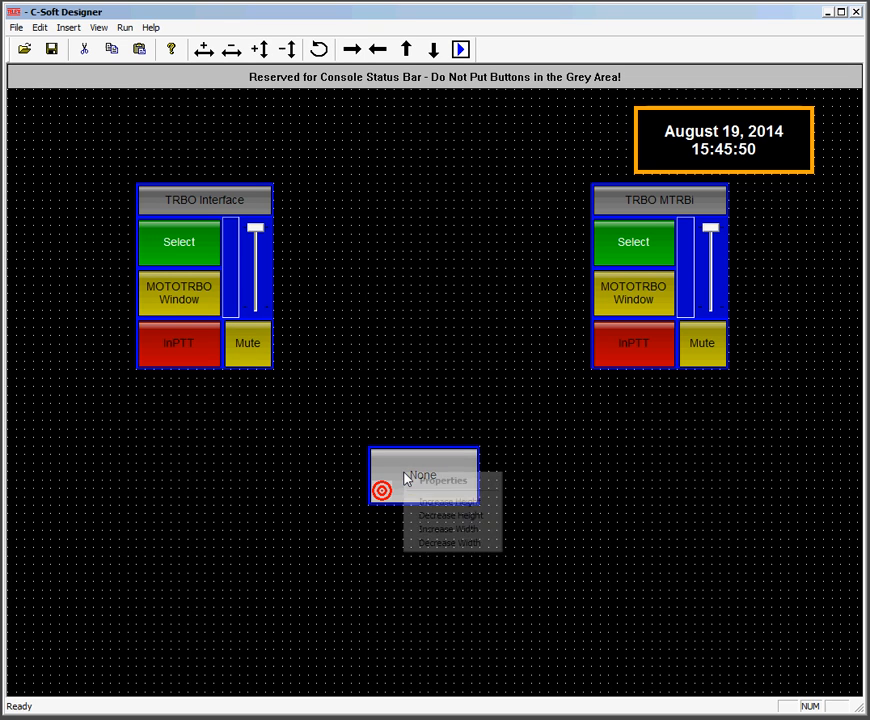
left_click(440, 480)
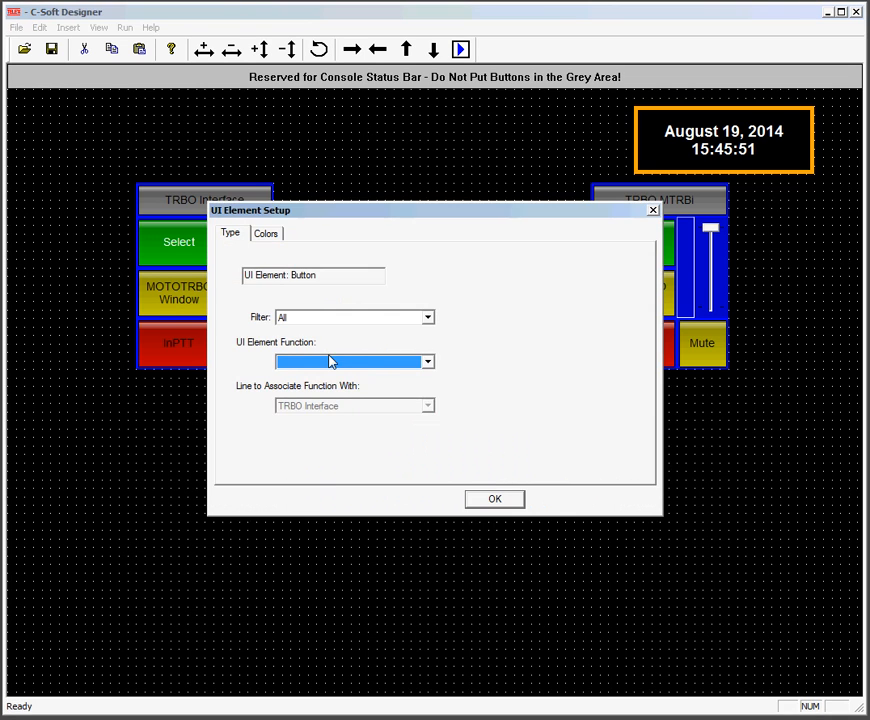
left_click(427, 361)
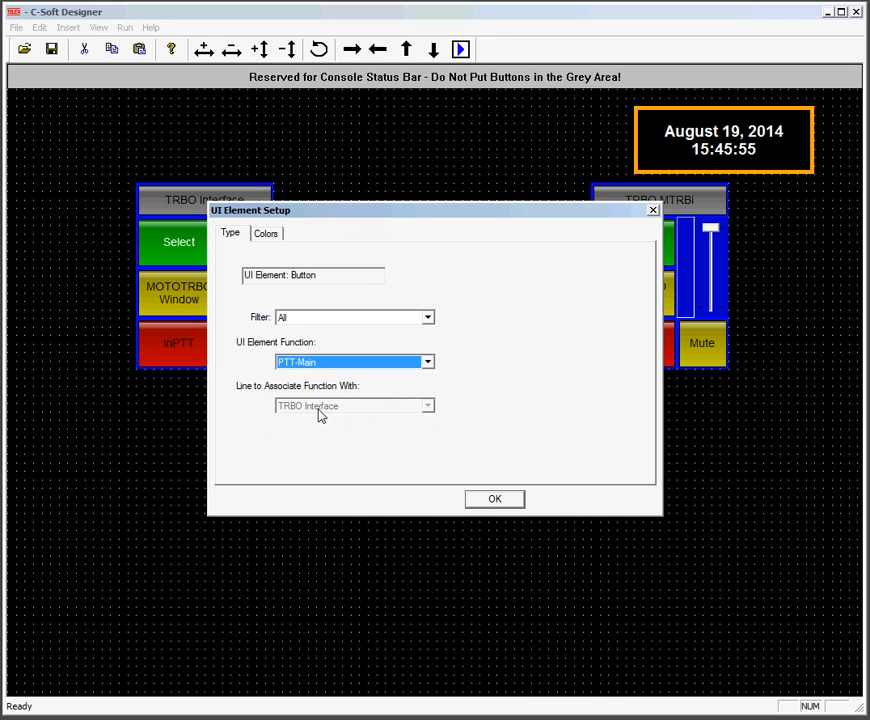
left_click(494, 498)
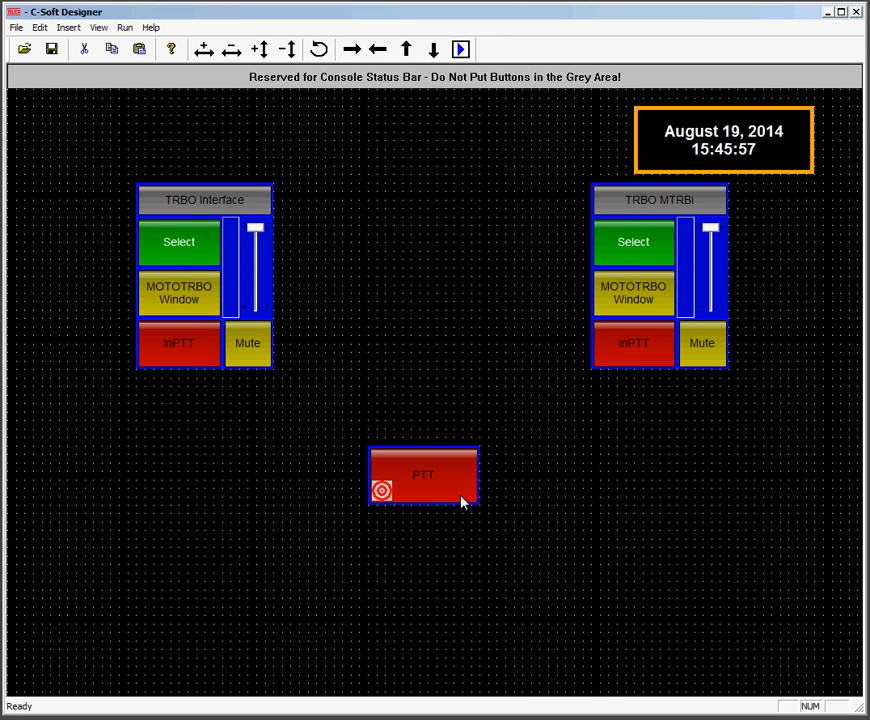
Add a left horizontal volume slider with 12dB maximum gain, then open the right slider's setup
right_click(422, 475)
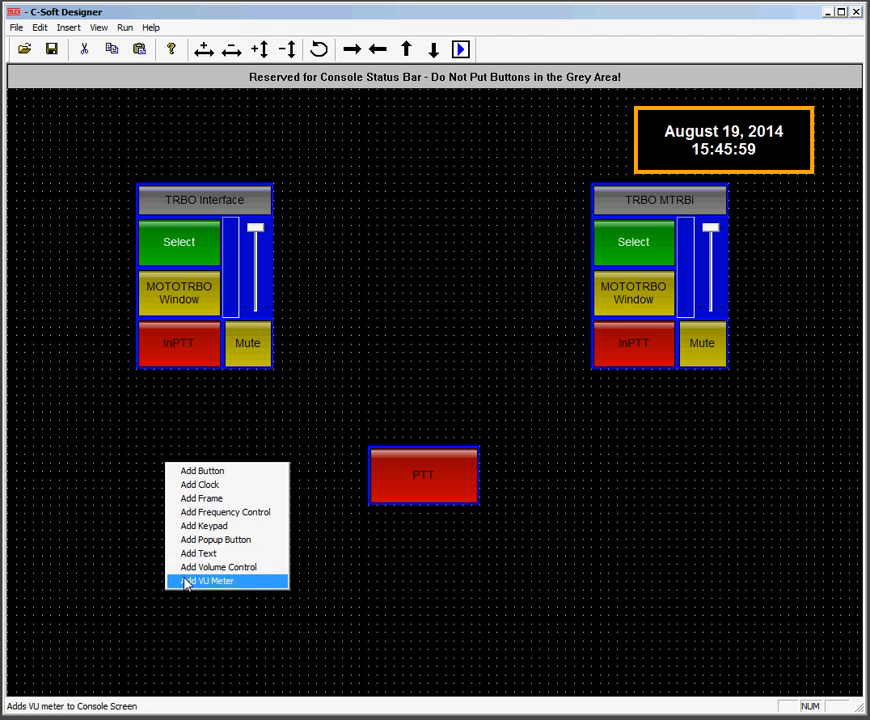
left_click(214, 581)
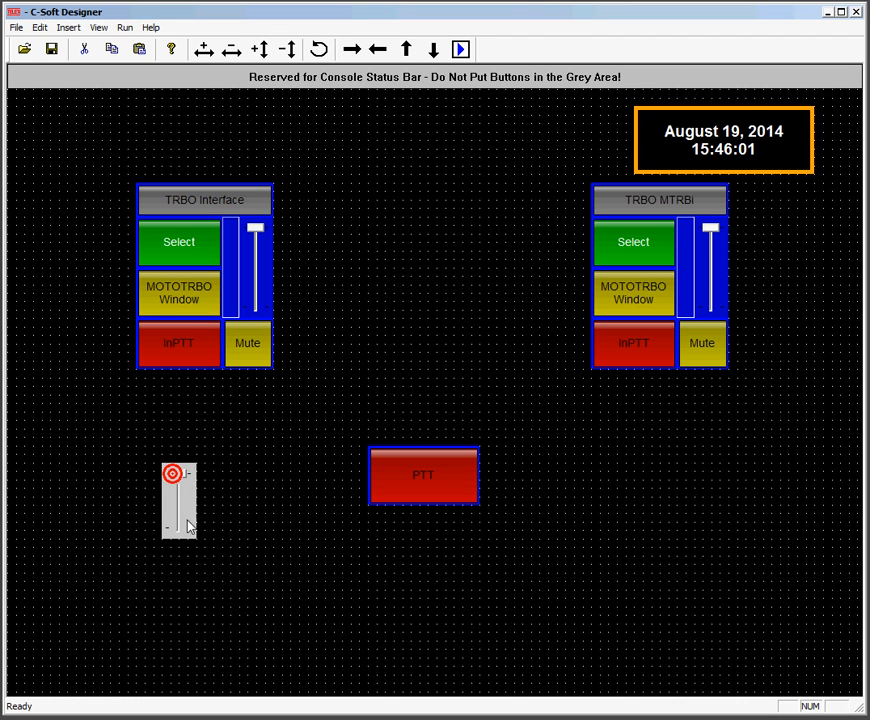
double_click(178, 500)
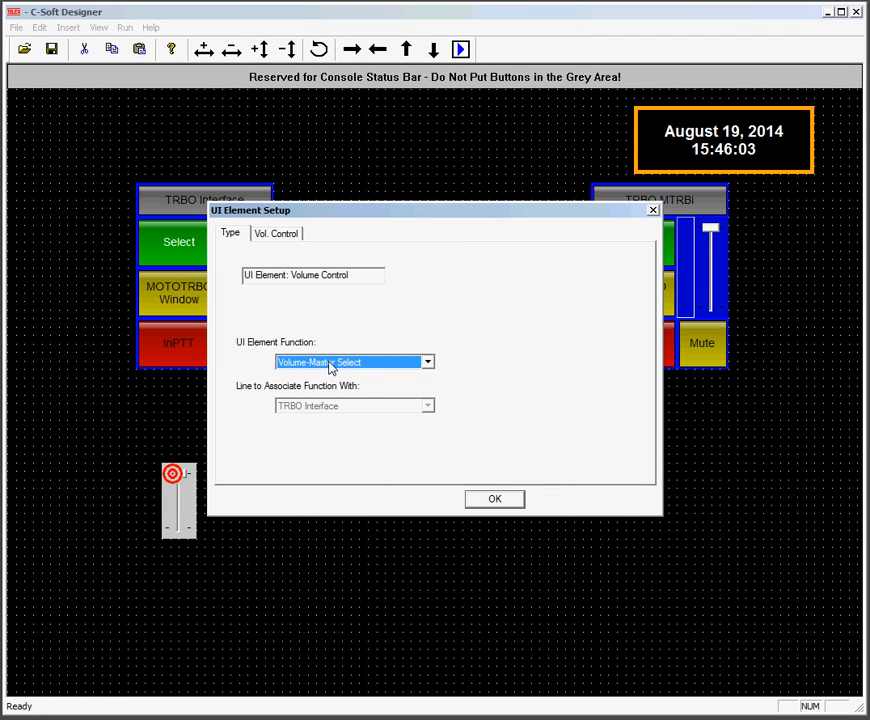
left_click(276, 232)
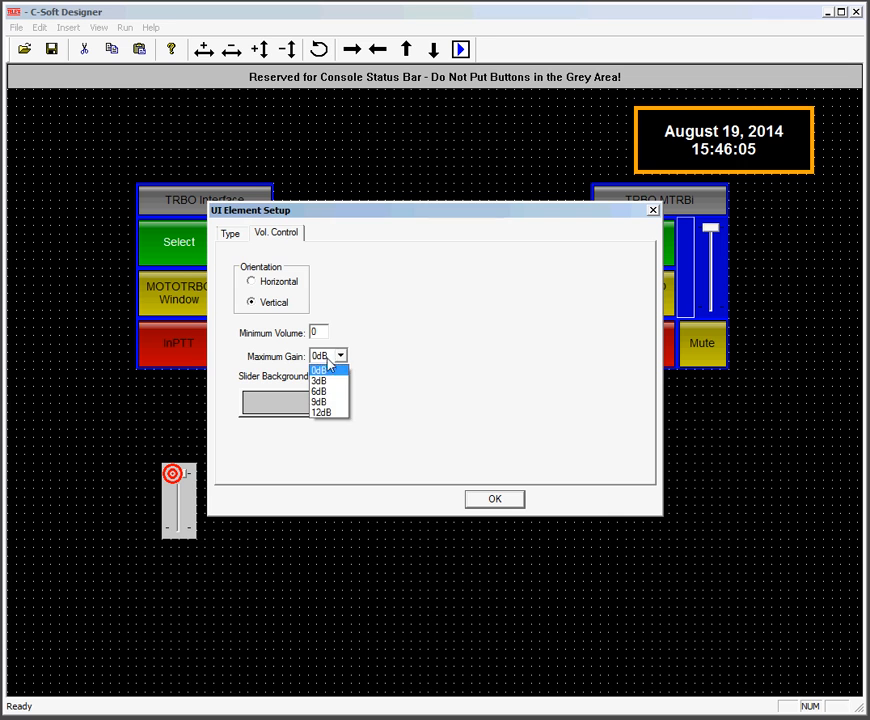
left_click(319, 412)
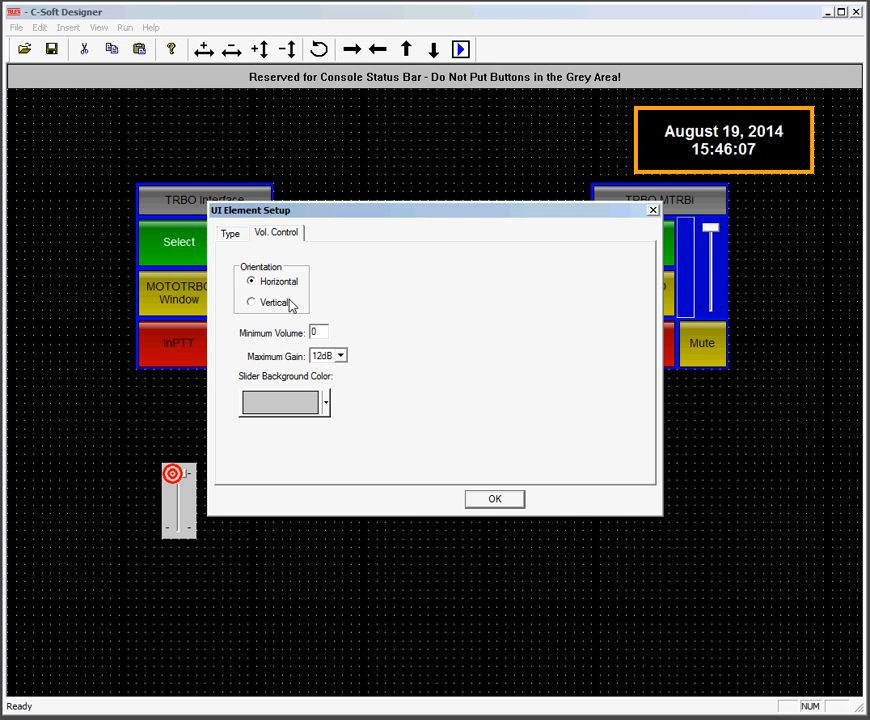
left_click(494, 498)
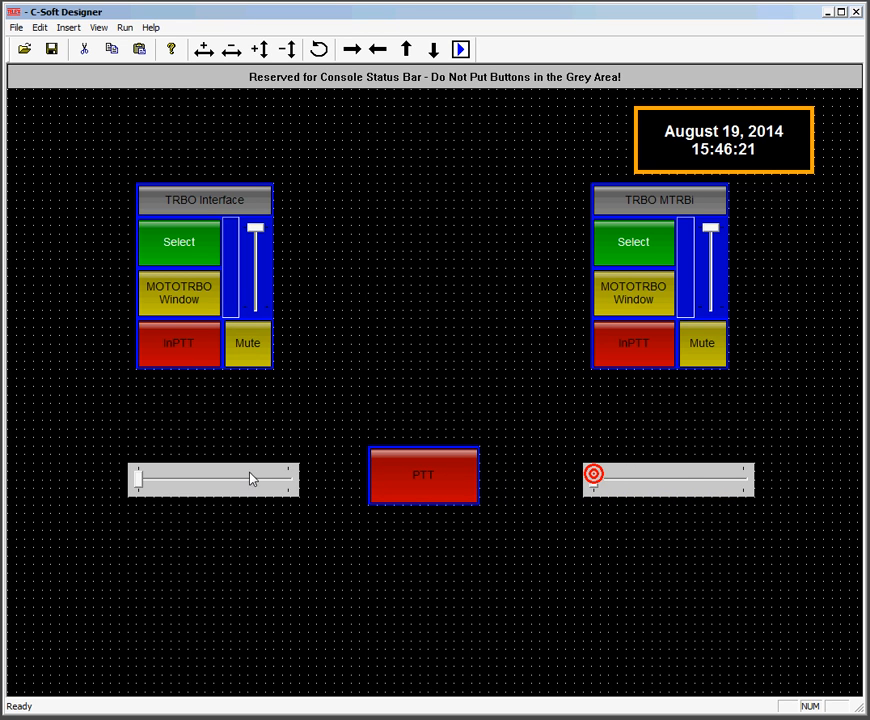
right_click(668, 475)
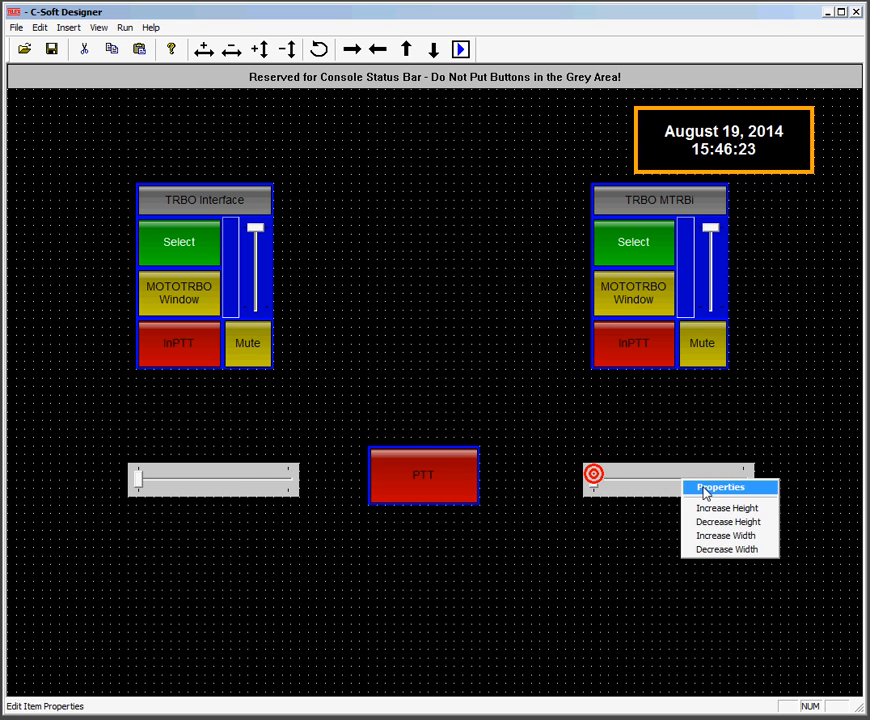
left_click(719, 487)
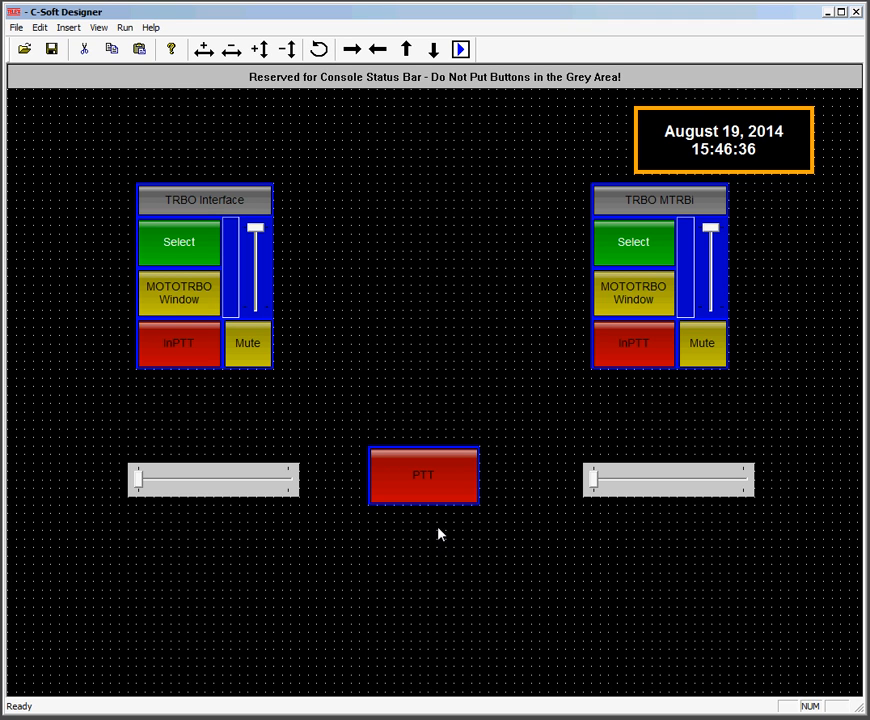
mouse_move(217, 354)
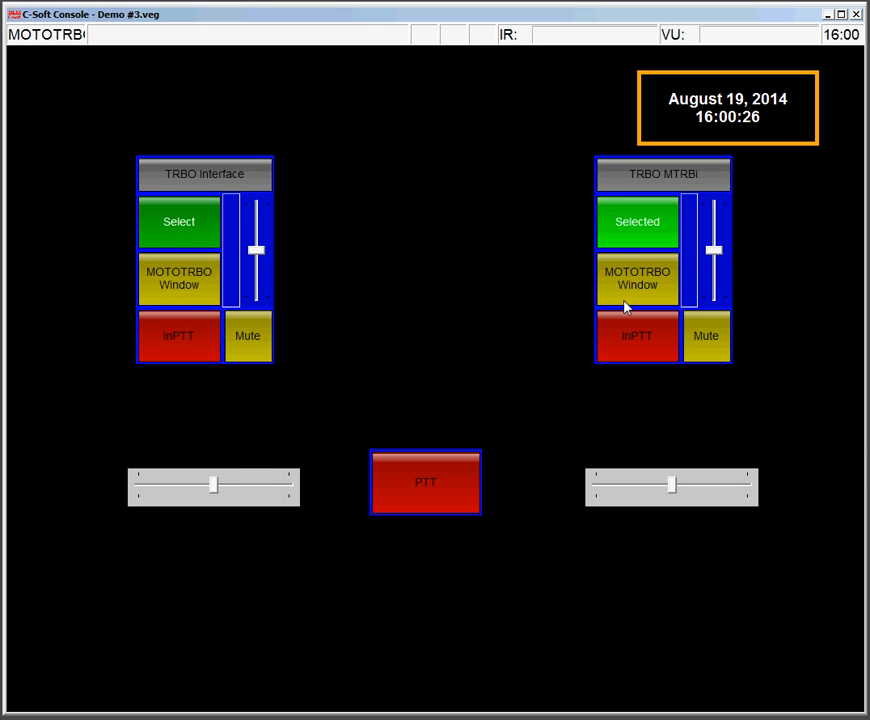
Open the TRBO Interface MOTOTRBO window and receive the Group 200 call from 1332
left_click(637, 278)
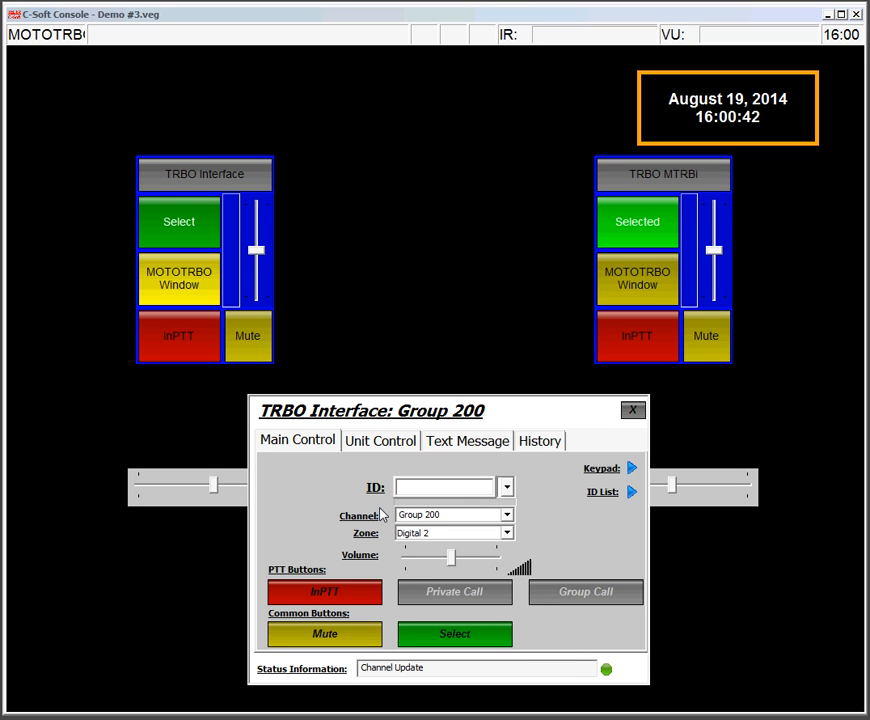
left_click(637, 221)
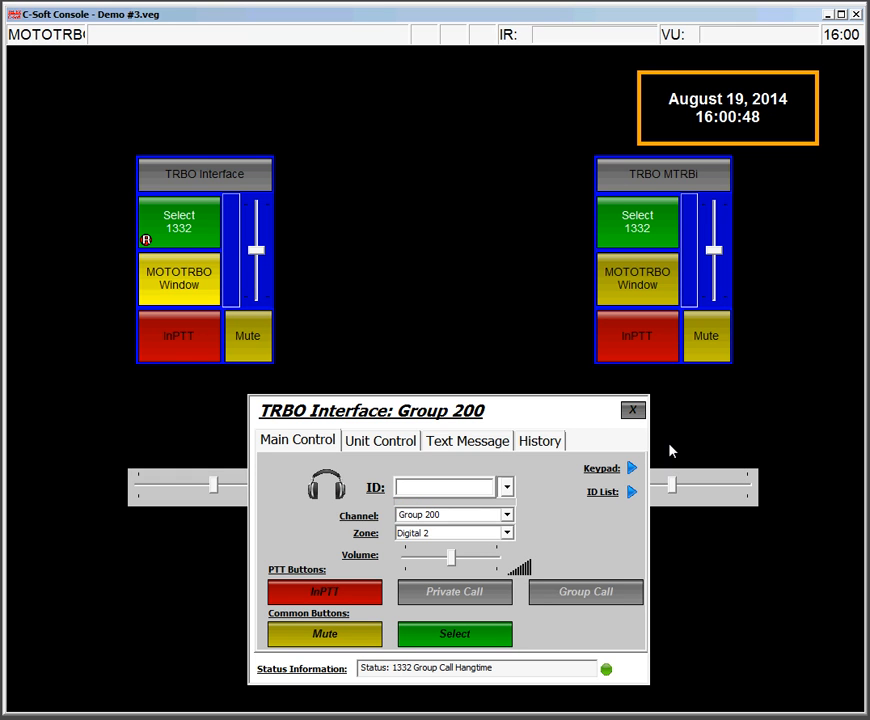
mouse_move(157, 253)
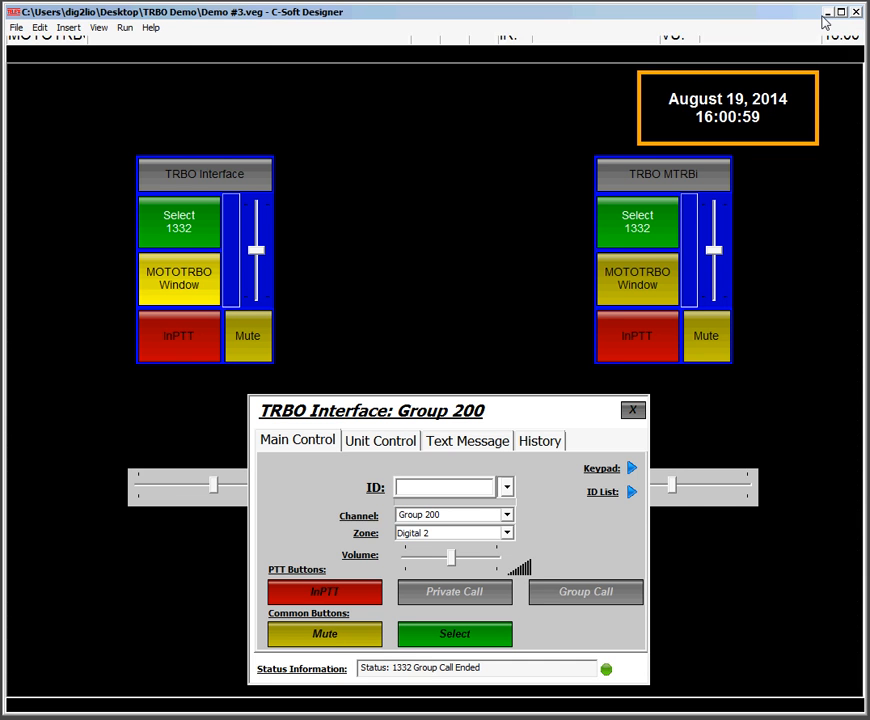
Return to the design and review the per-line Telex parameters without changes
left_click(40, 27)
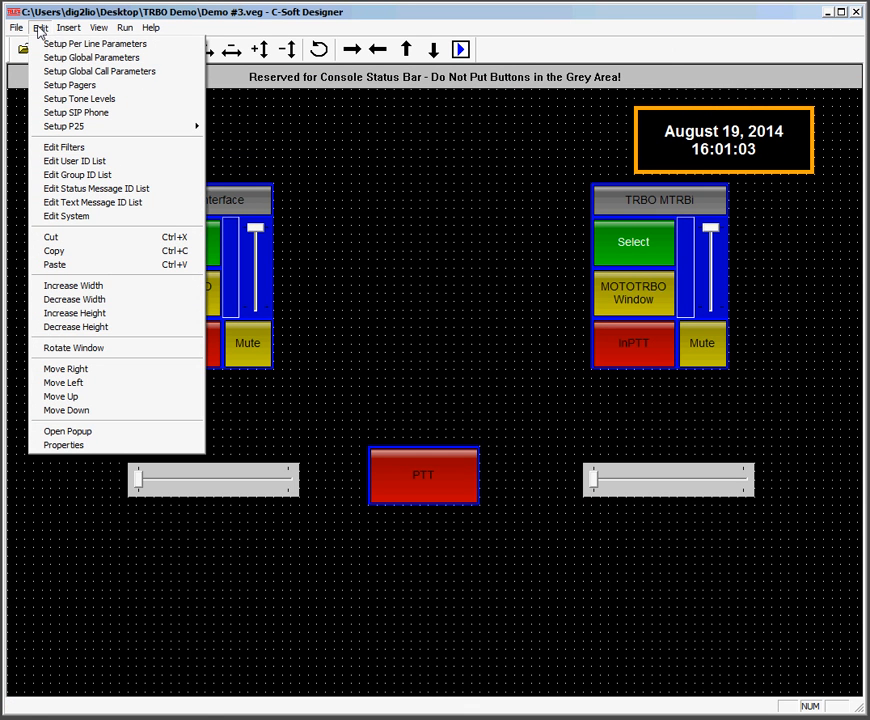
left_click(95, 43)
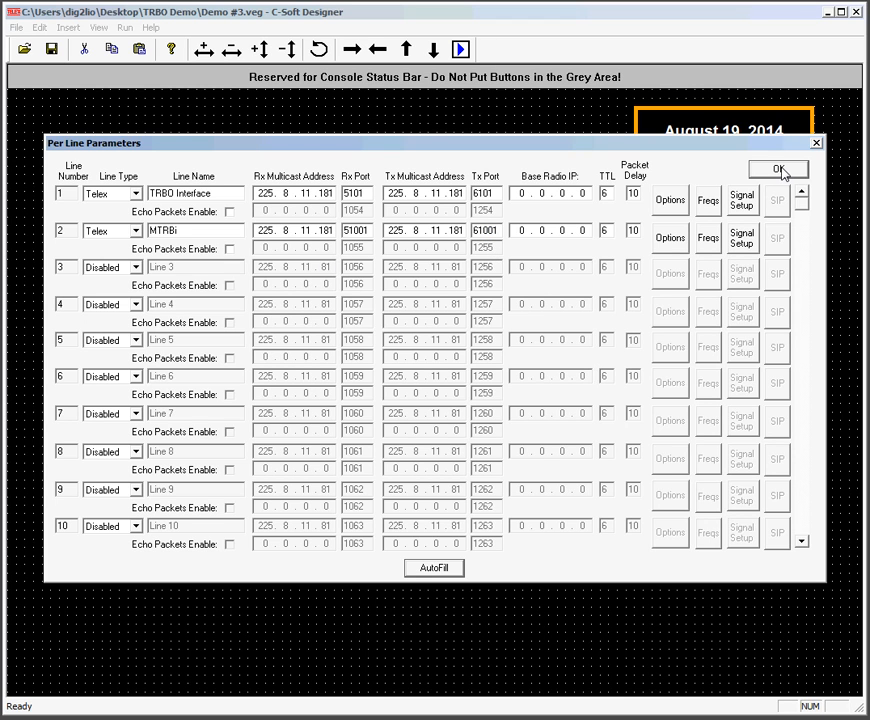
left_click(779, 168)
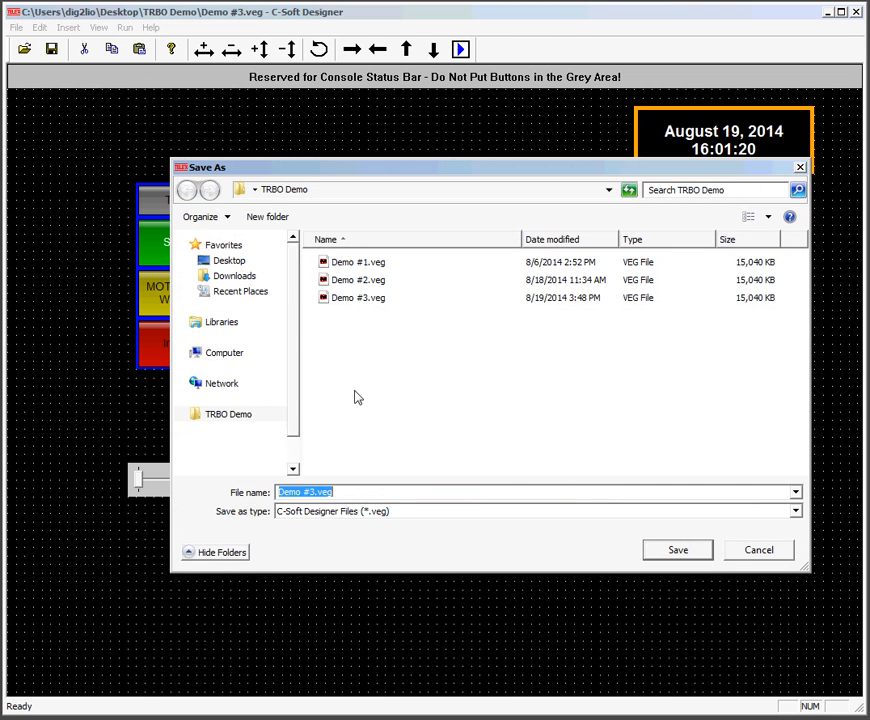
Save over Demo #3.veg, confirm the error-free design report, and launch the console
left_click(677, 550)
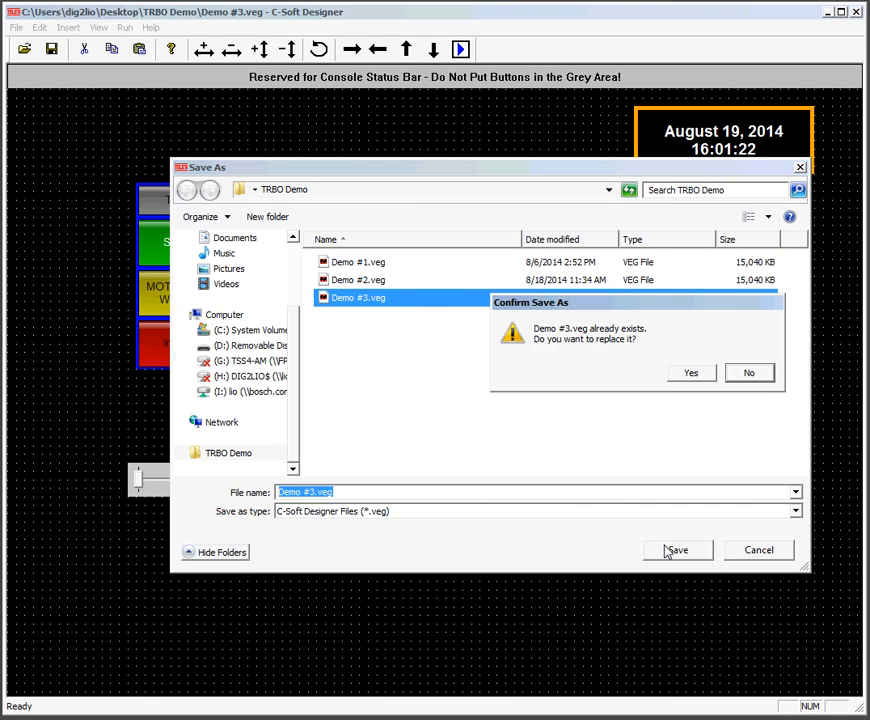
left_click(690, 372)
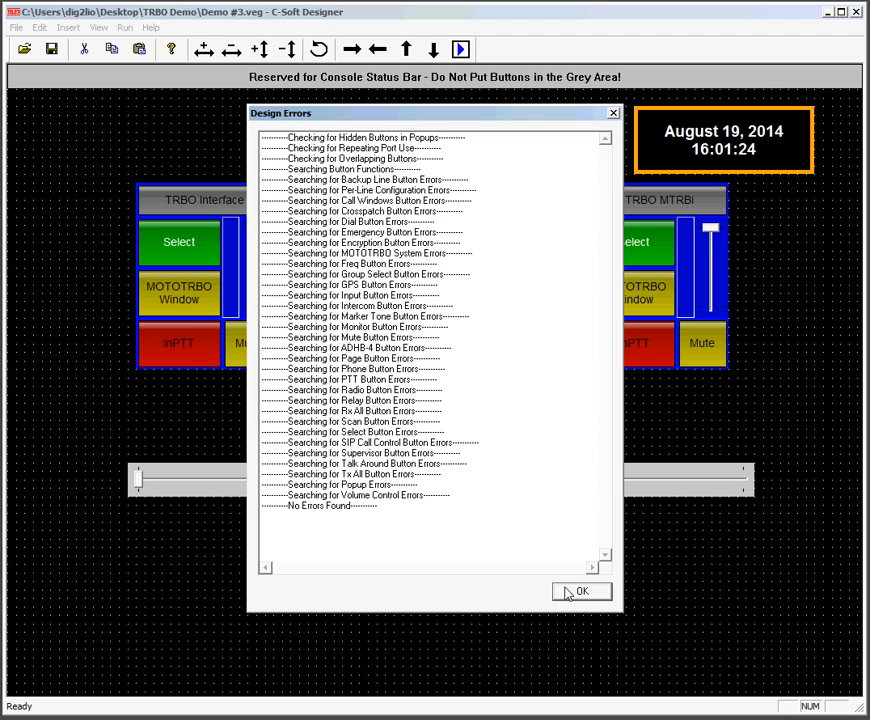
left_click(583, 591)
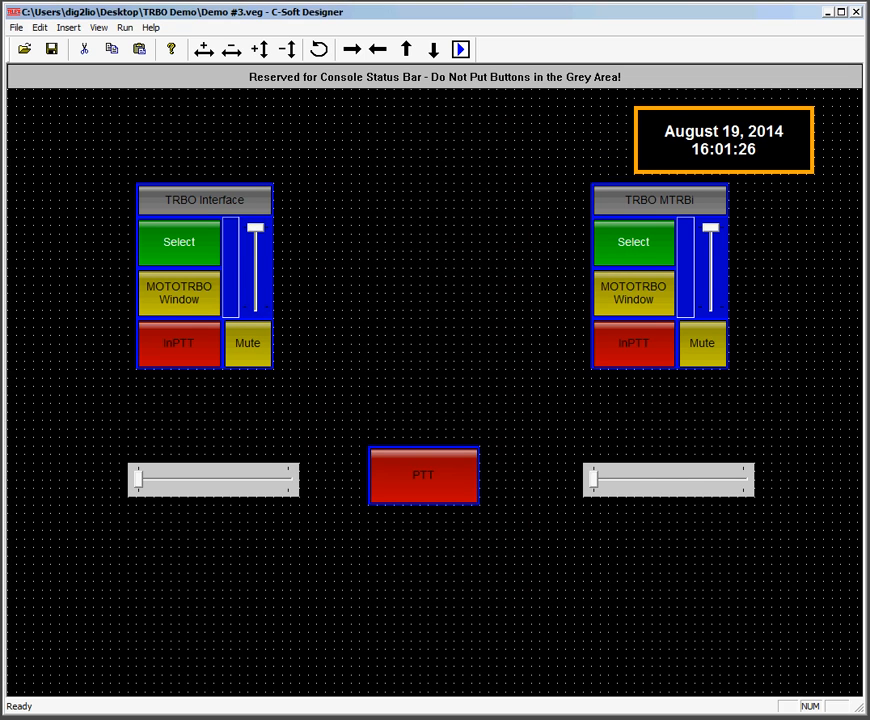
left_click(460, 49)
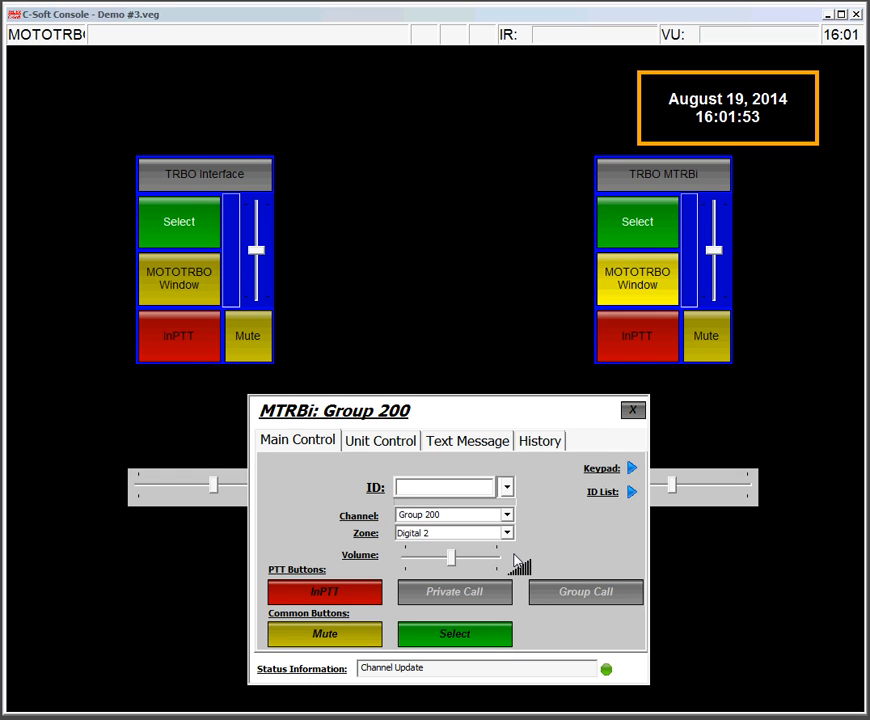
mouse_move(465, 466)
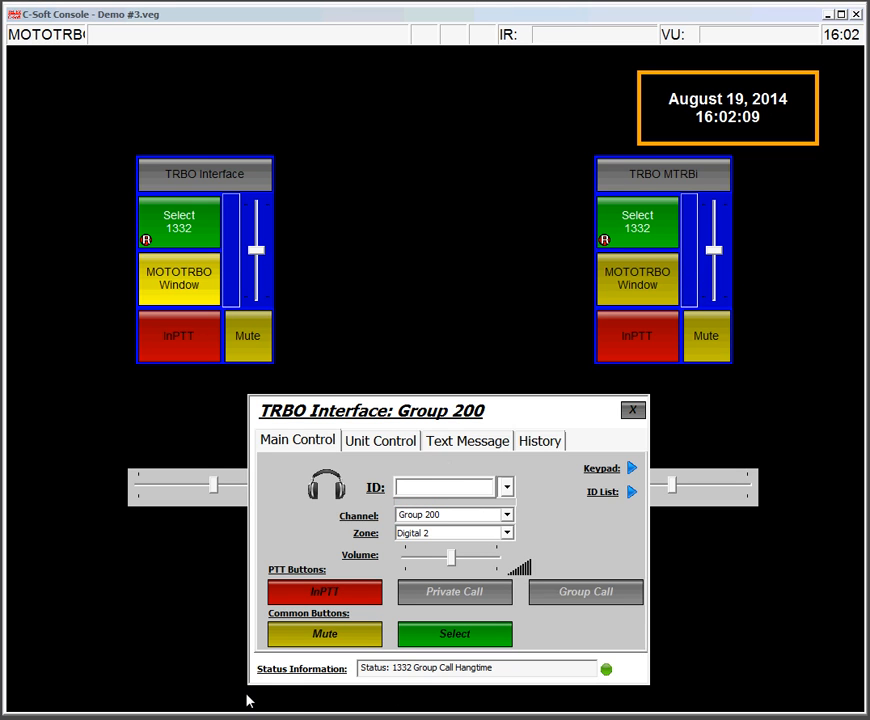
mouse_move(365, 568)
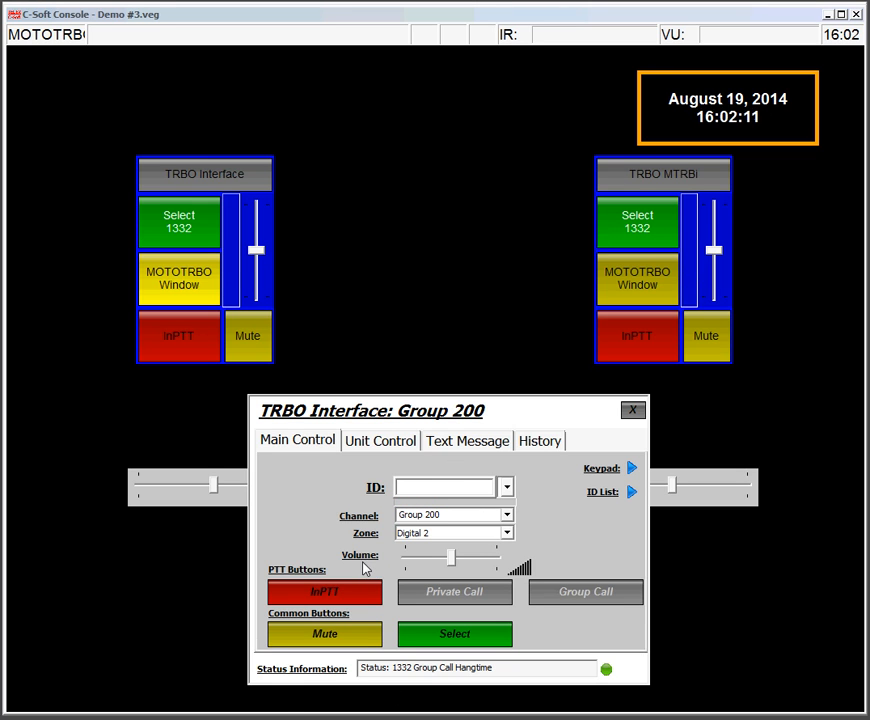
Select the TRBO Interface line, end the Group 200 transmission, and glance at remote functions
left_click(324, 592)
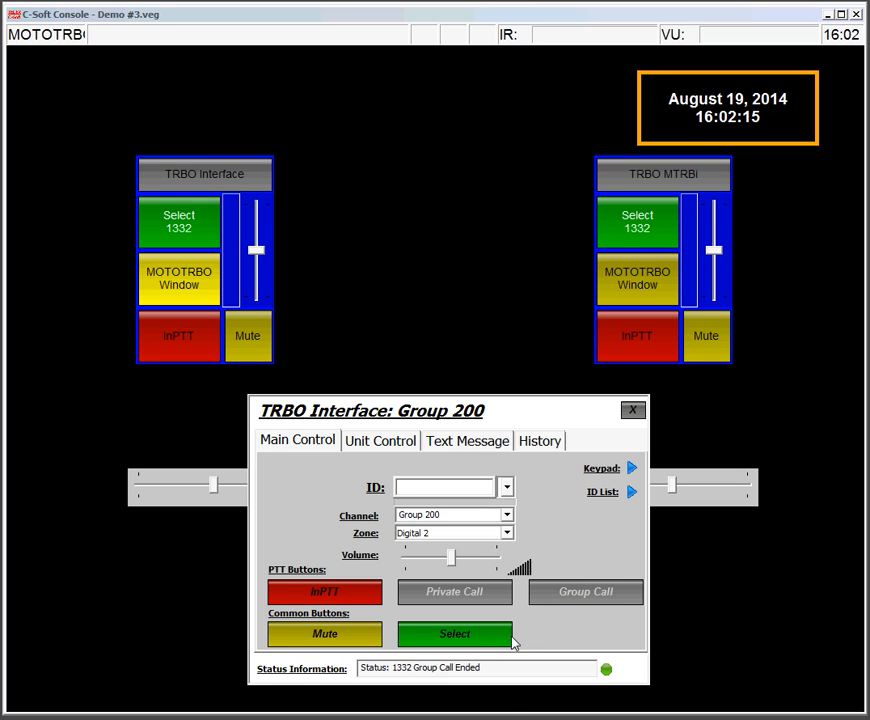
left_click(454, 633)
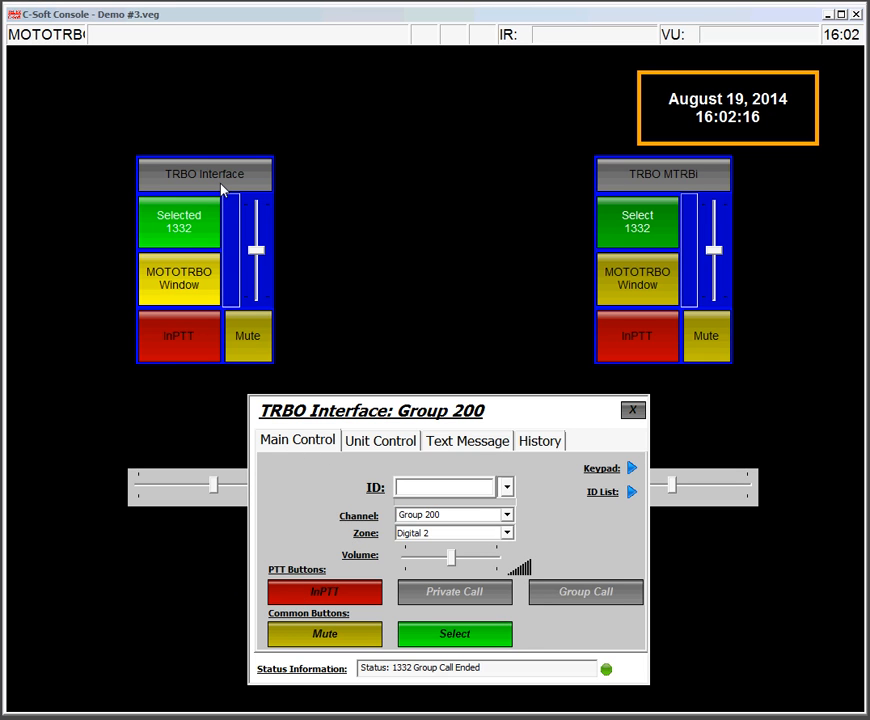
left_click(324, 592)
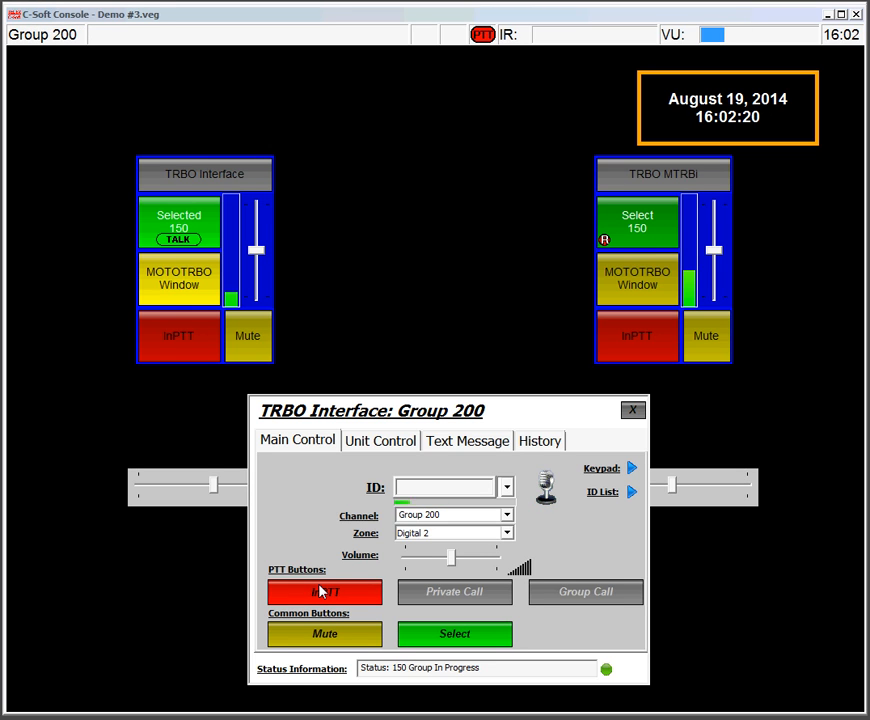
left_click(324, 591)
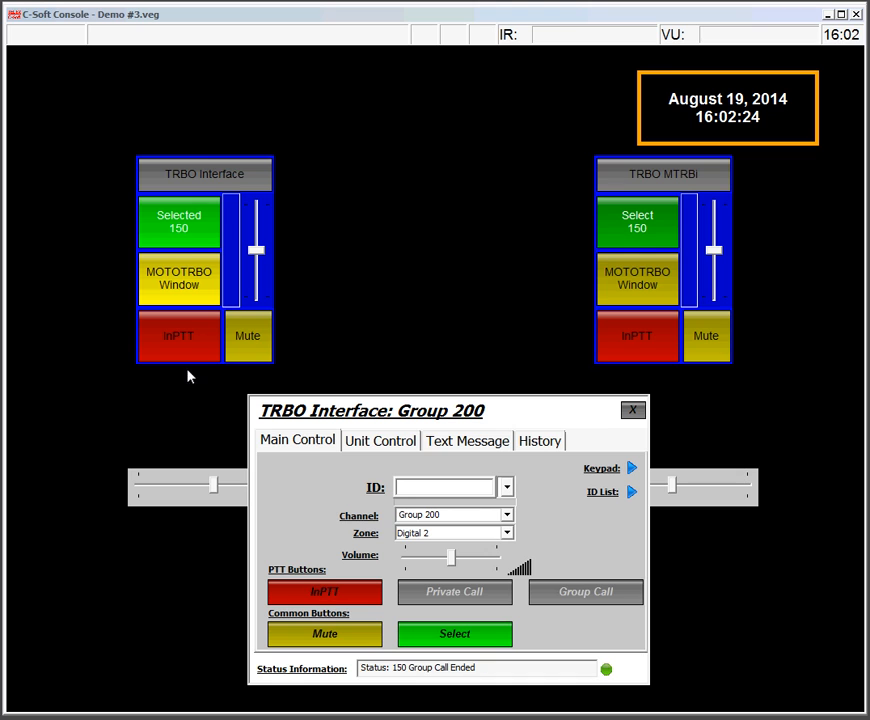
mouse_move(185, 248)
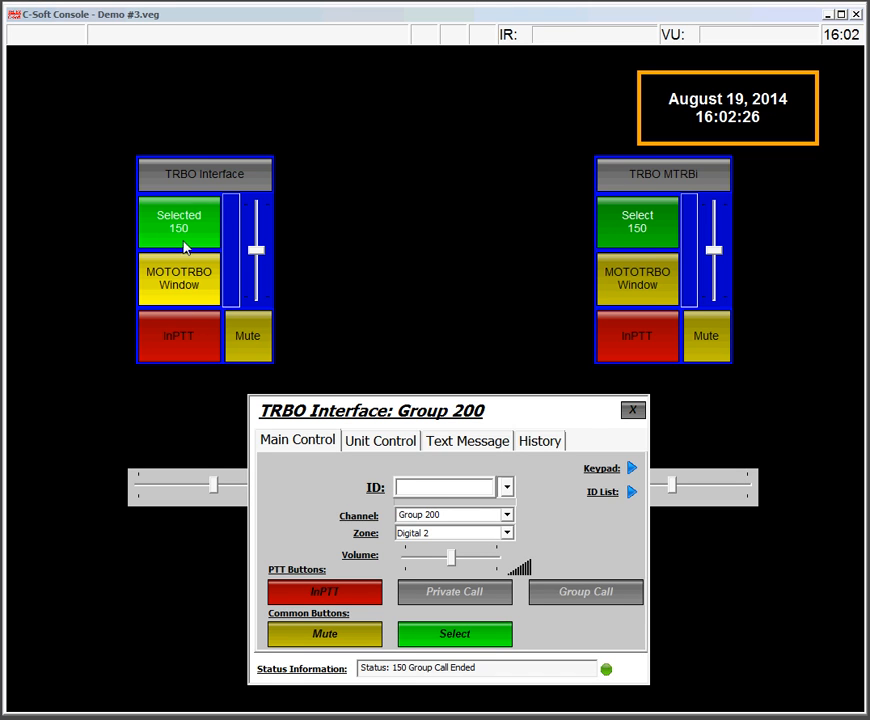
mouse_move(322, 568)
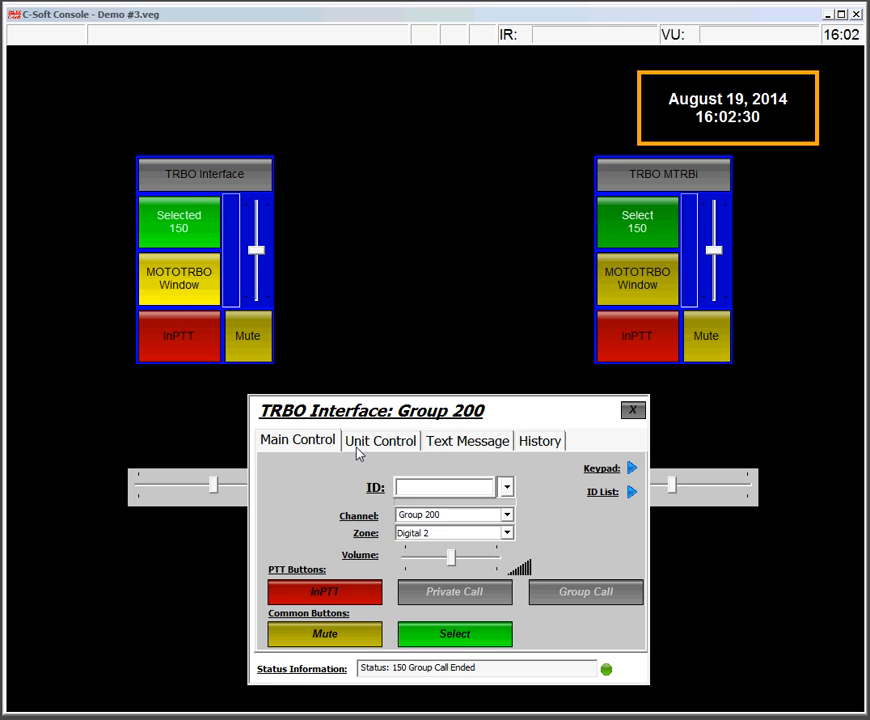
left_click(380, 440)
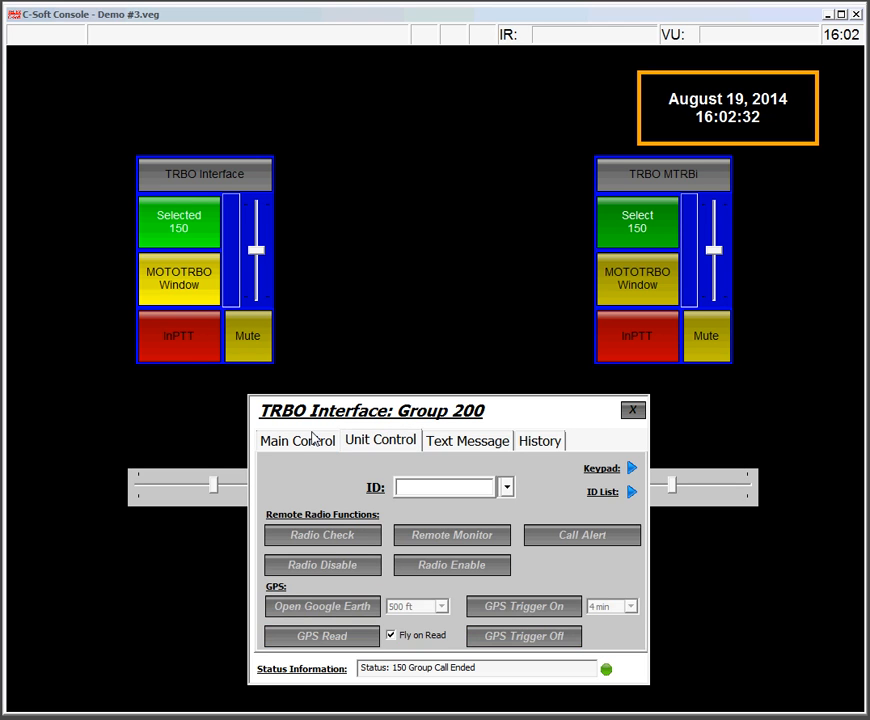
left_click(297, 440)
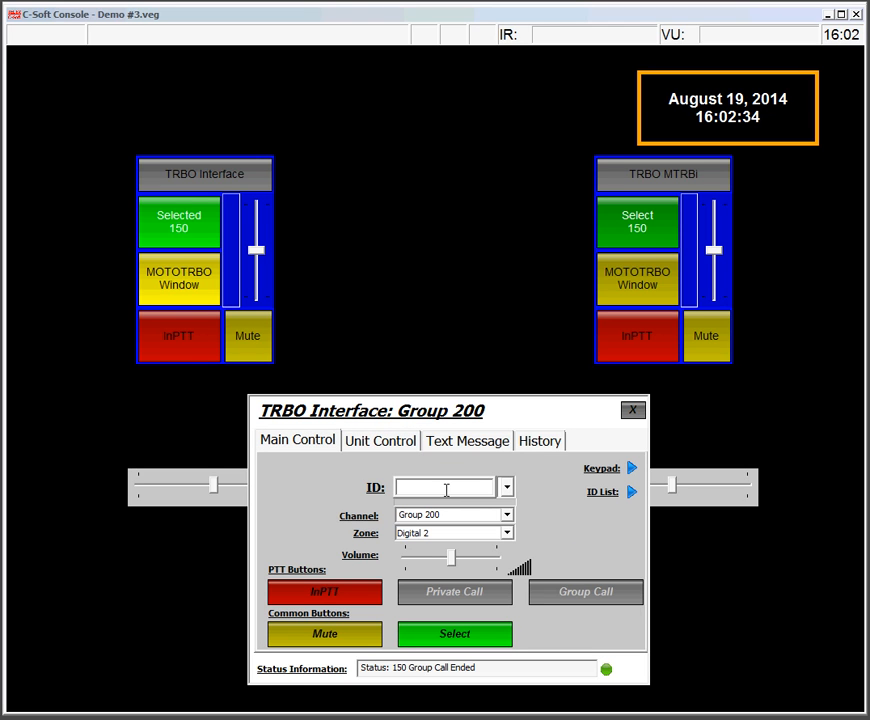
Place a private call to radio 1332, then a group call to talkgroup 200
type("1332")
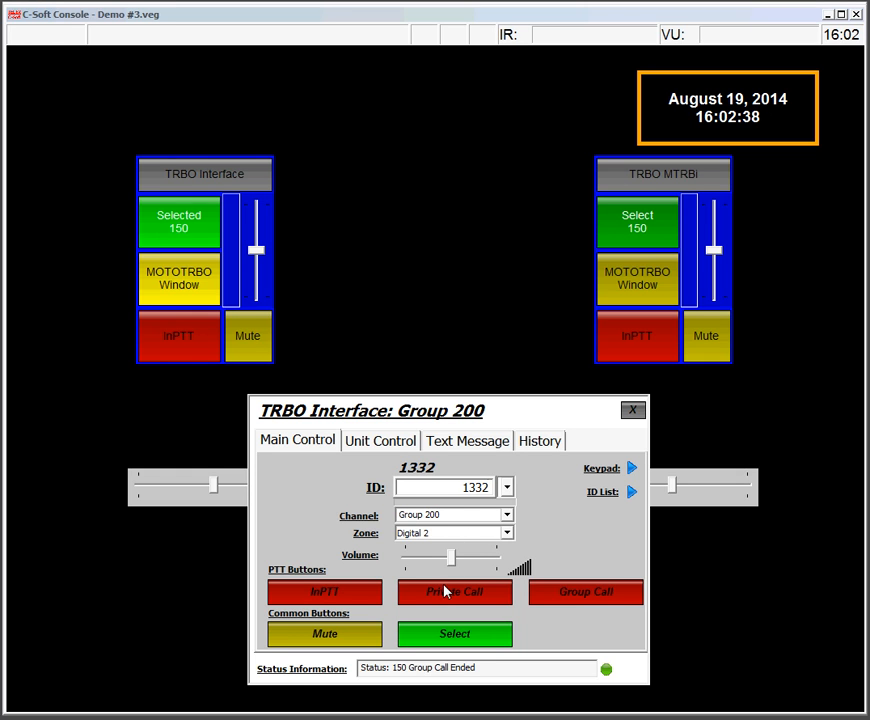
left_click(454, 592)
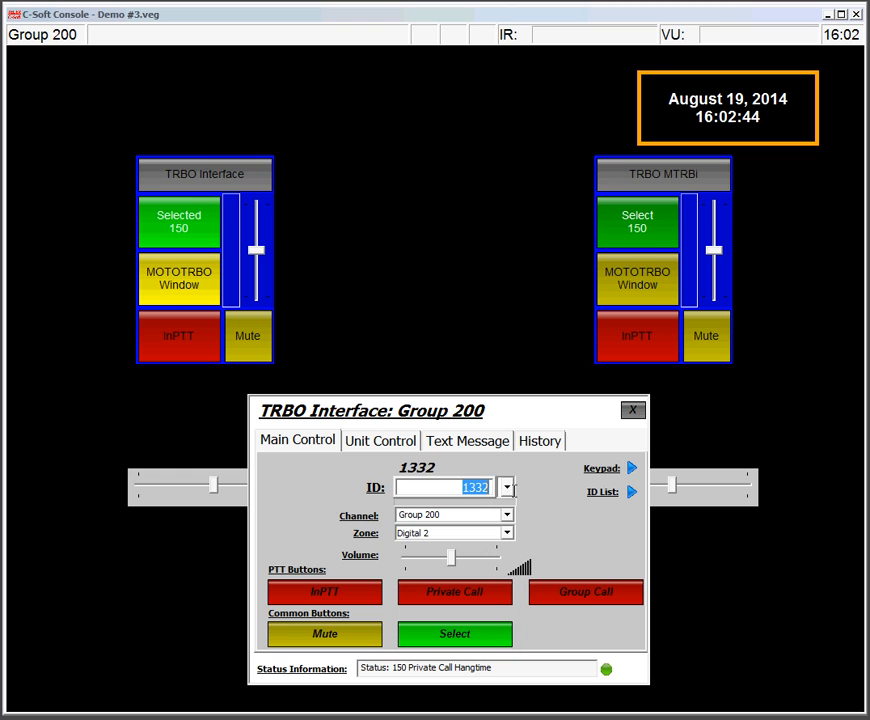
type("200")
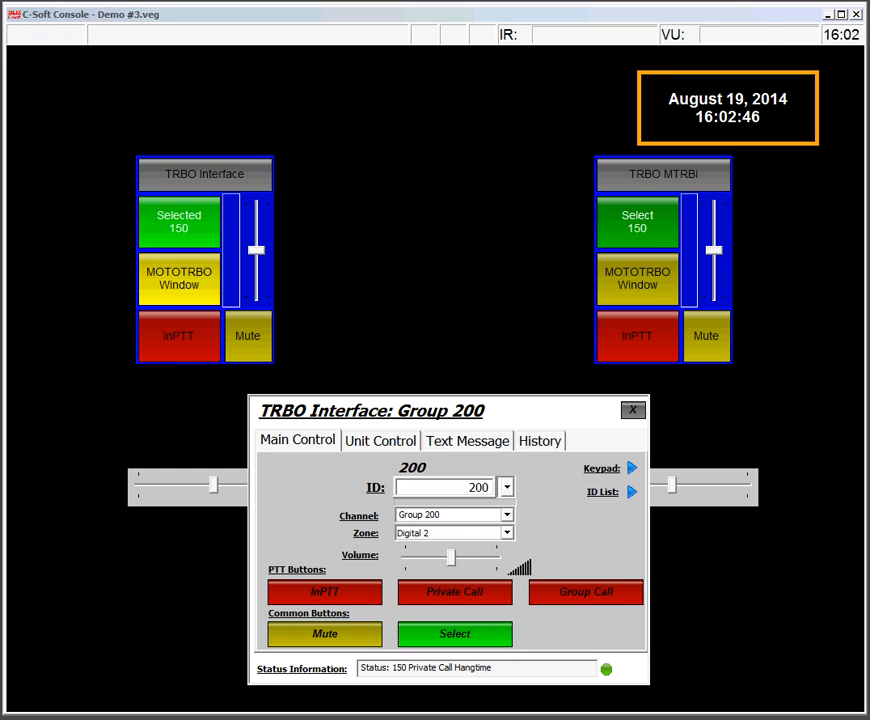
left_click(585, 592)
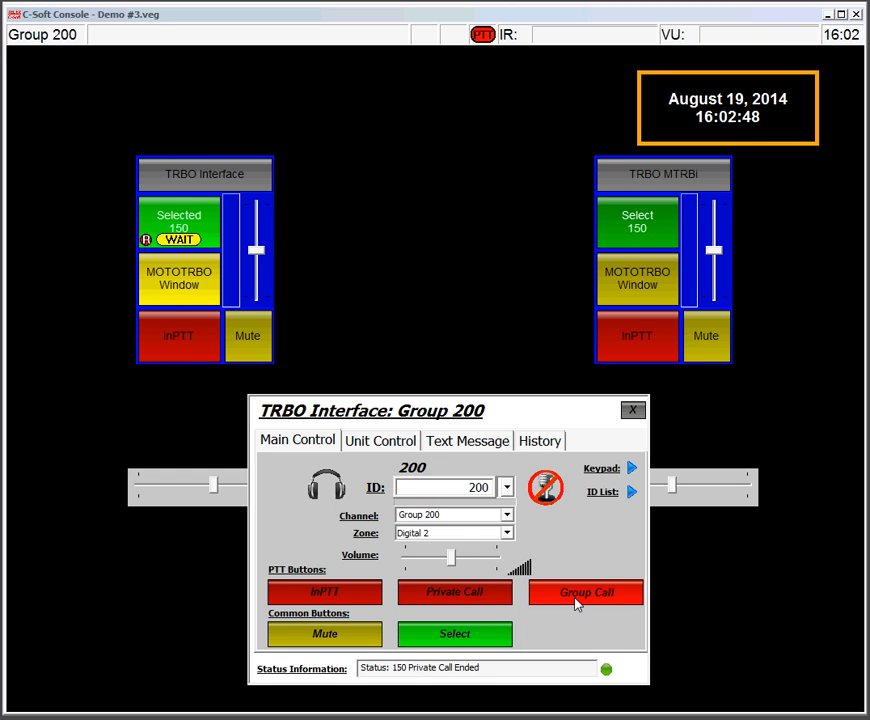
left_click(586, 592)
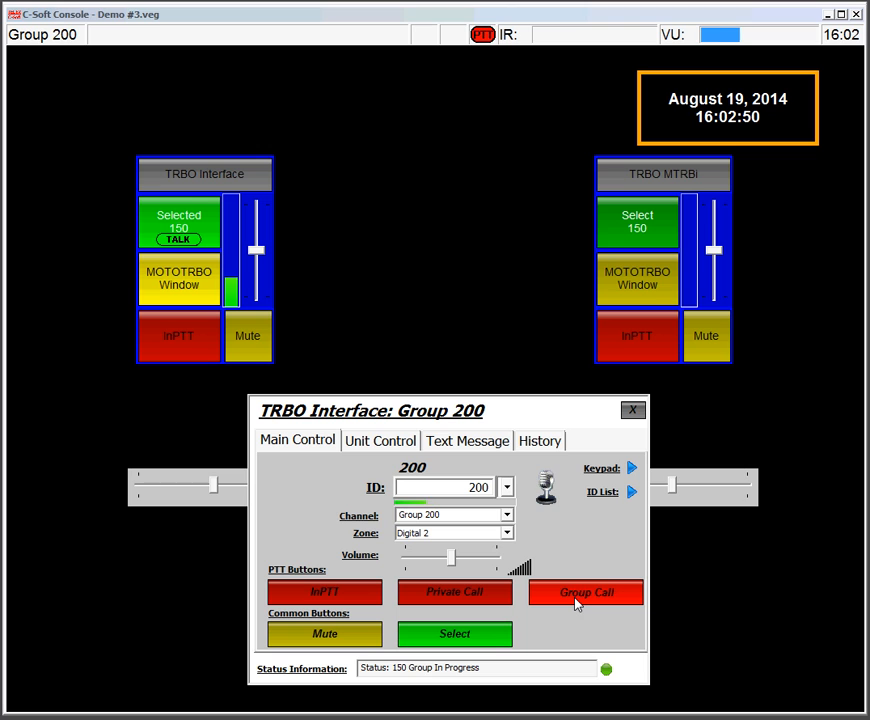
left_click(586, 592)
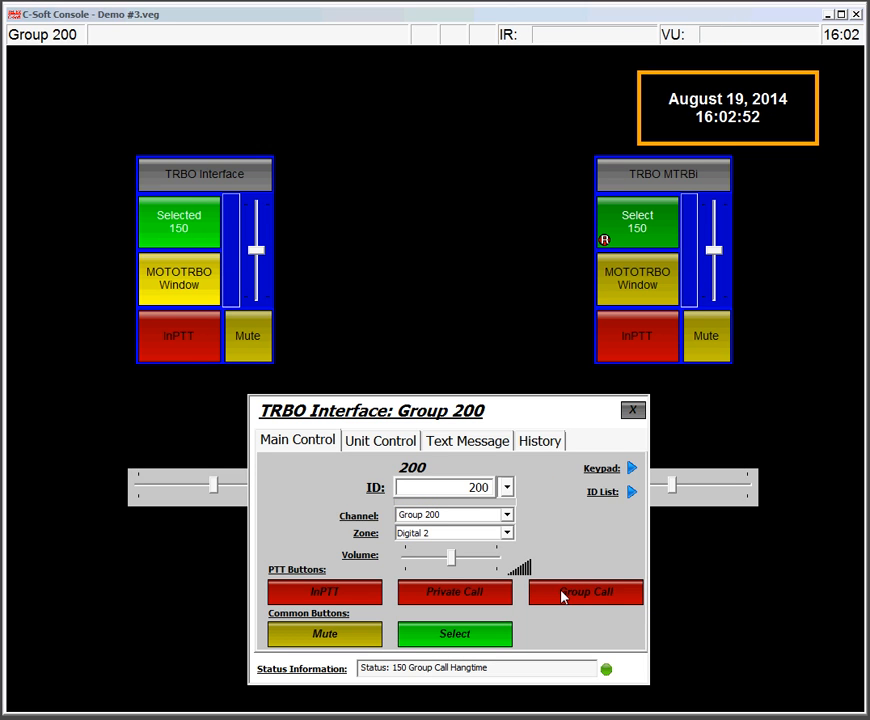
left_click(380, 440)
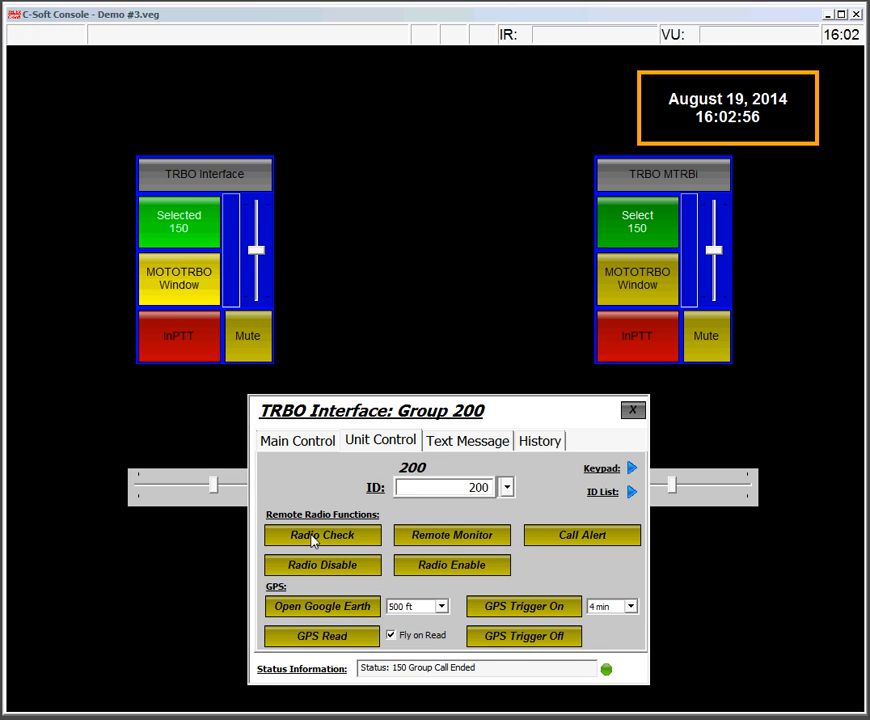
mouse_move(410, 543)
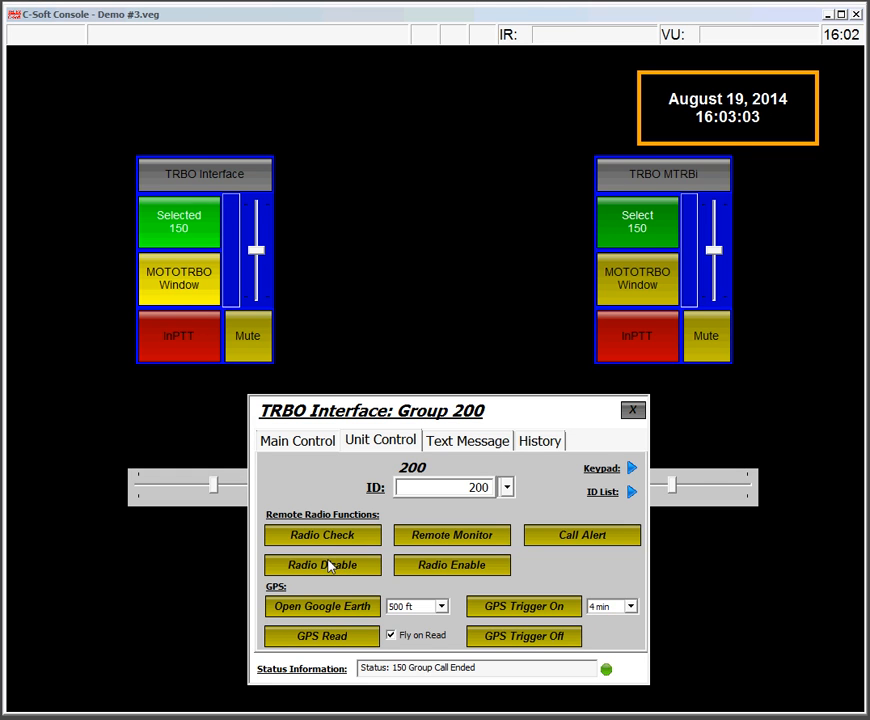
mouse_move(290, 620)
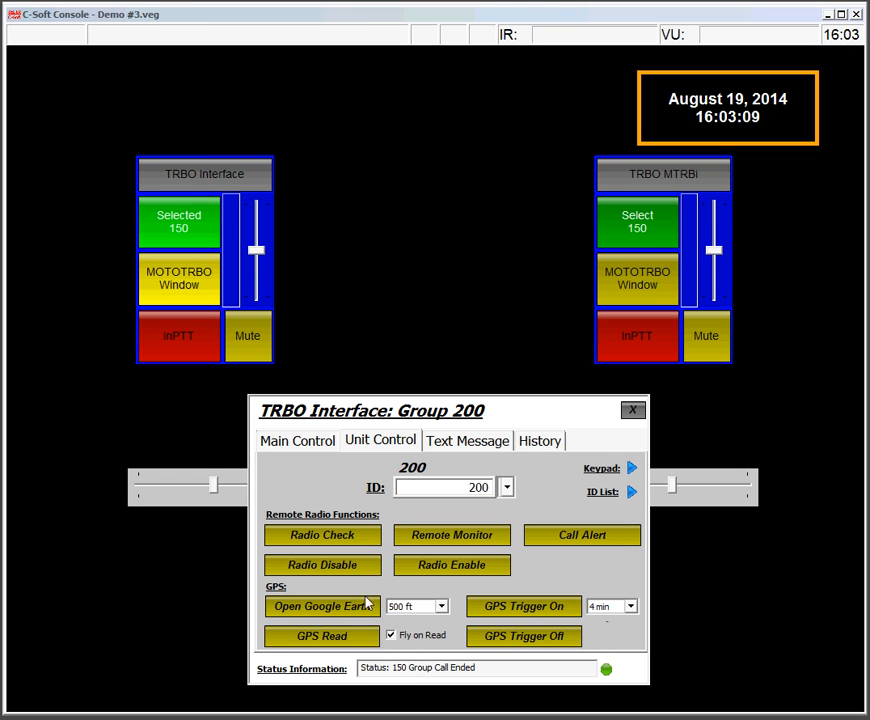
mouse_move(575, 524)
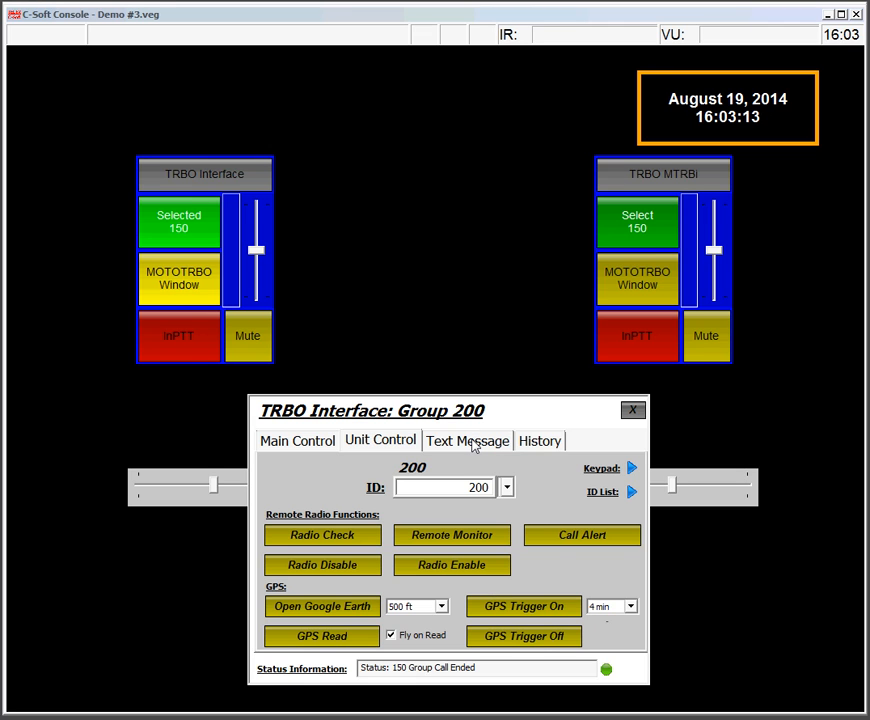
Switch the Group 200 window from Unit Control to the Text Message page
left_click(467, 440)
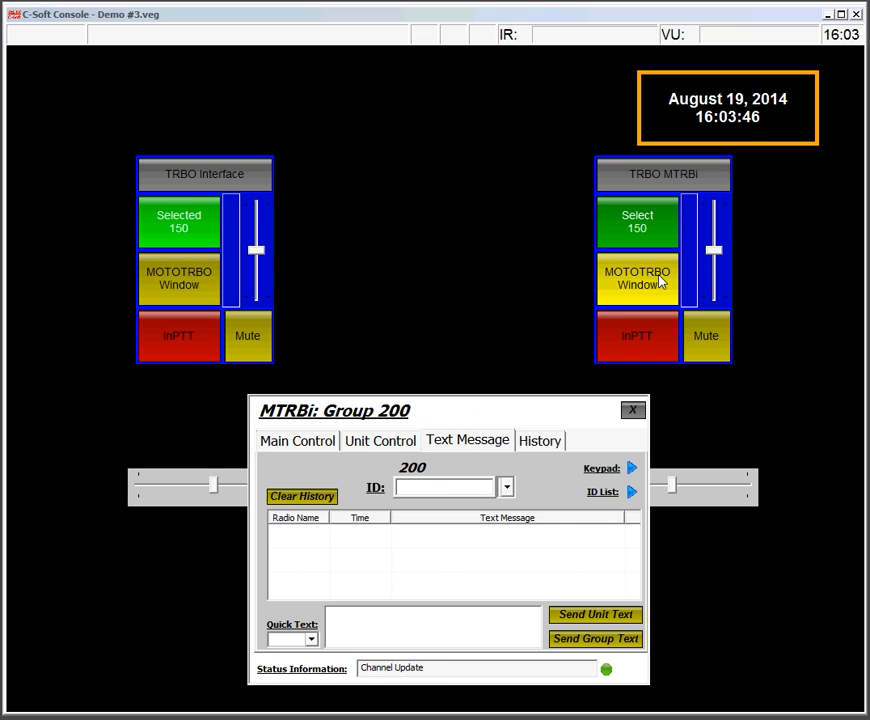
mouse_move(392, 543)
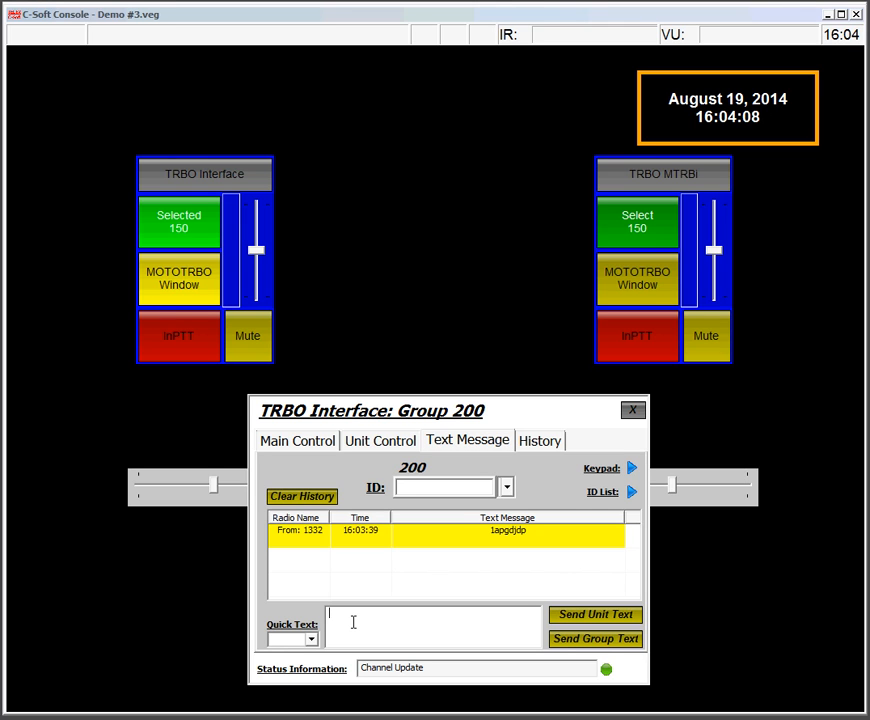
Send the text 'test' to radio 1332, then view the History page
type("teset")
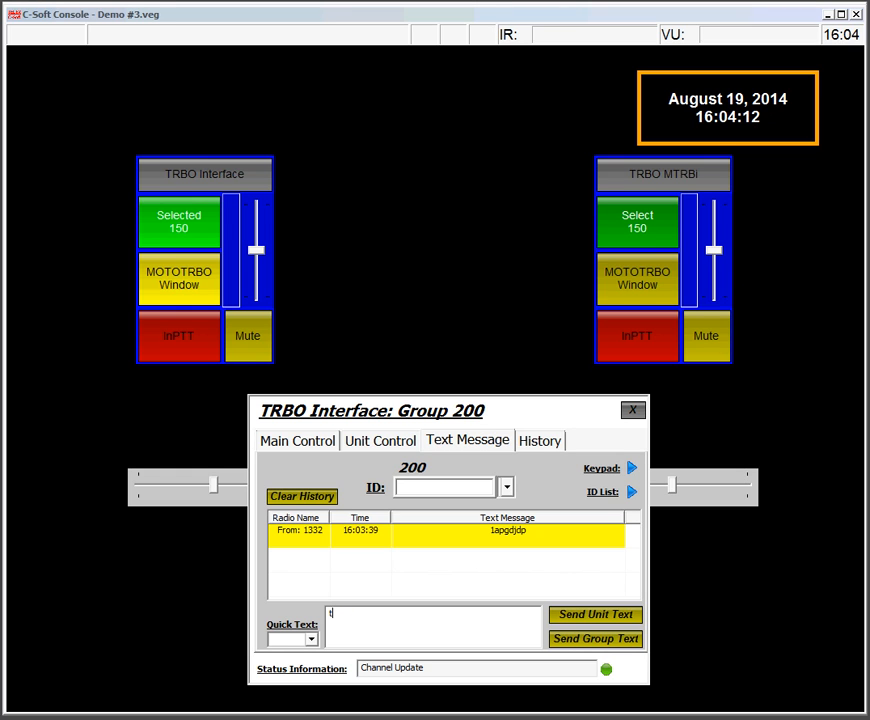
type("est")
left_click(445, 487)
type("1332")
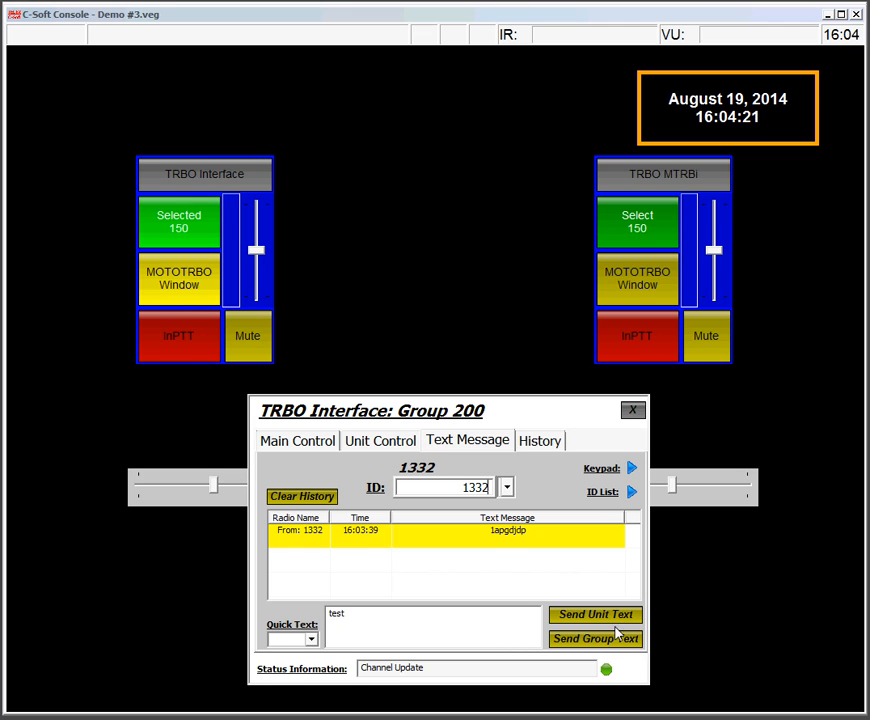
left_click(595, 614)
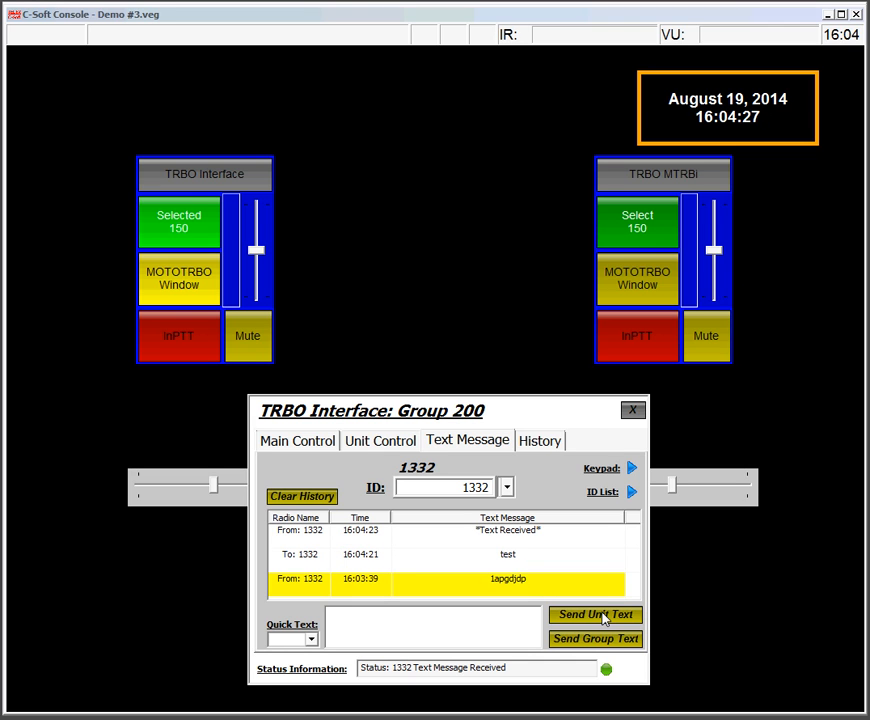
left_click(540, 440)
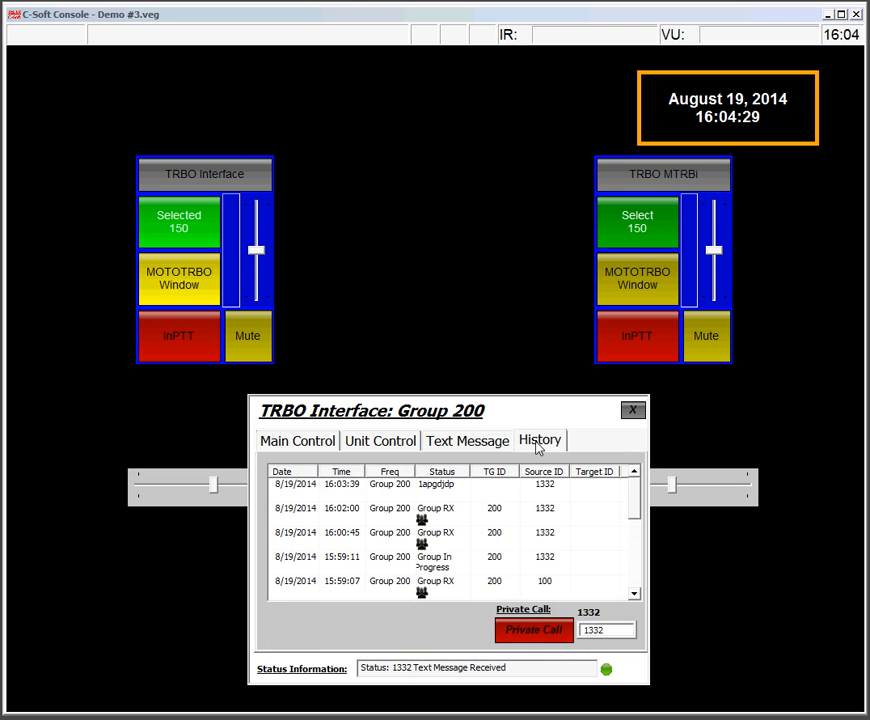
mouse_move(429, 596)
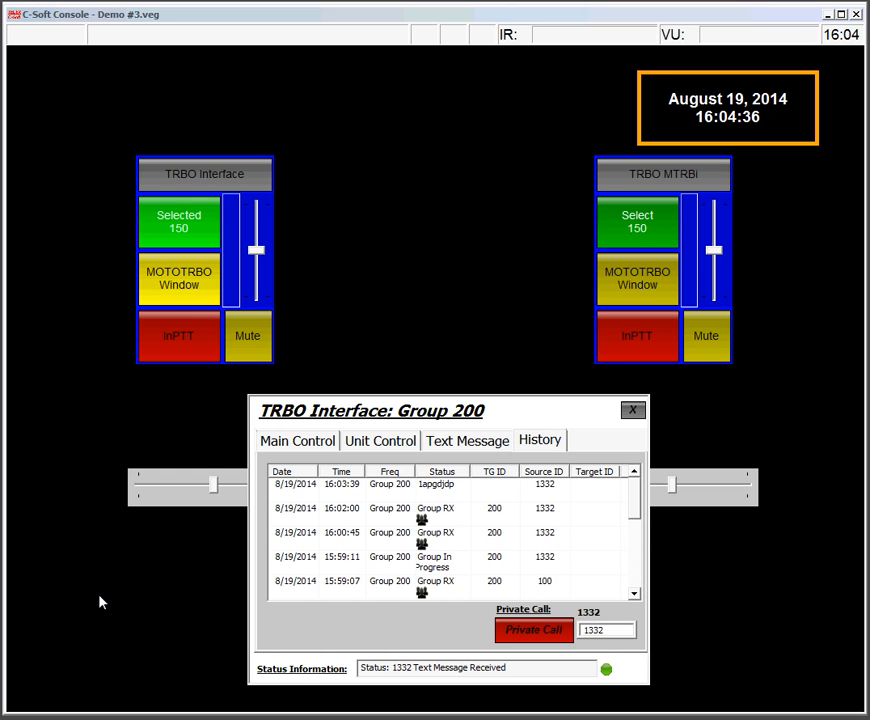
mouse_move(335, 543)
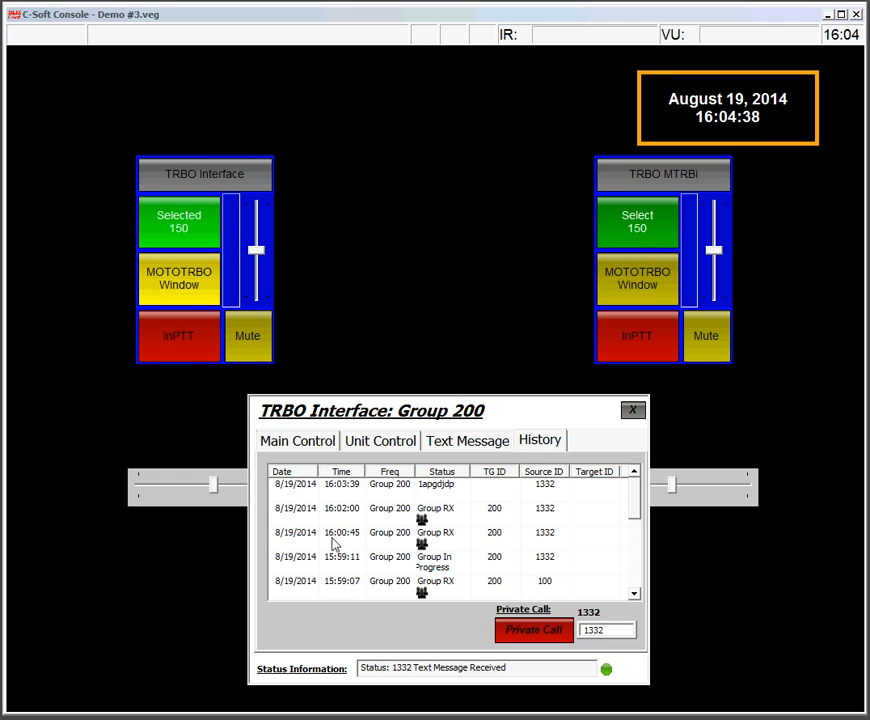
mouse_move(622, 505)
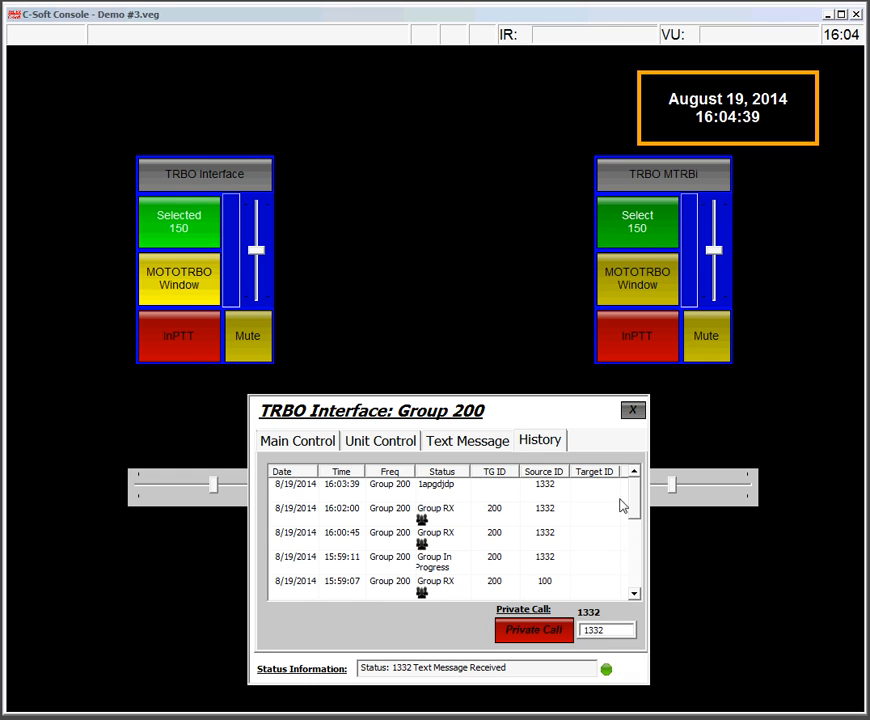
Scroll through the logged calls and texts, then close the TRBO Interface window
scroll("down", 3)
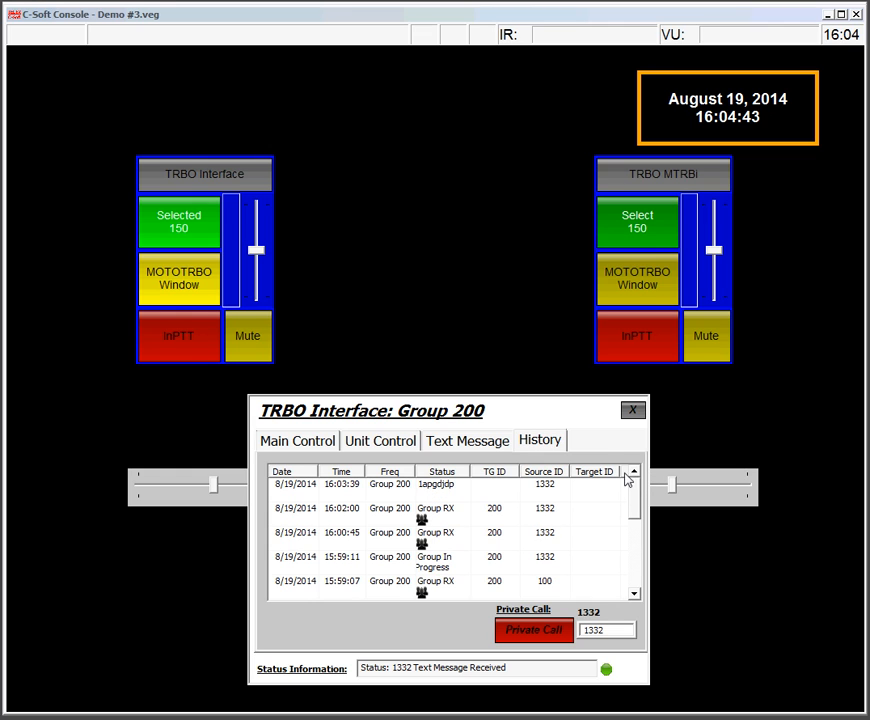
mouse_move(435, 545)
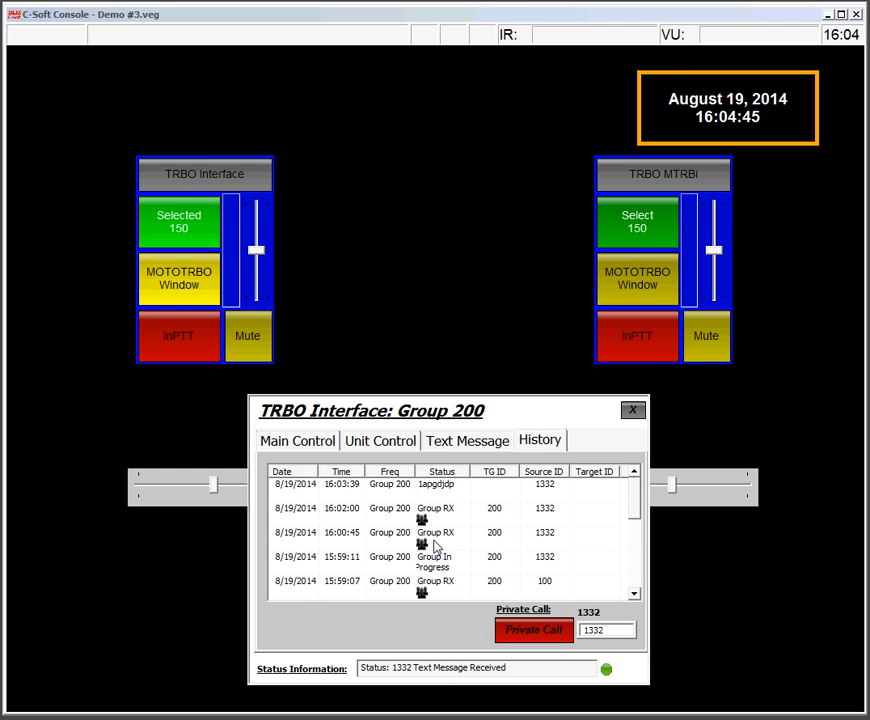
left_click(632, 410)
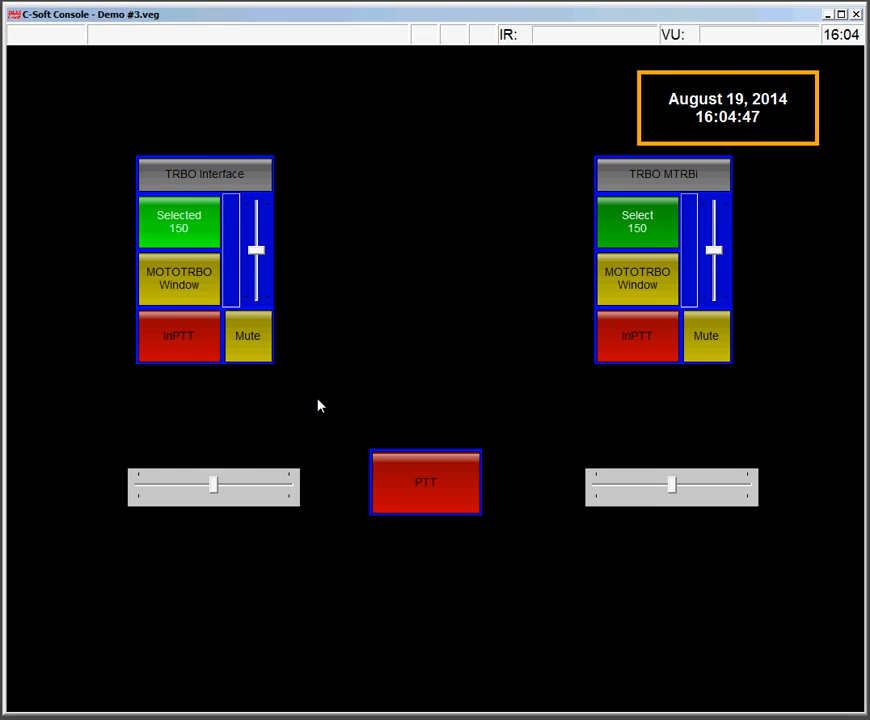
mouse_move(163, 350)
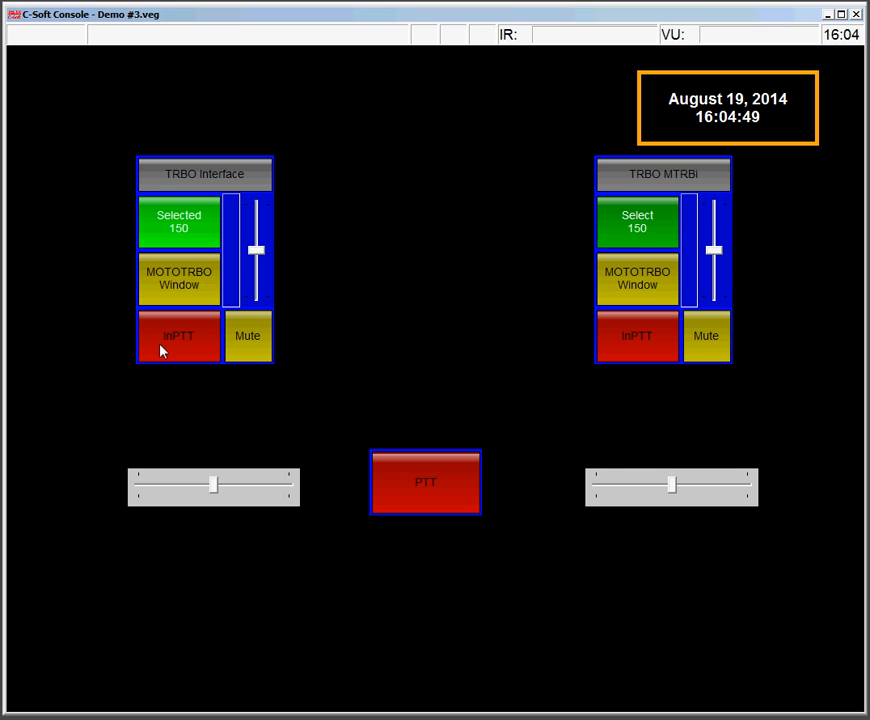
mouse_move(114, 362)
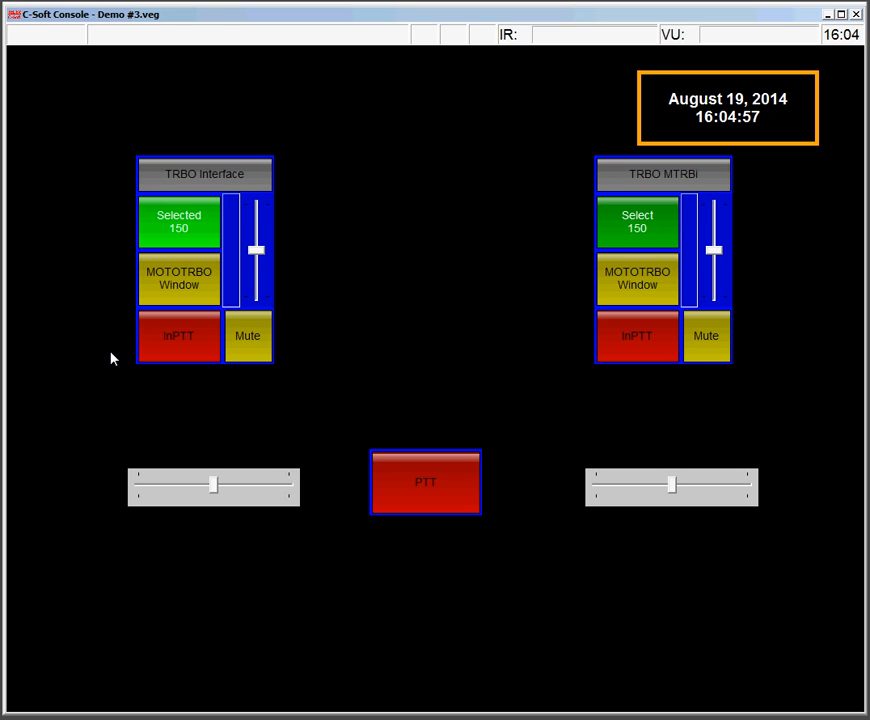
mouse_move(91, 355)
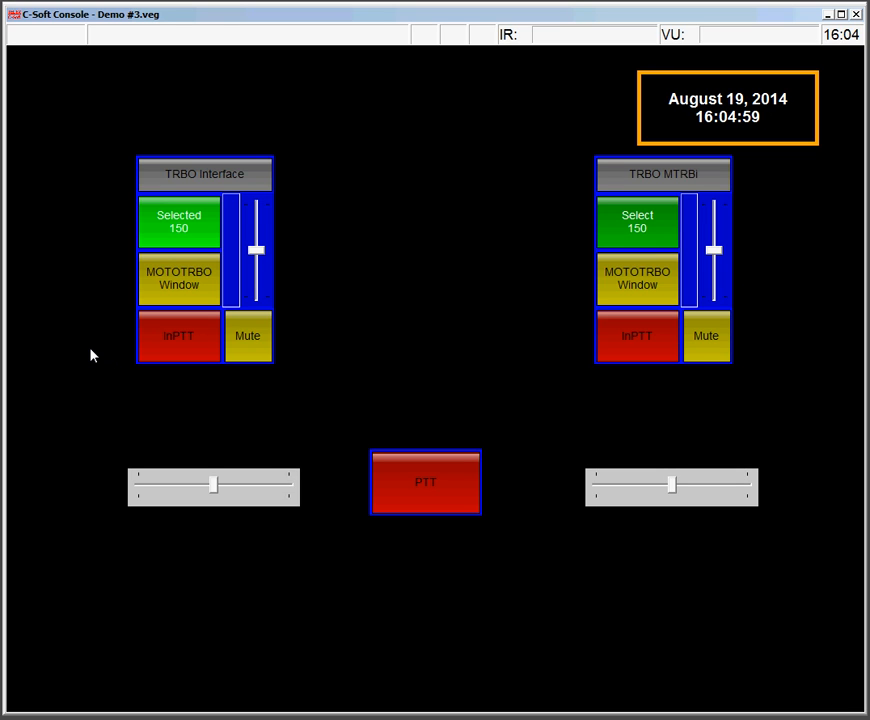